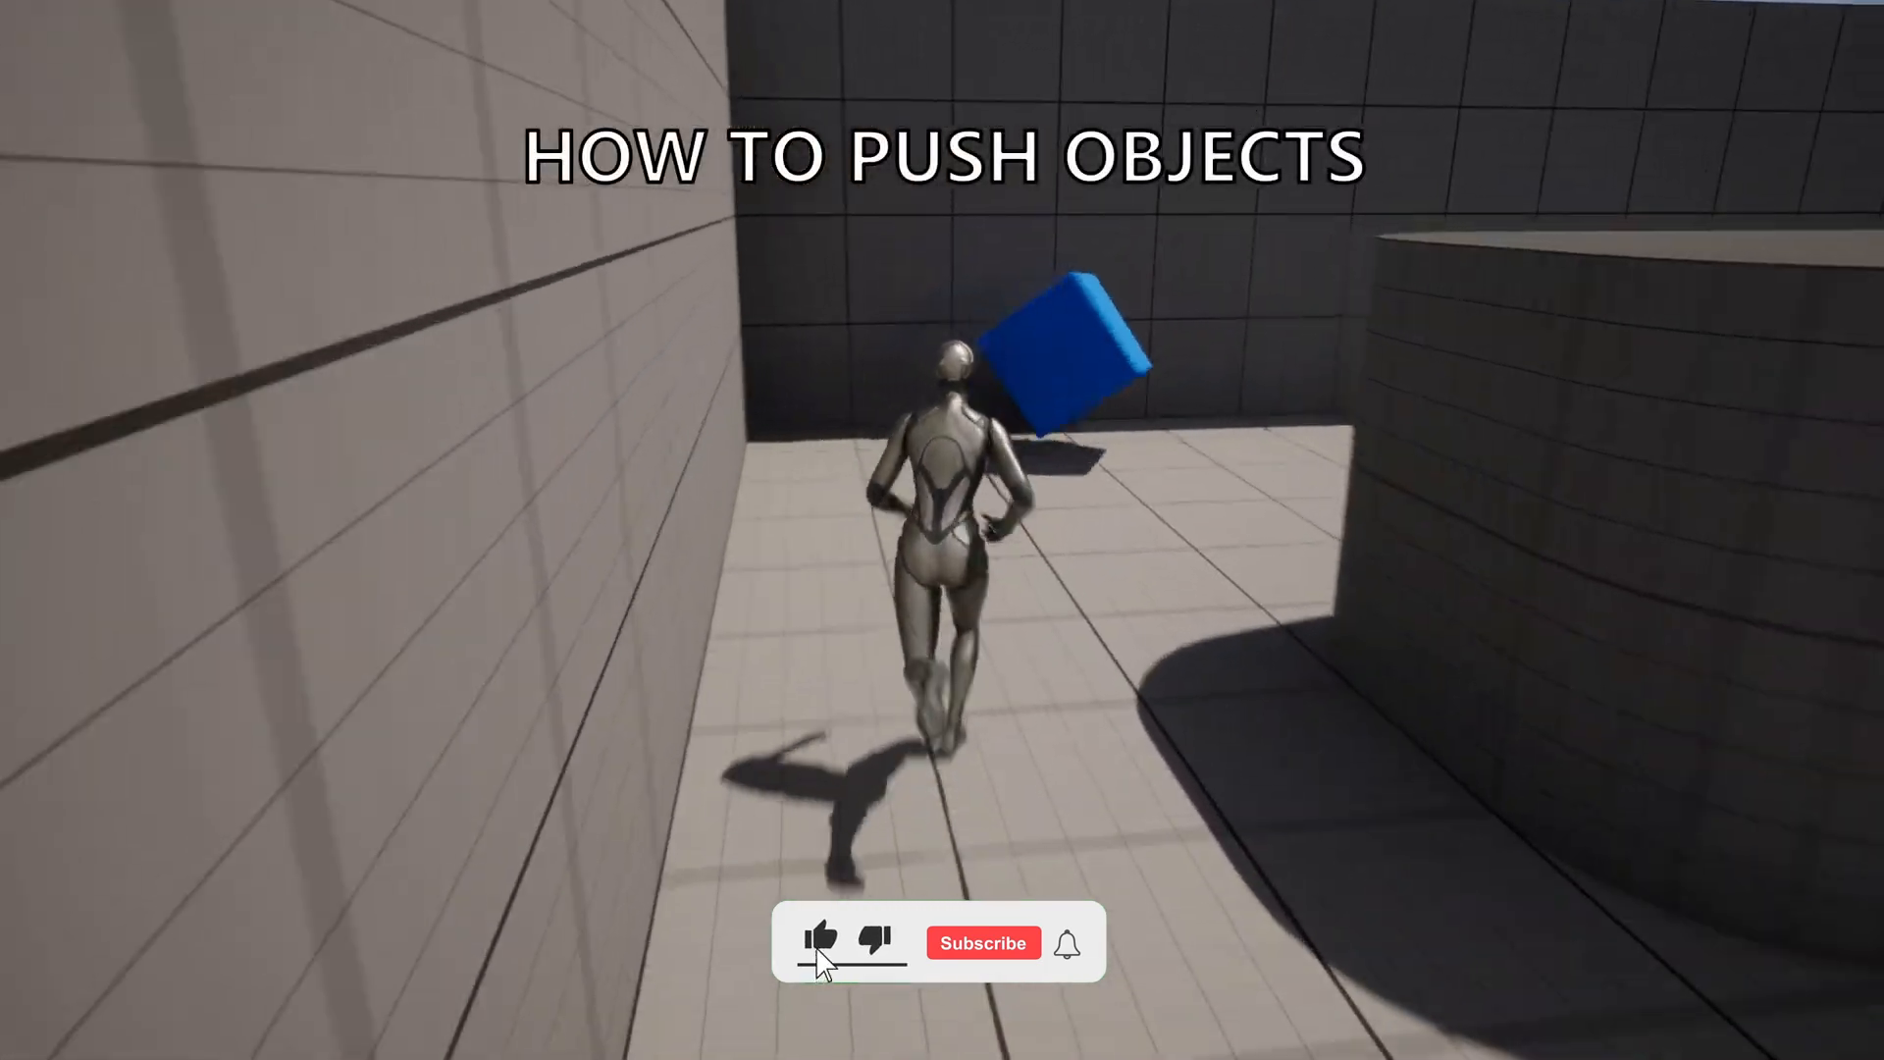
Step: Open BP_ThirdPersonCharacter from the ThirdPerson Blueprints folder in the Content Browser
left_click(820, 934)
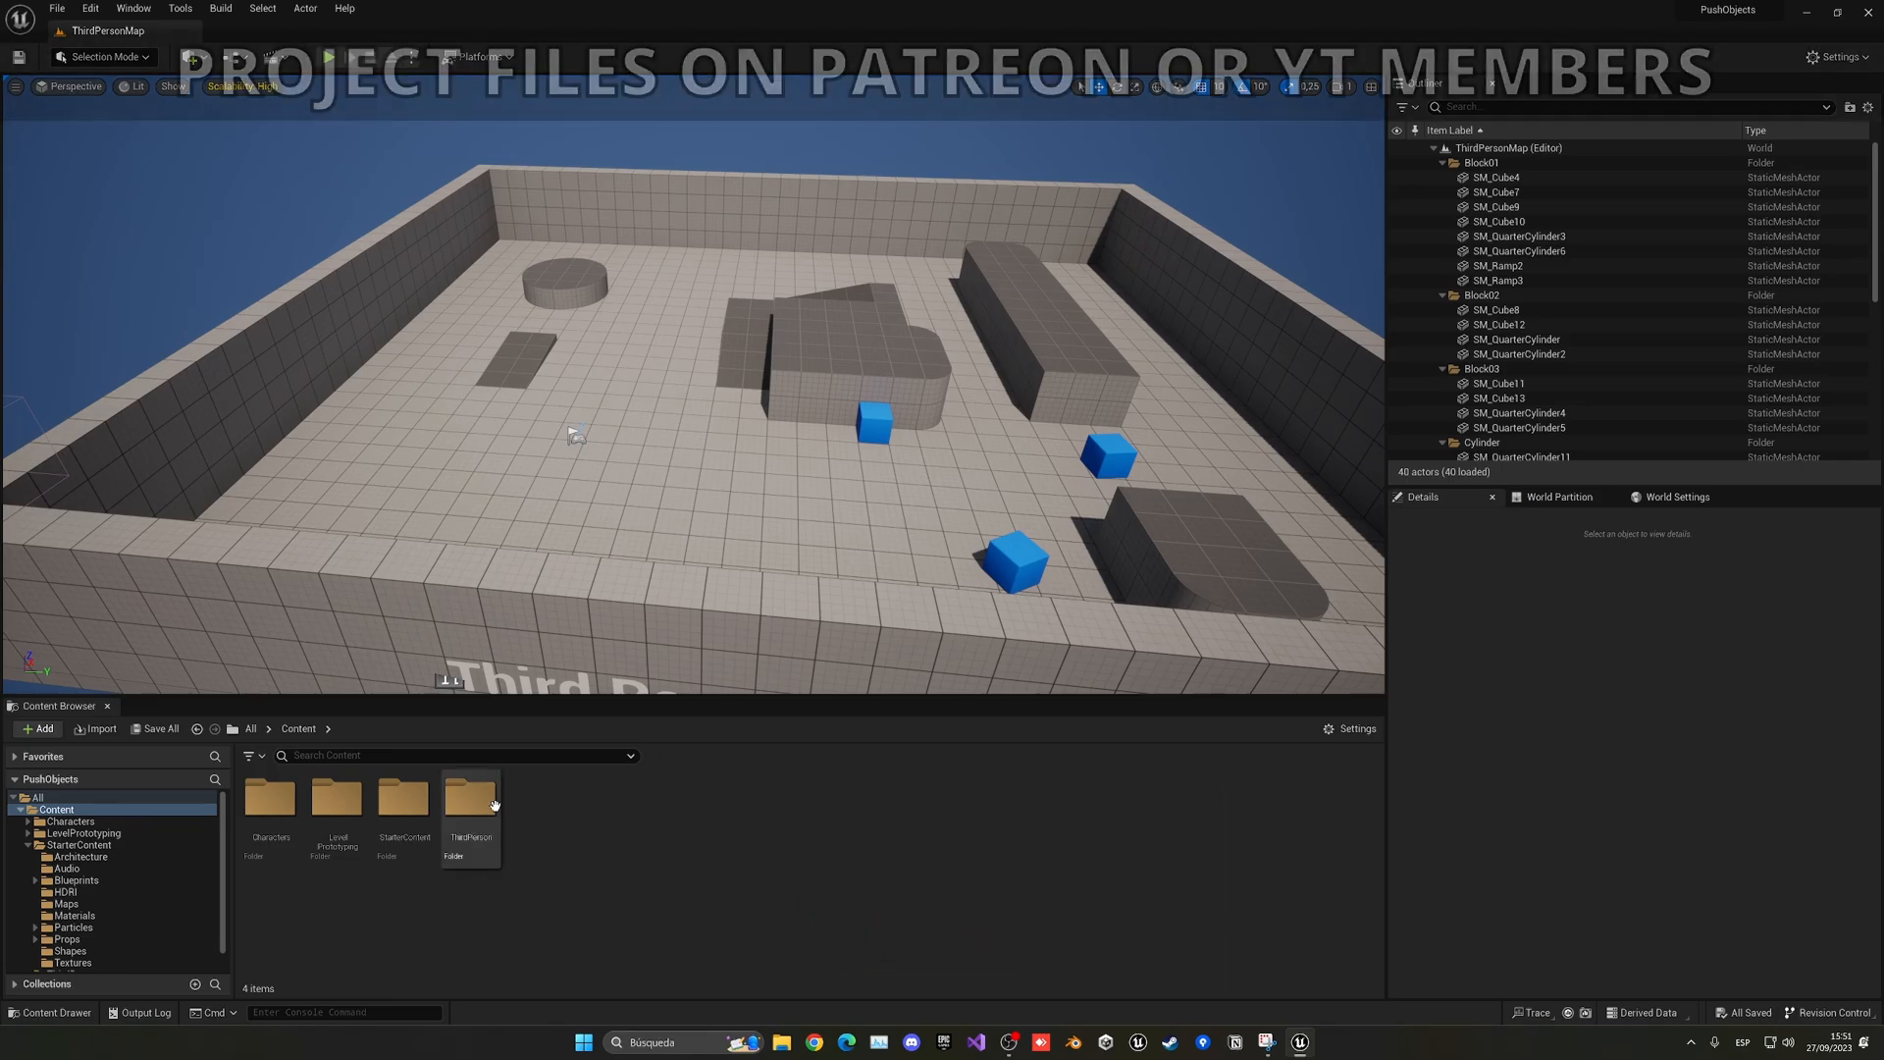
double_click(469, 799)
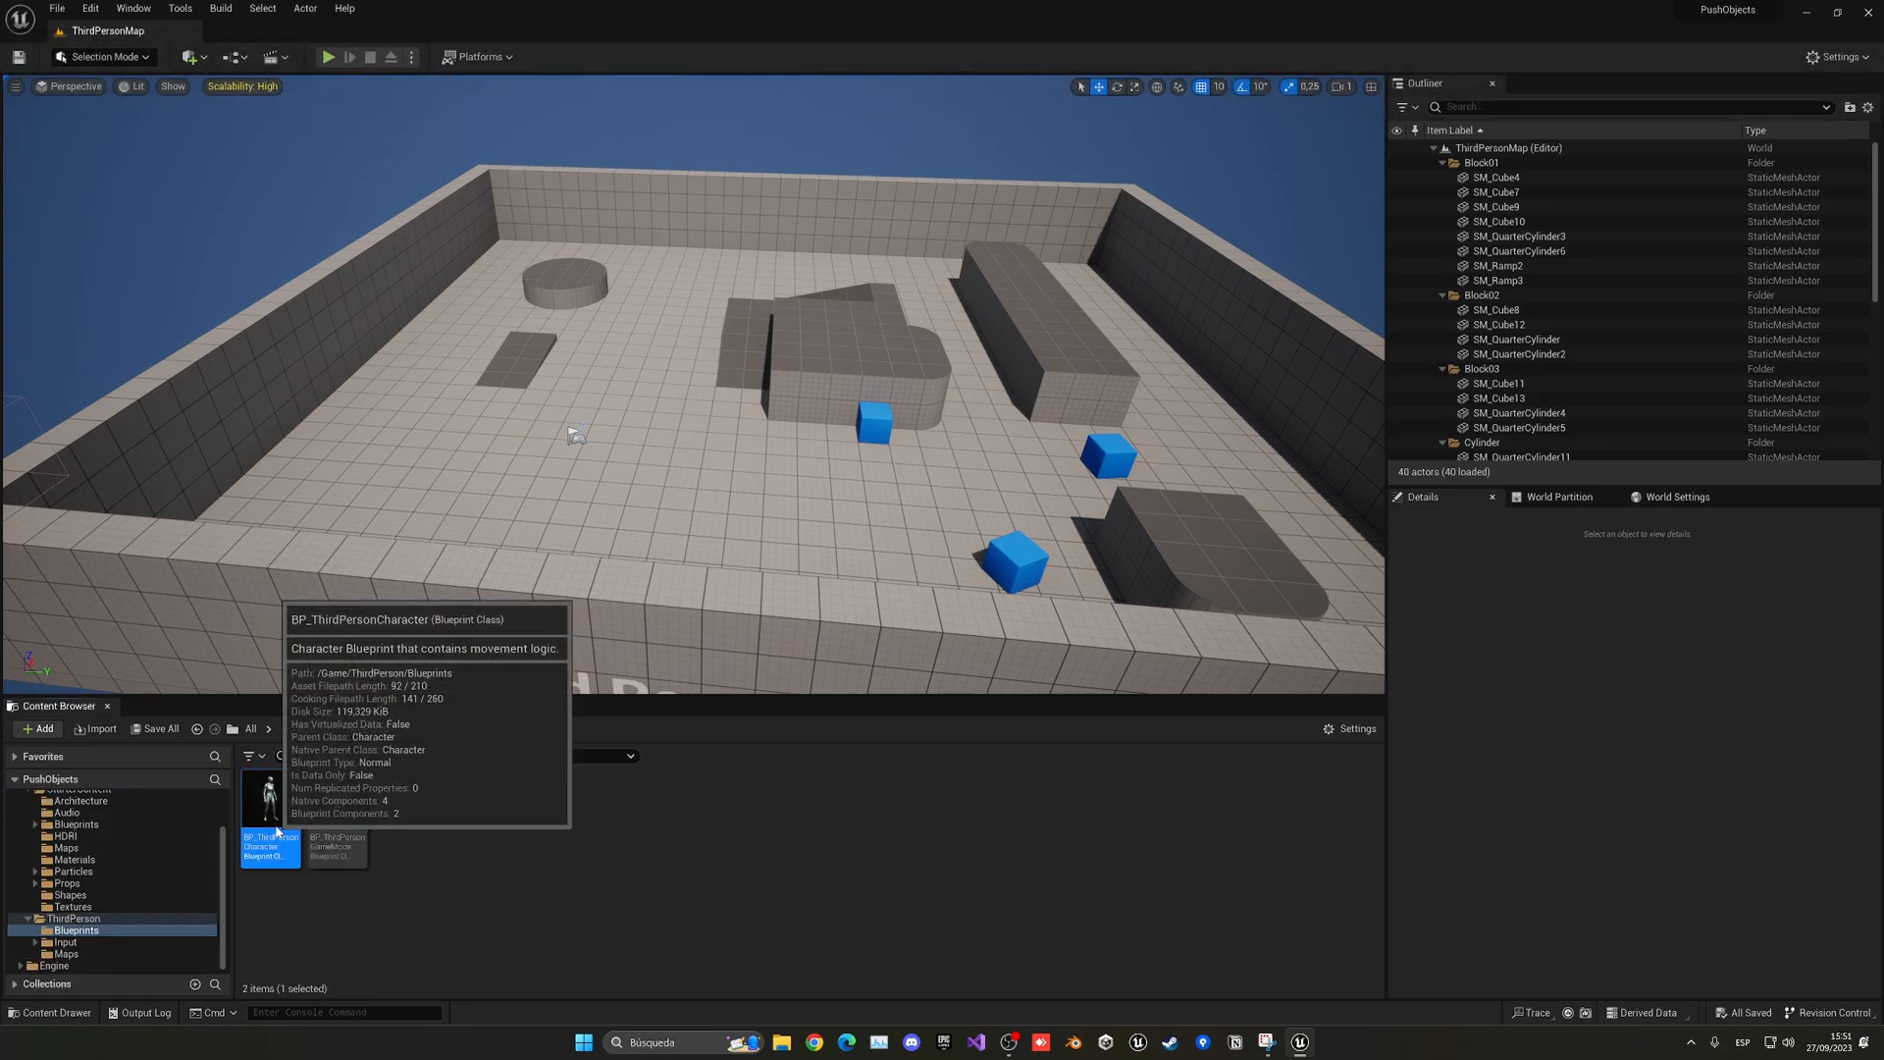
double_click(269, 799)
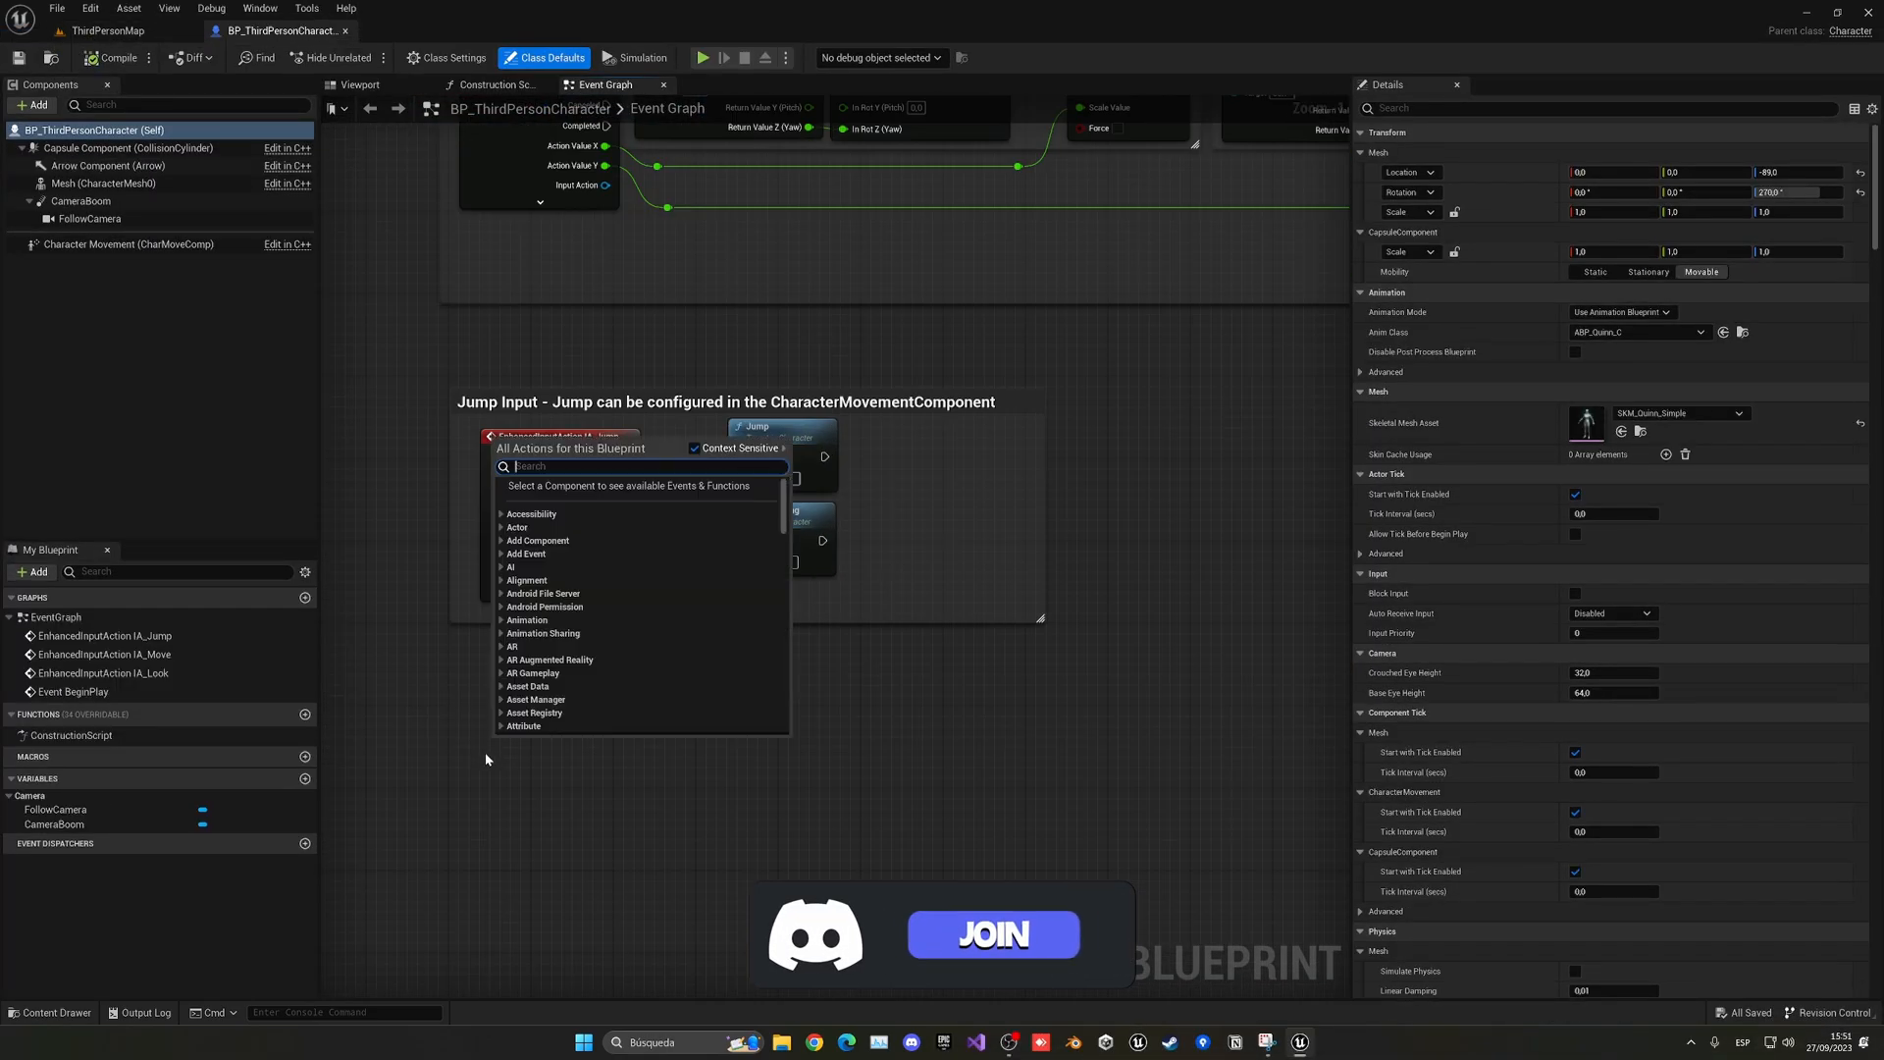
Step: Add a Left Mouse Button event driving a Sphere Trace By Channel node
type("left m")
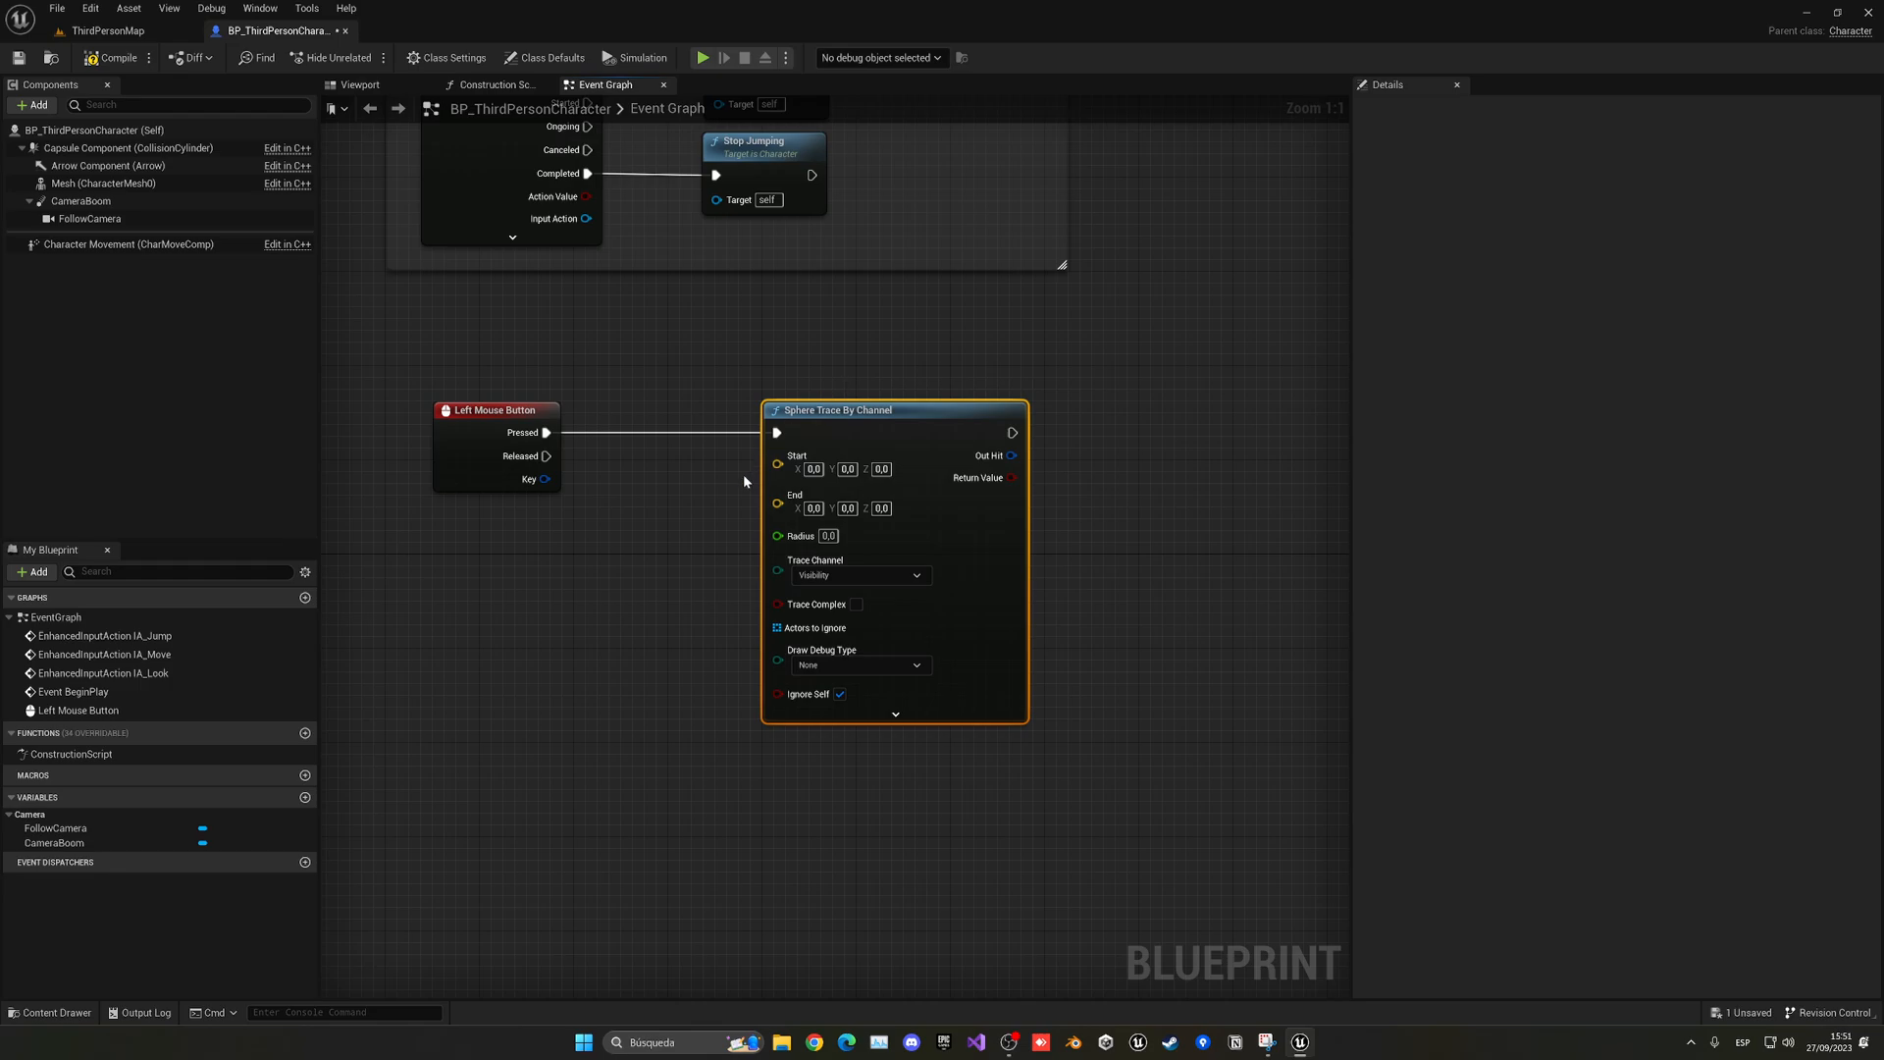
mouse_move(443, 528)
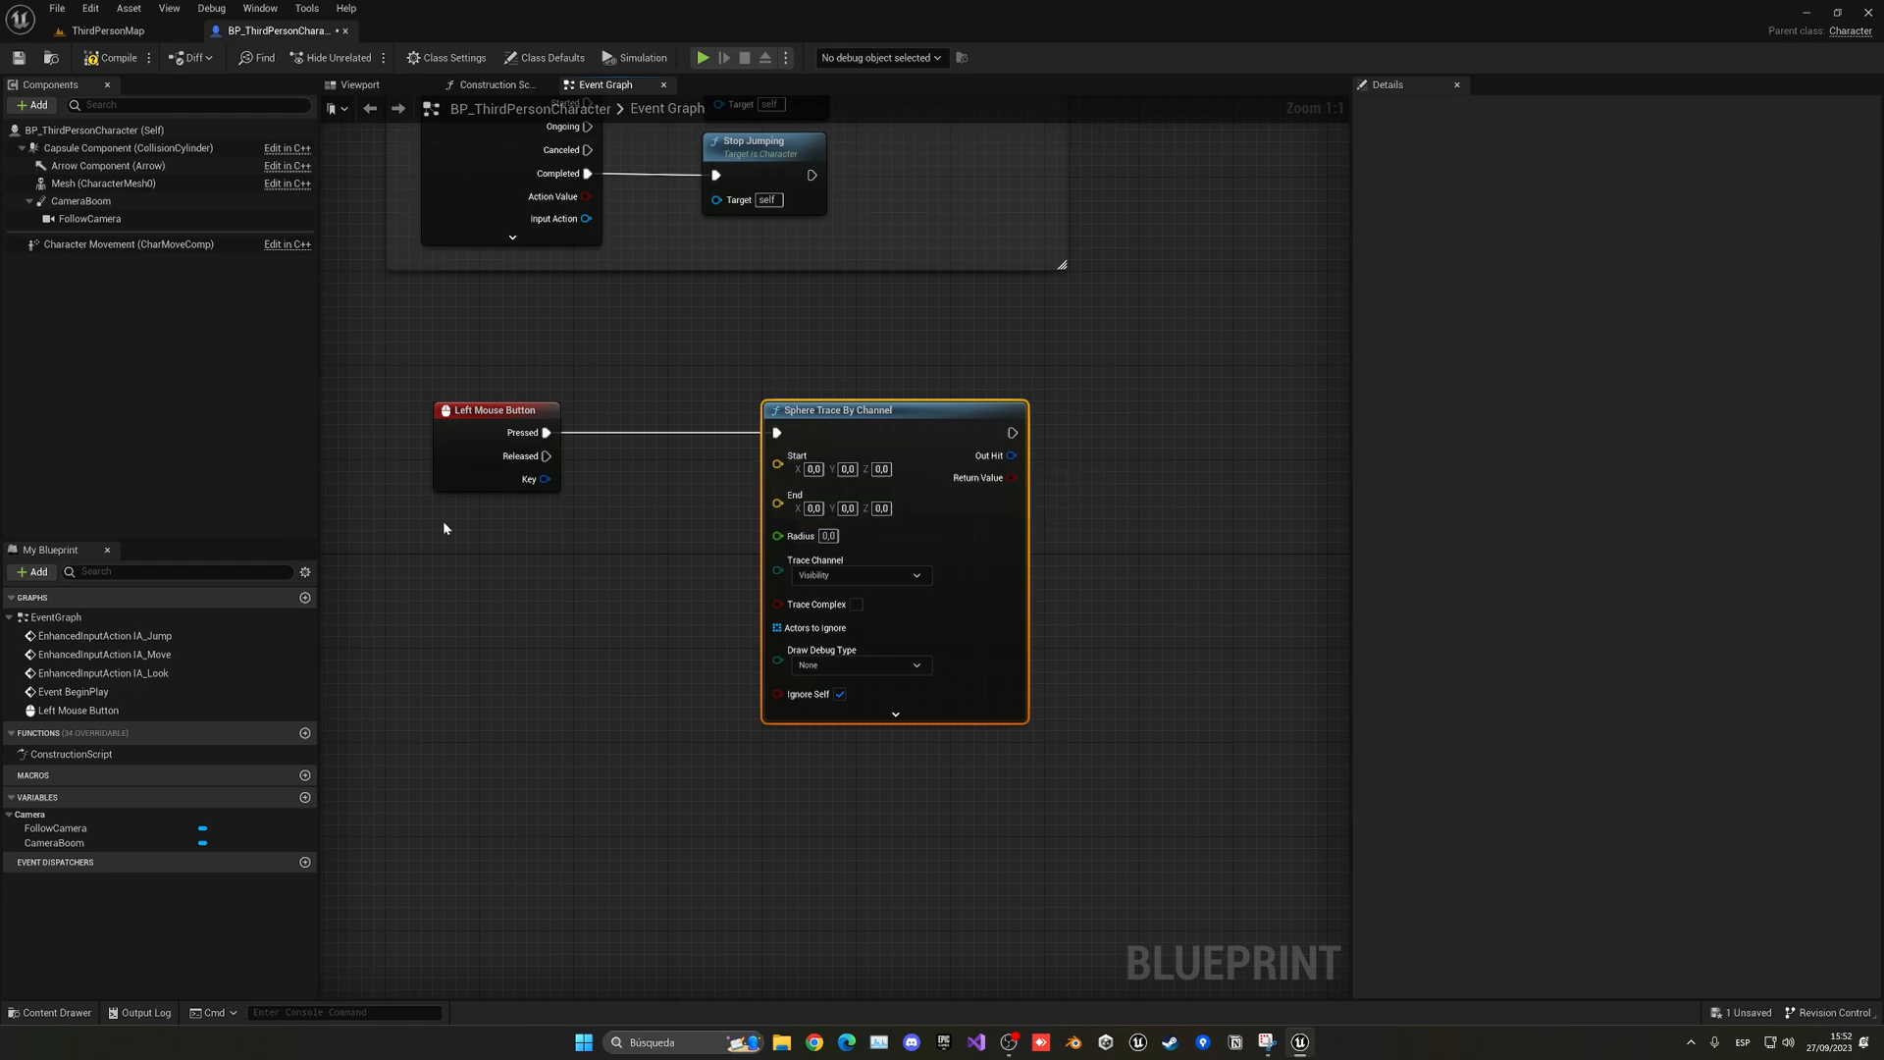
mouse_move(1405, 596)
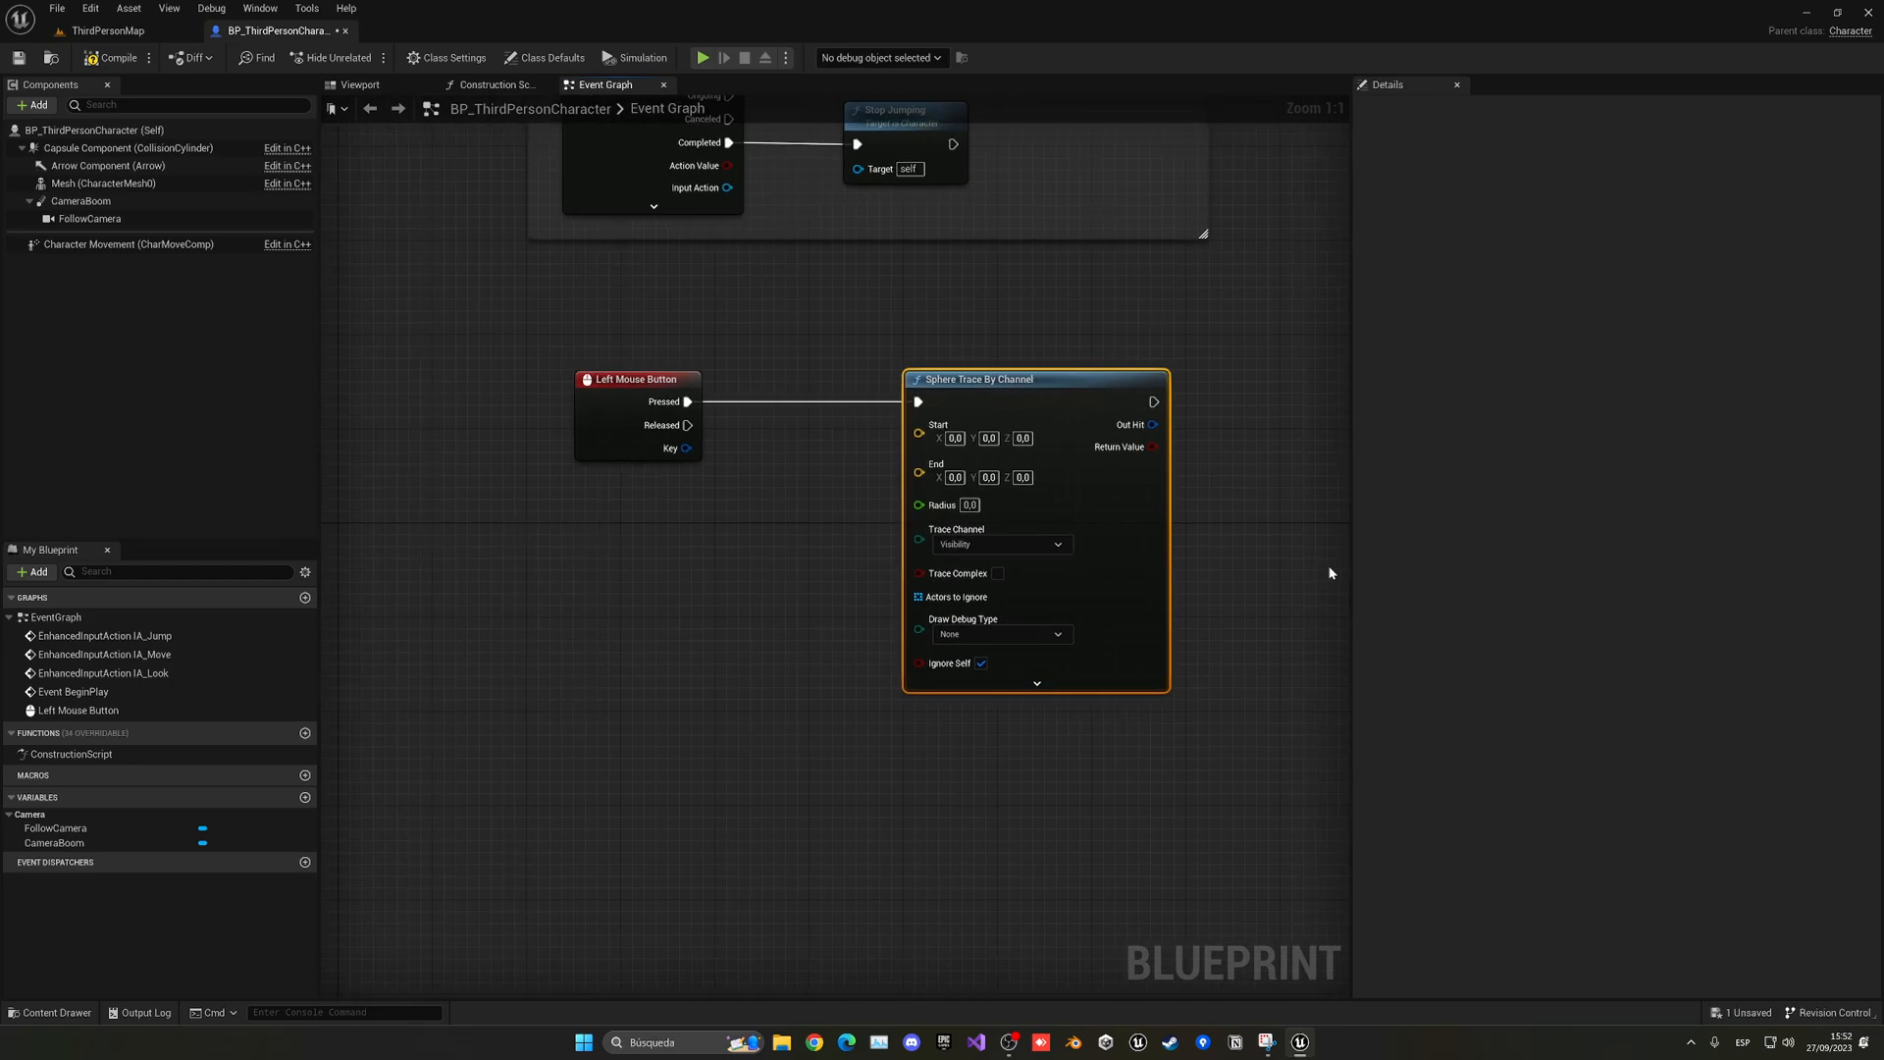
mouse_move(178, 263)
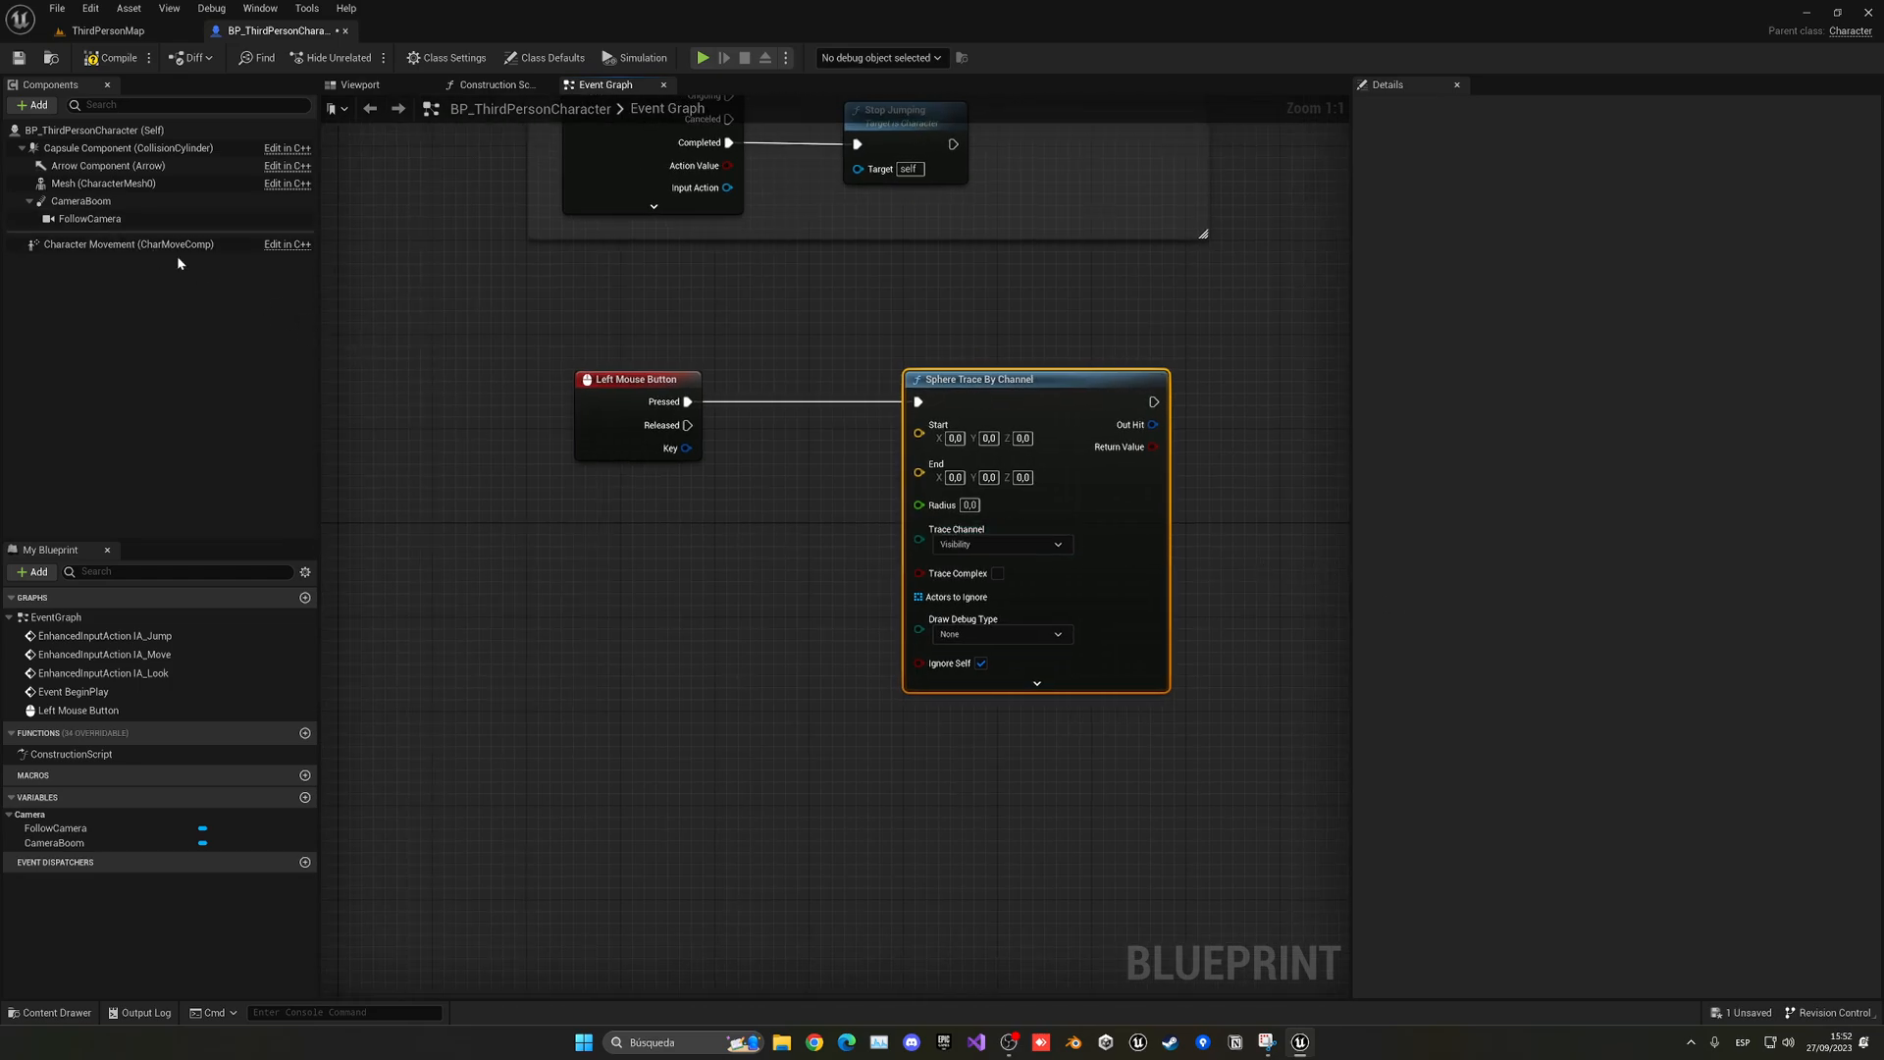
mouse_move(128, 257)
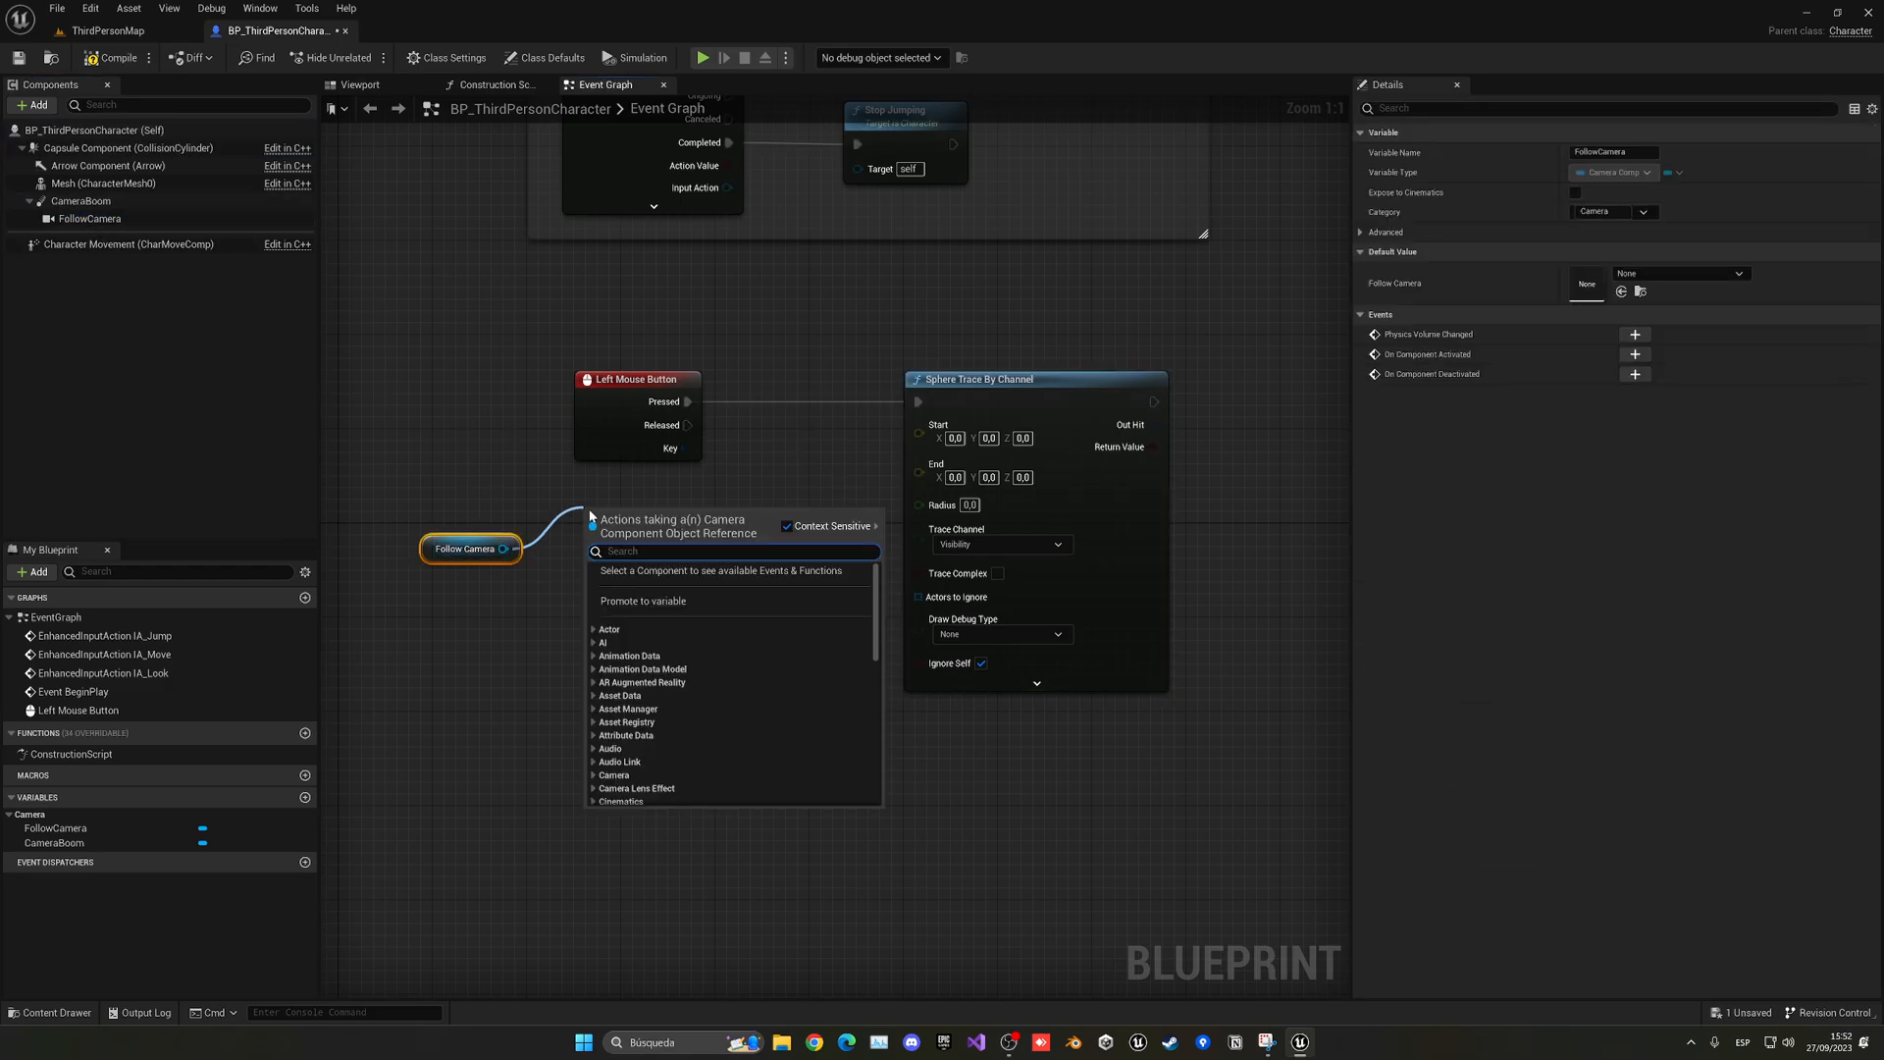
Step: Feed the follow camera's world location and forward vector into the sphere trace's start and end
type("get world loc")
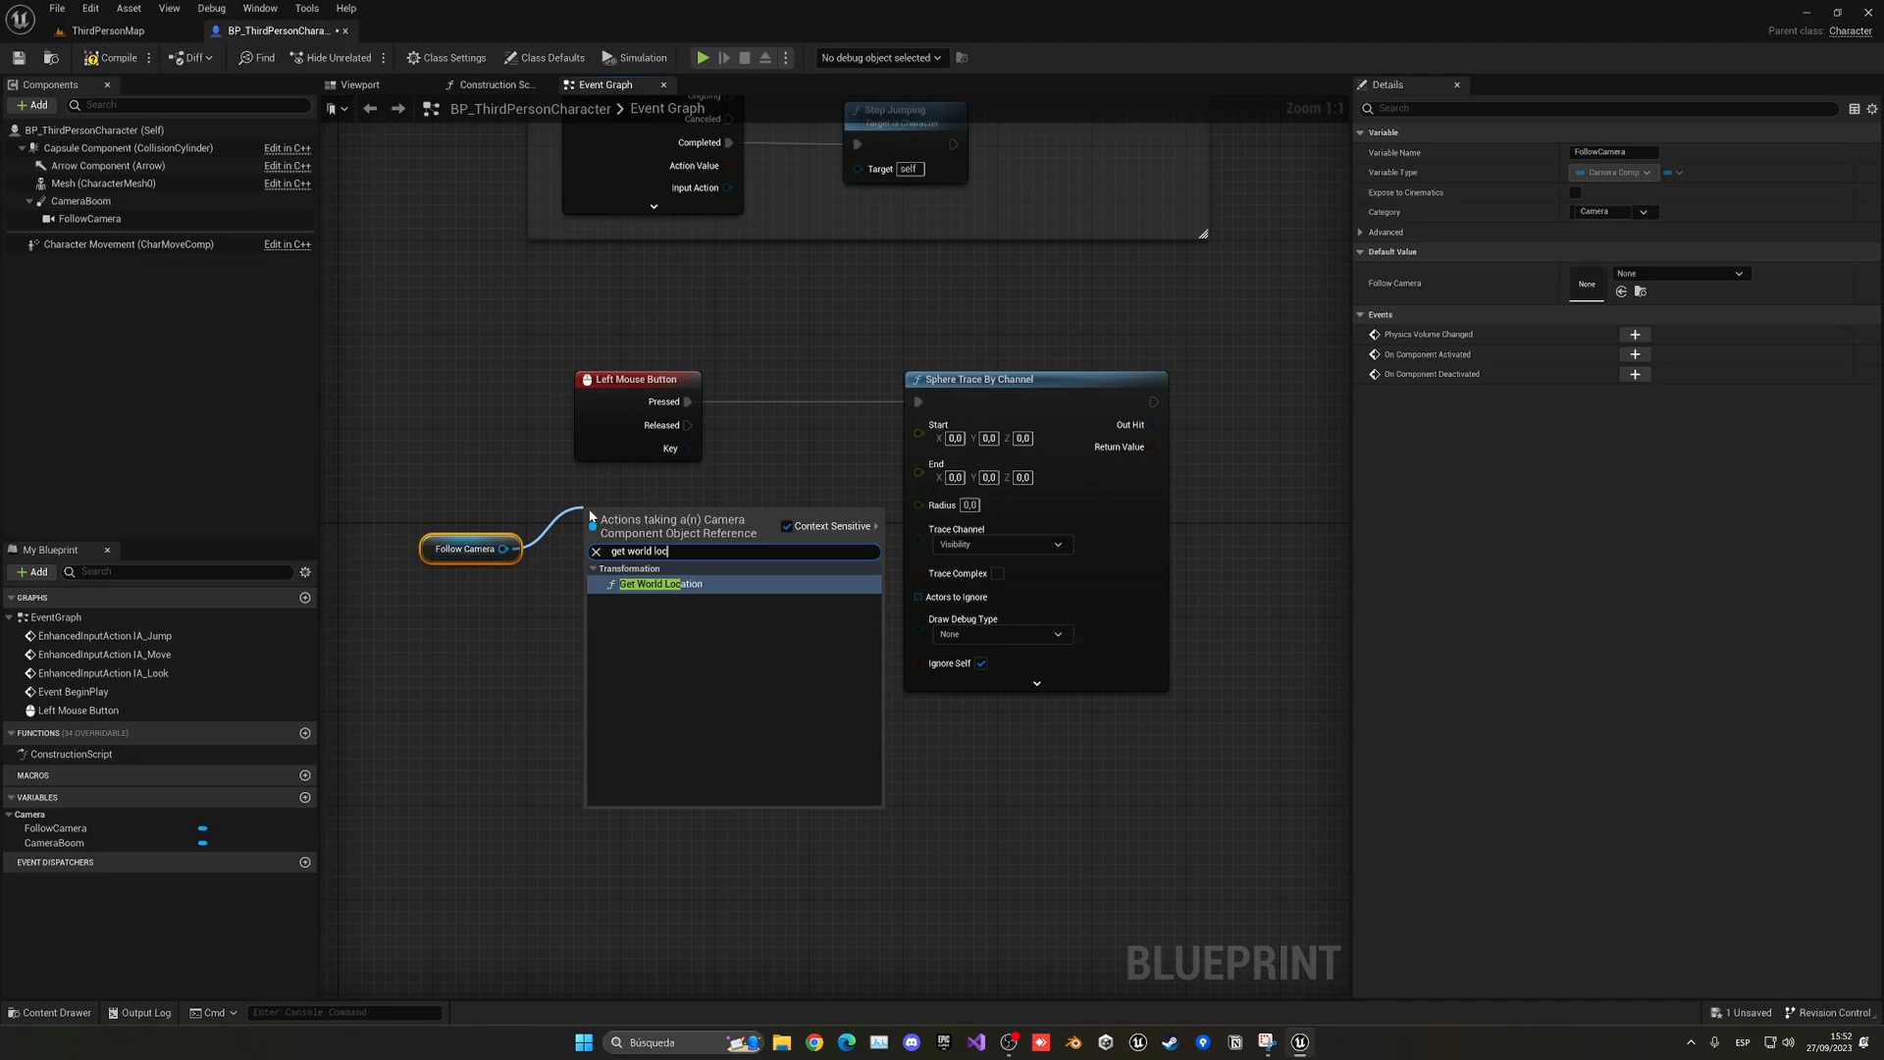
left_click(659, 583)
type("get f")
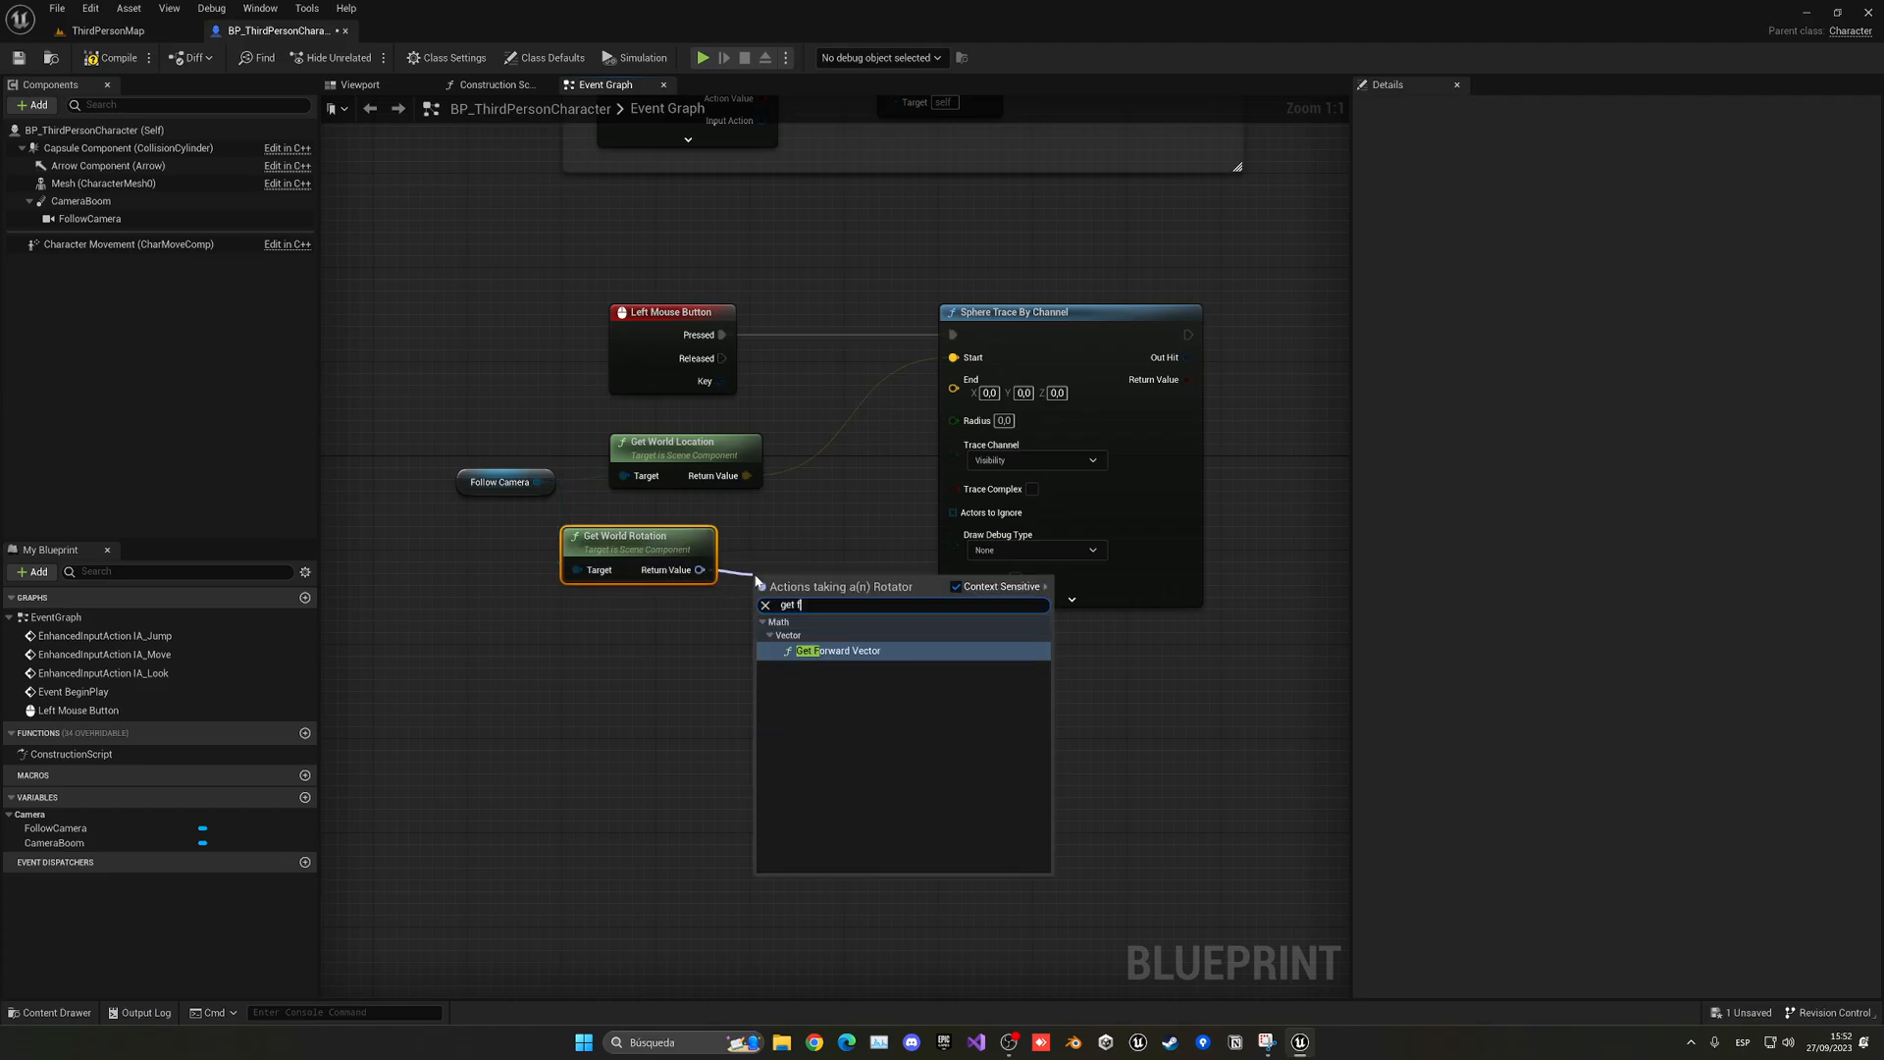
left_click(838, 649)
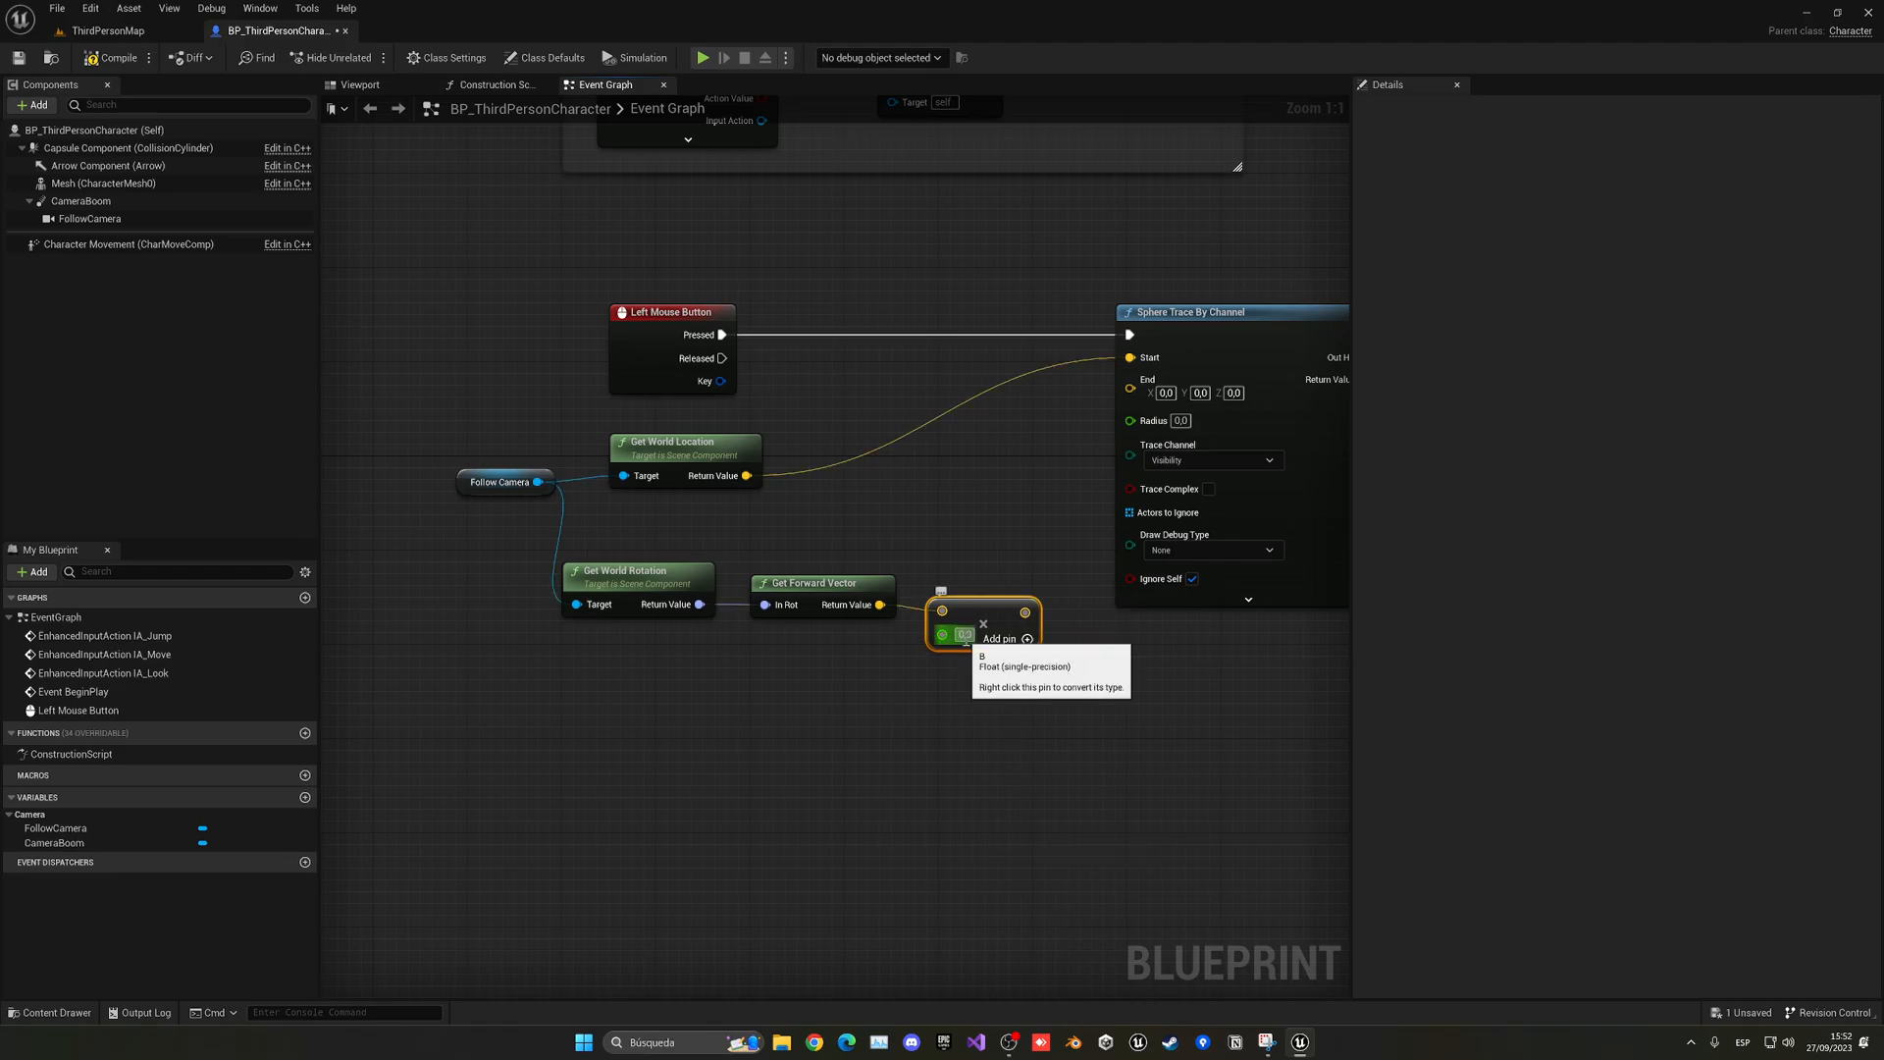
mouse_move(956, 721)
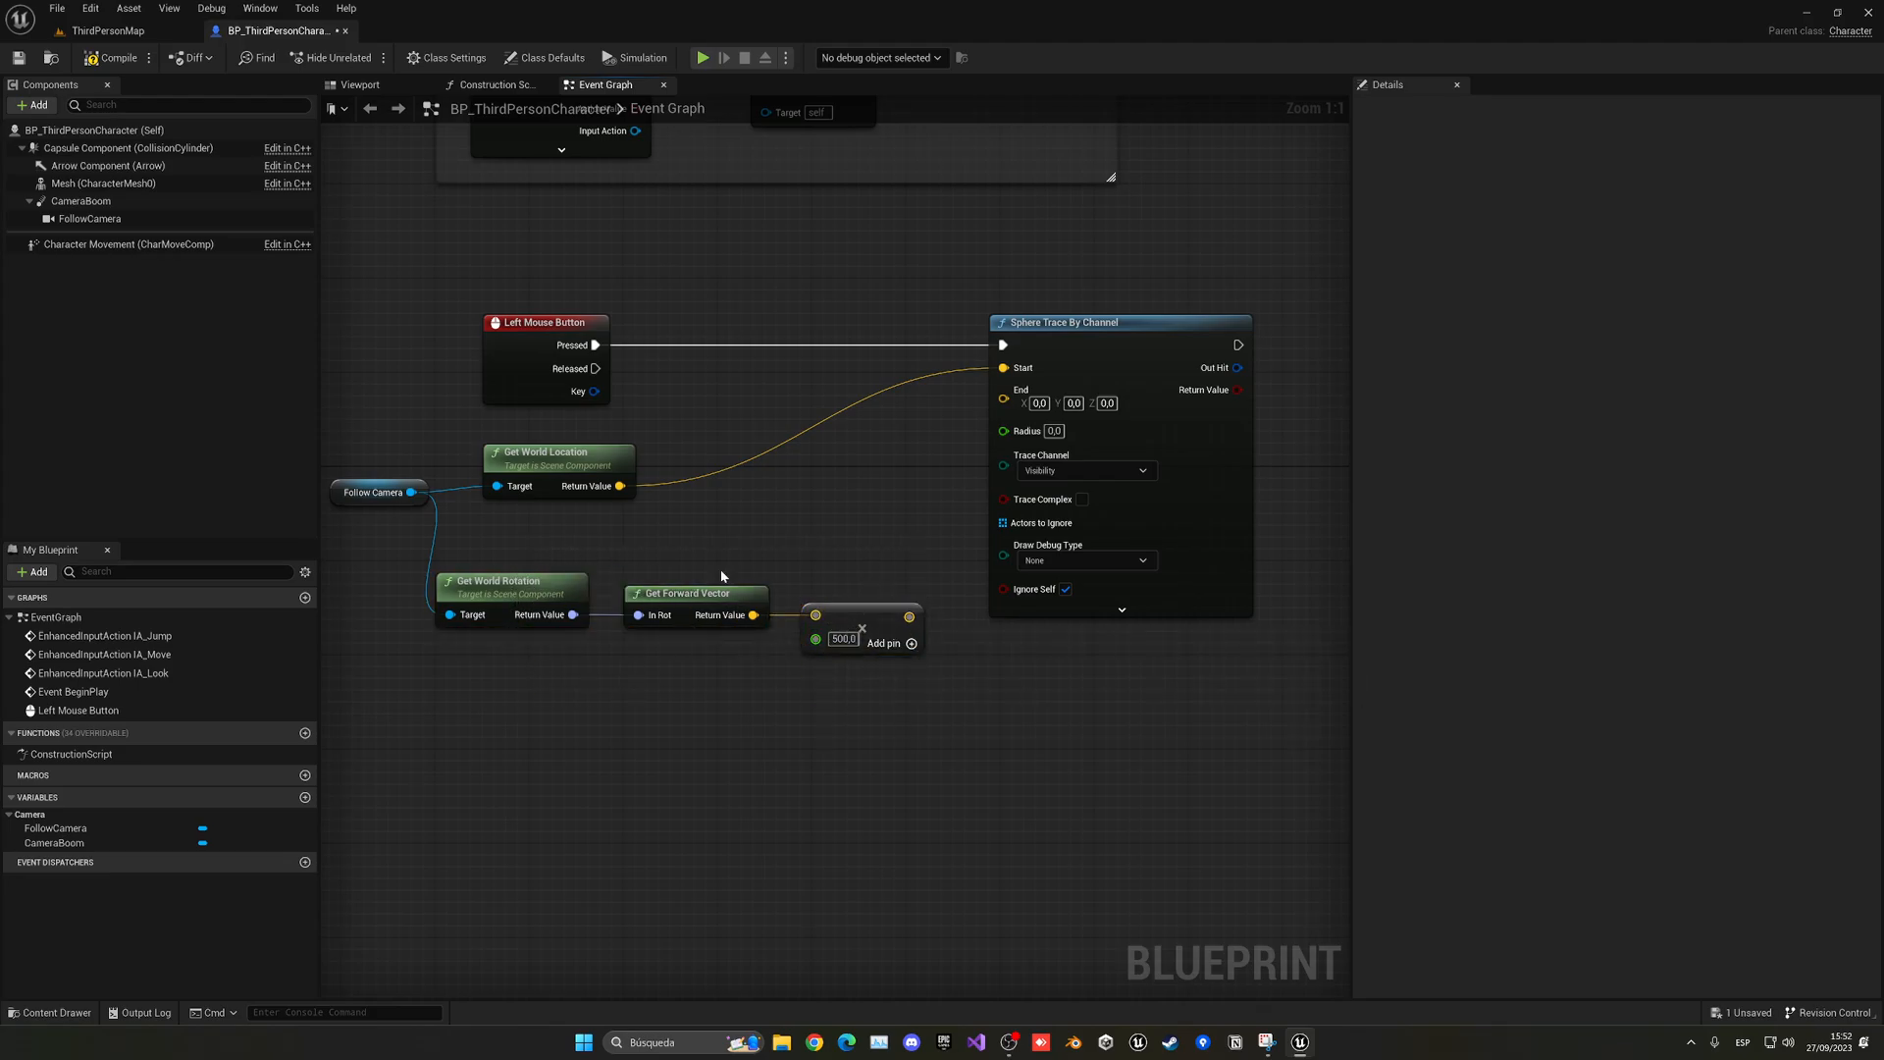
mouse_move(791, 524)
type("15")
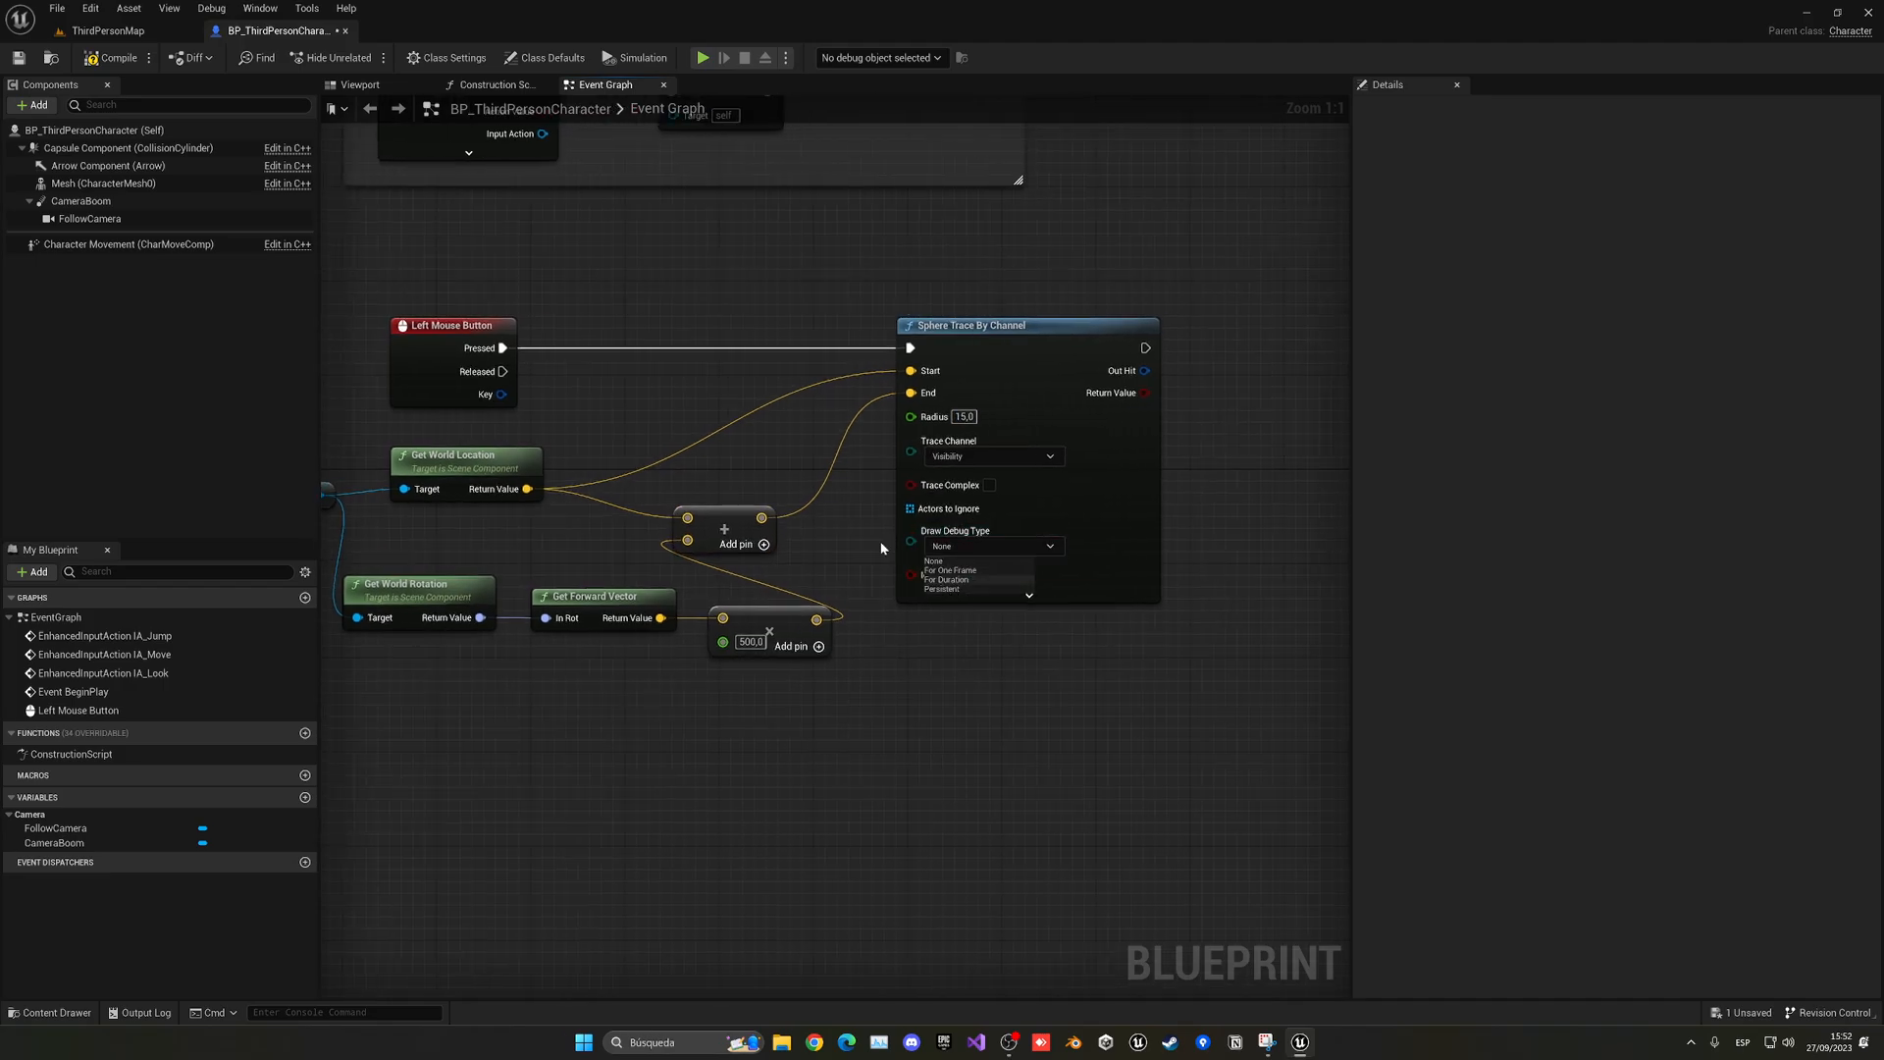
Step: Set Draw Debug Type to For Duration, save the blueprint and return to the ThirdPersonMap
left_click(950, 571)
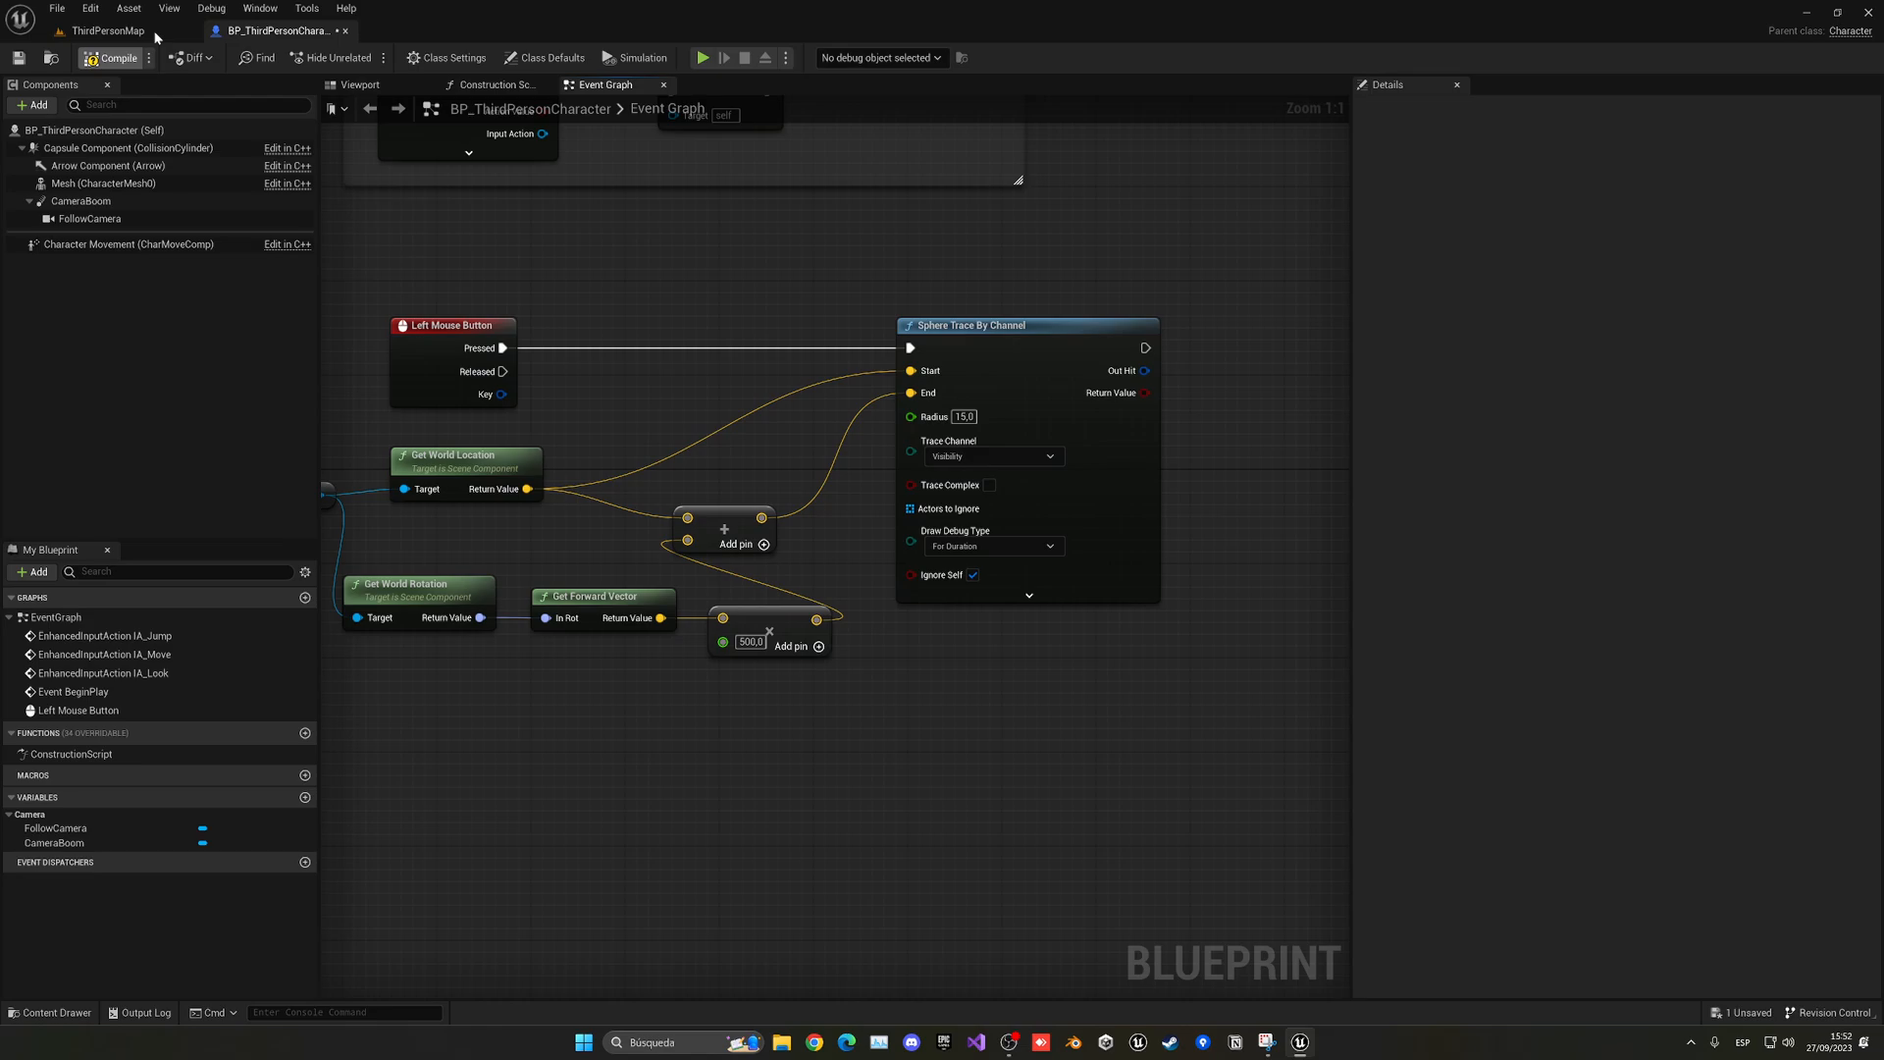
left_click(116, 57)
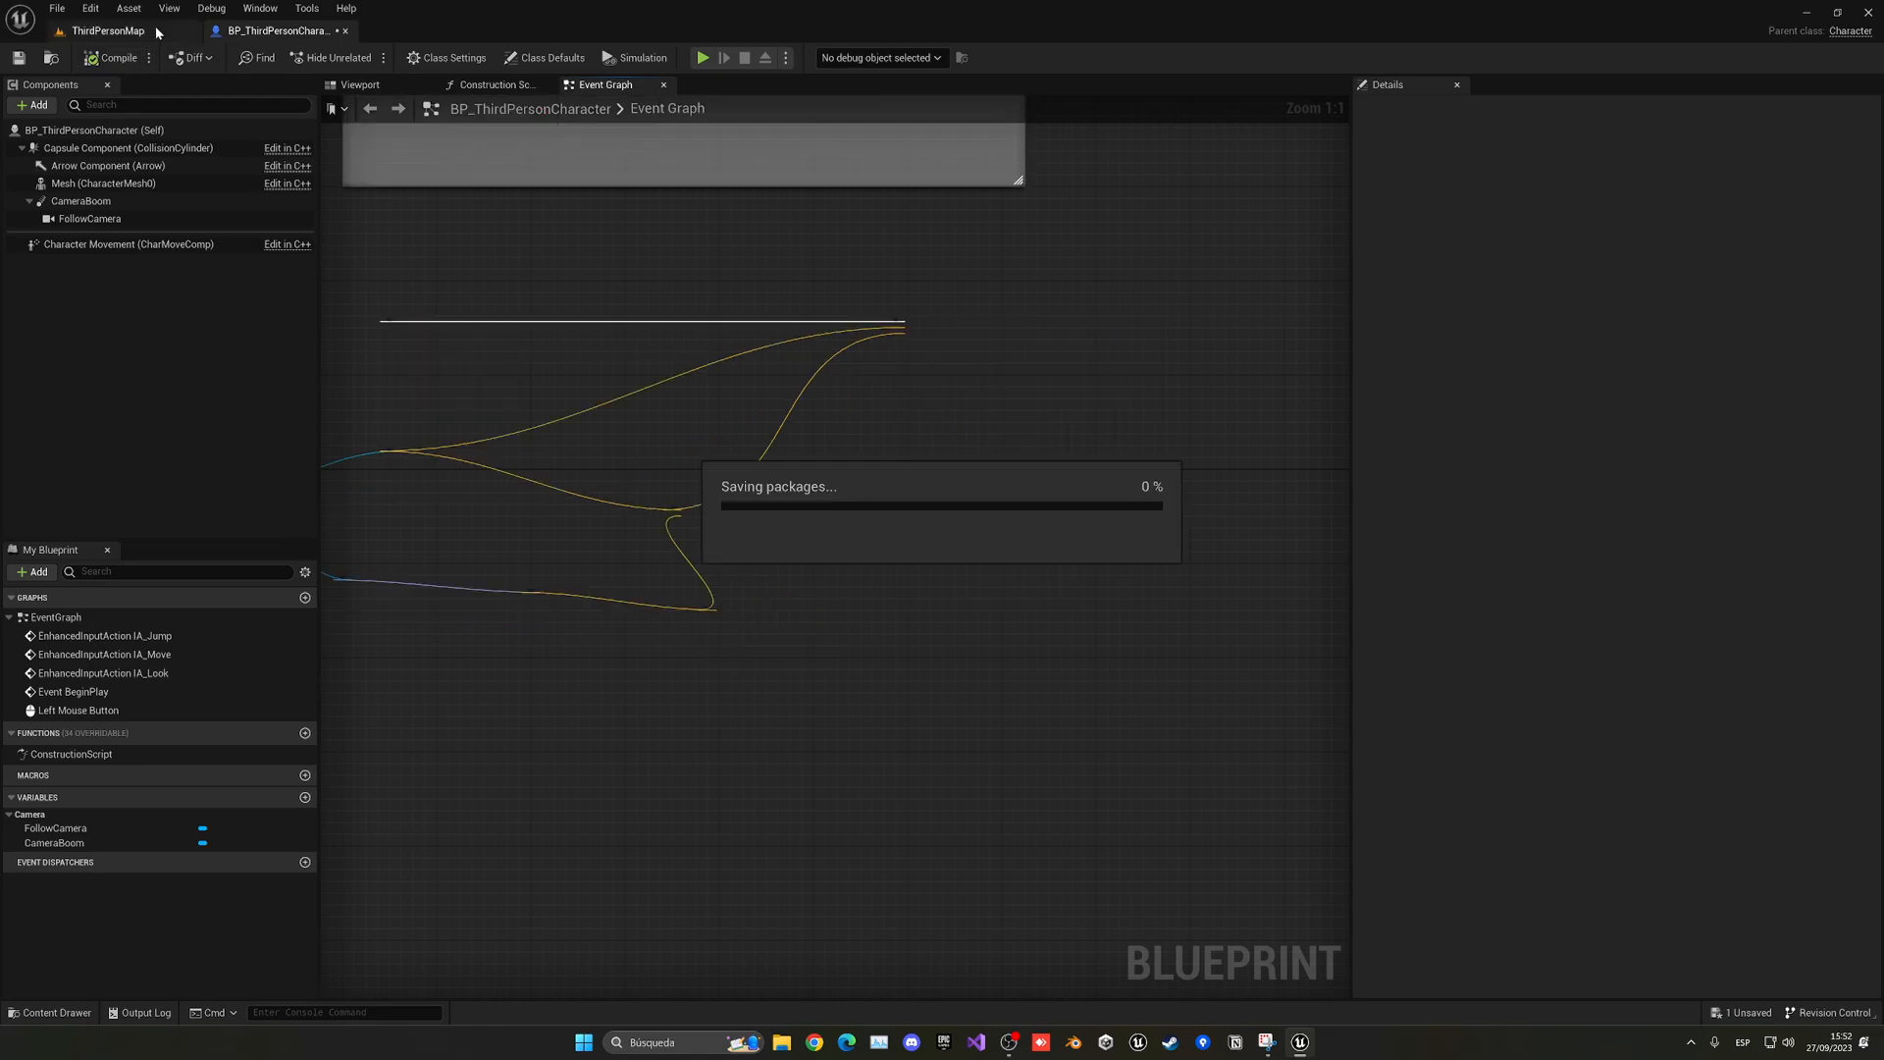
left_click(106, 29)
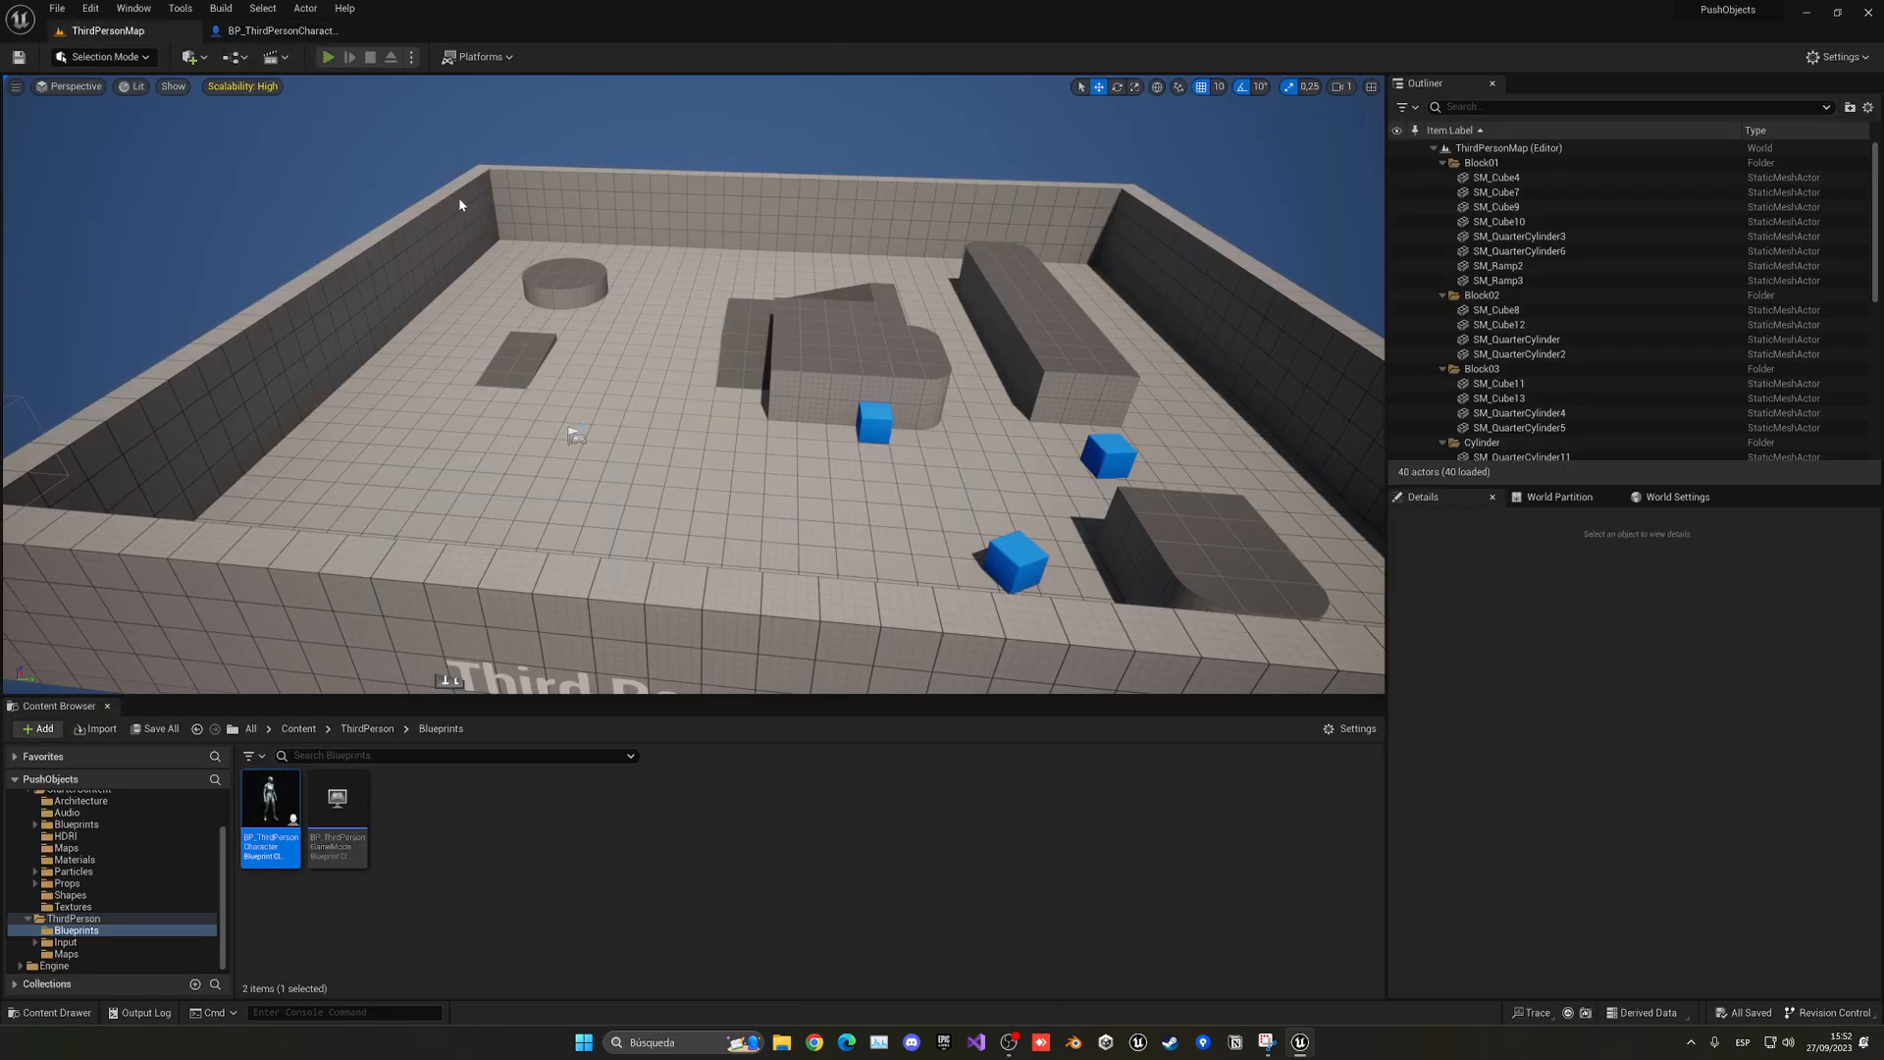
left_click(327, 57)
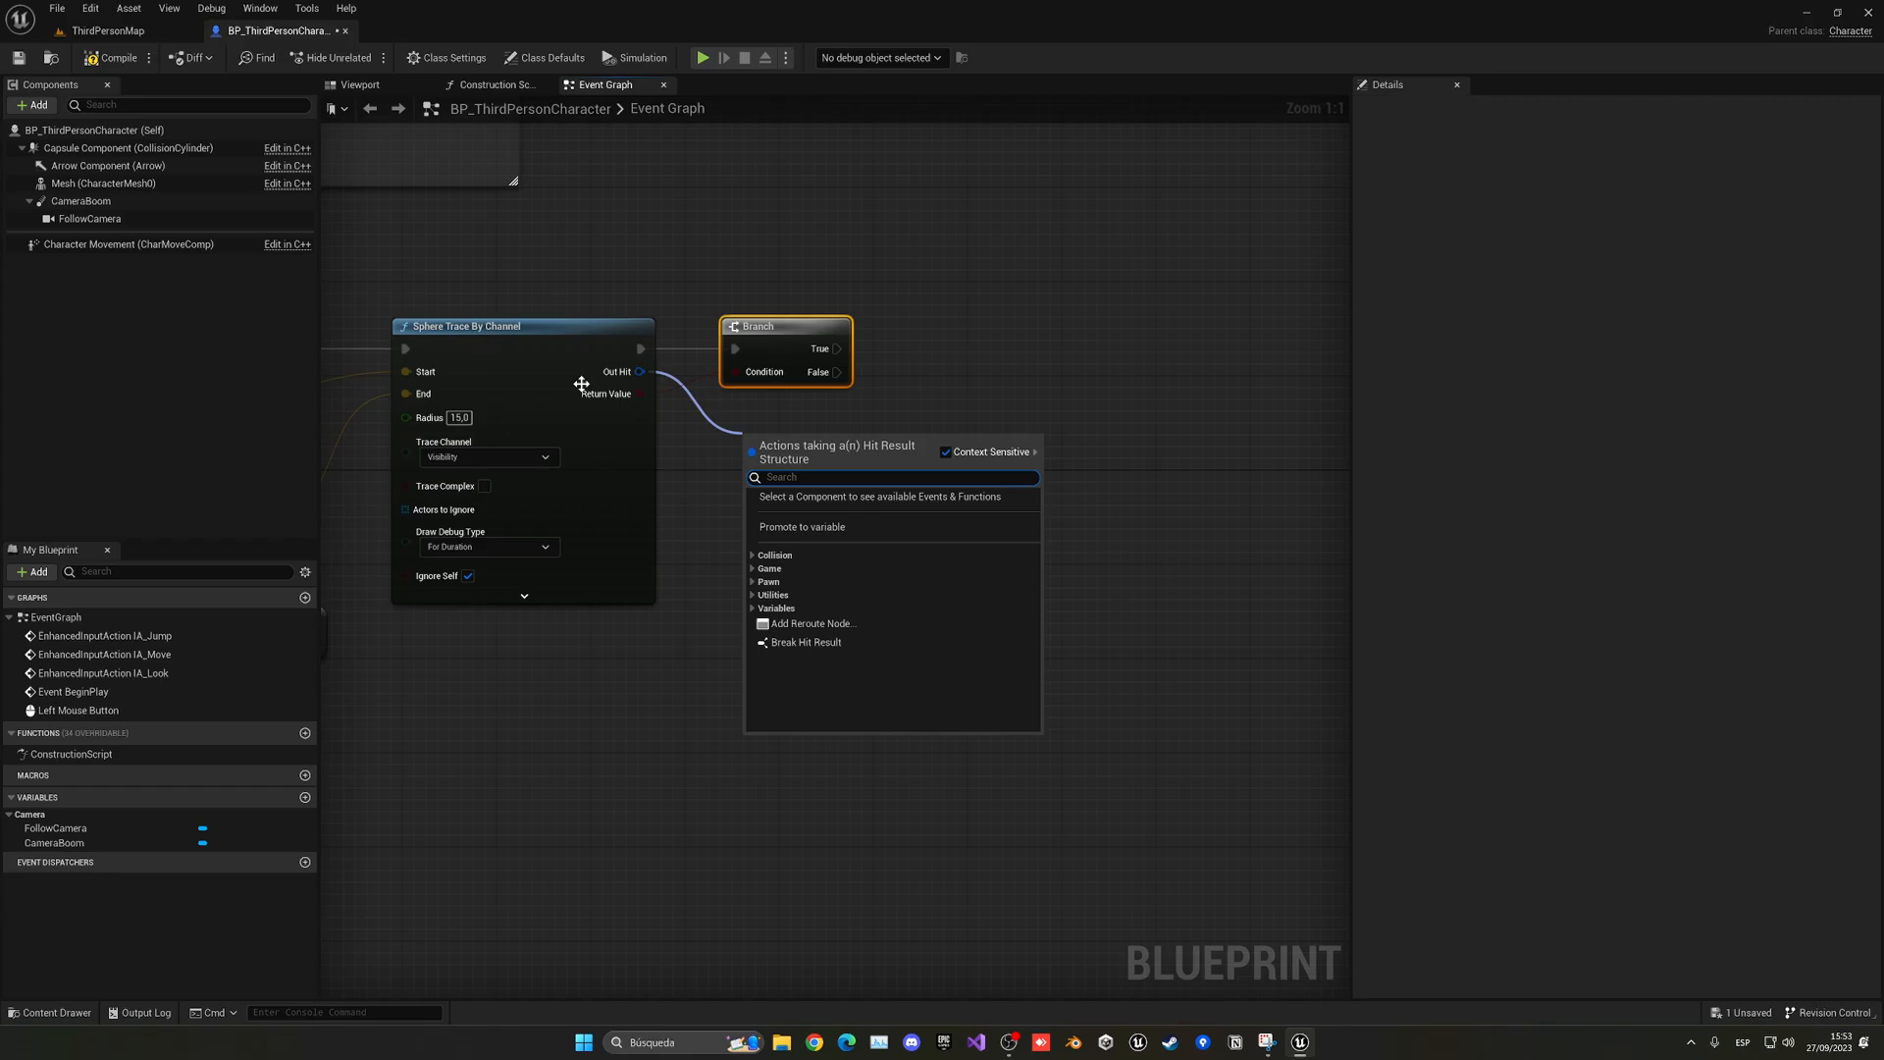
Step: Add a Break Hit Result on the trace's Out Hit beside the Branch, then go back to the level map
left_click(805, 641)
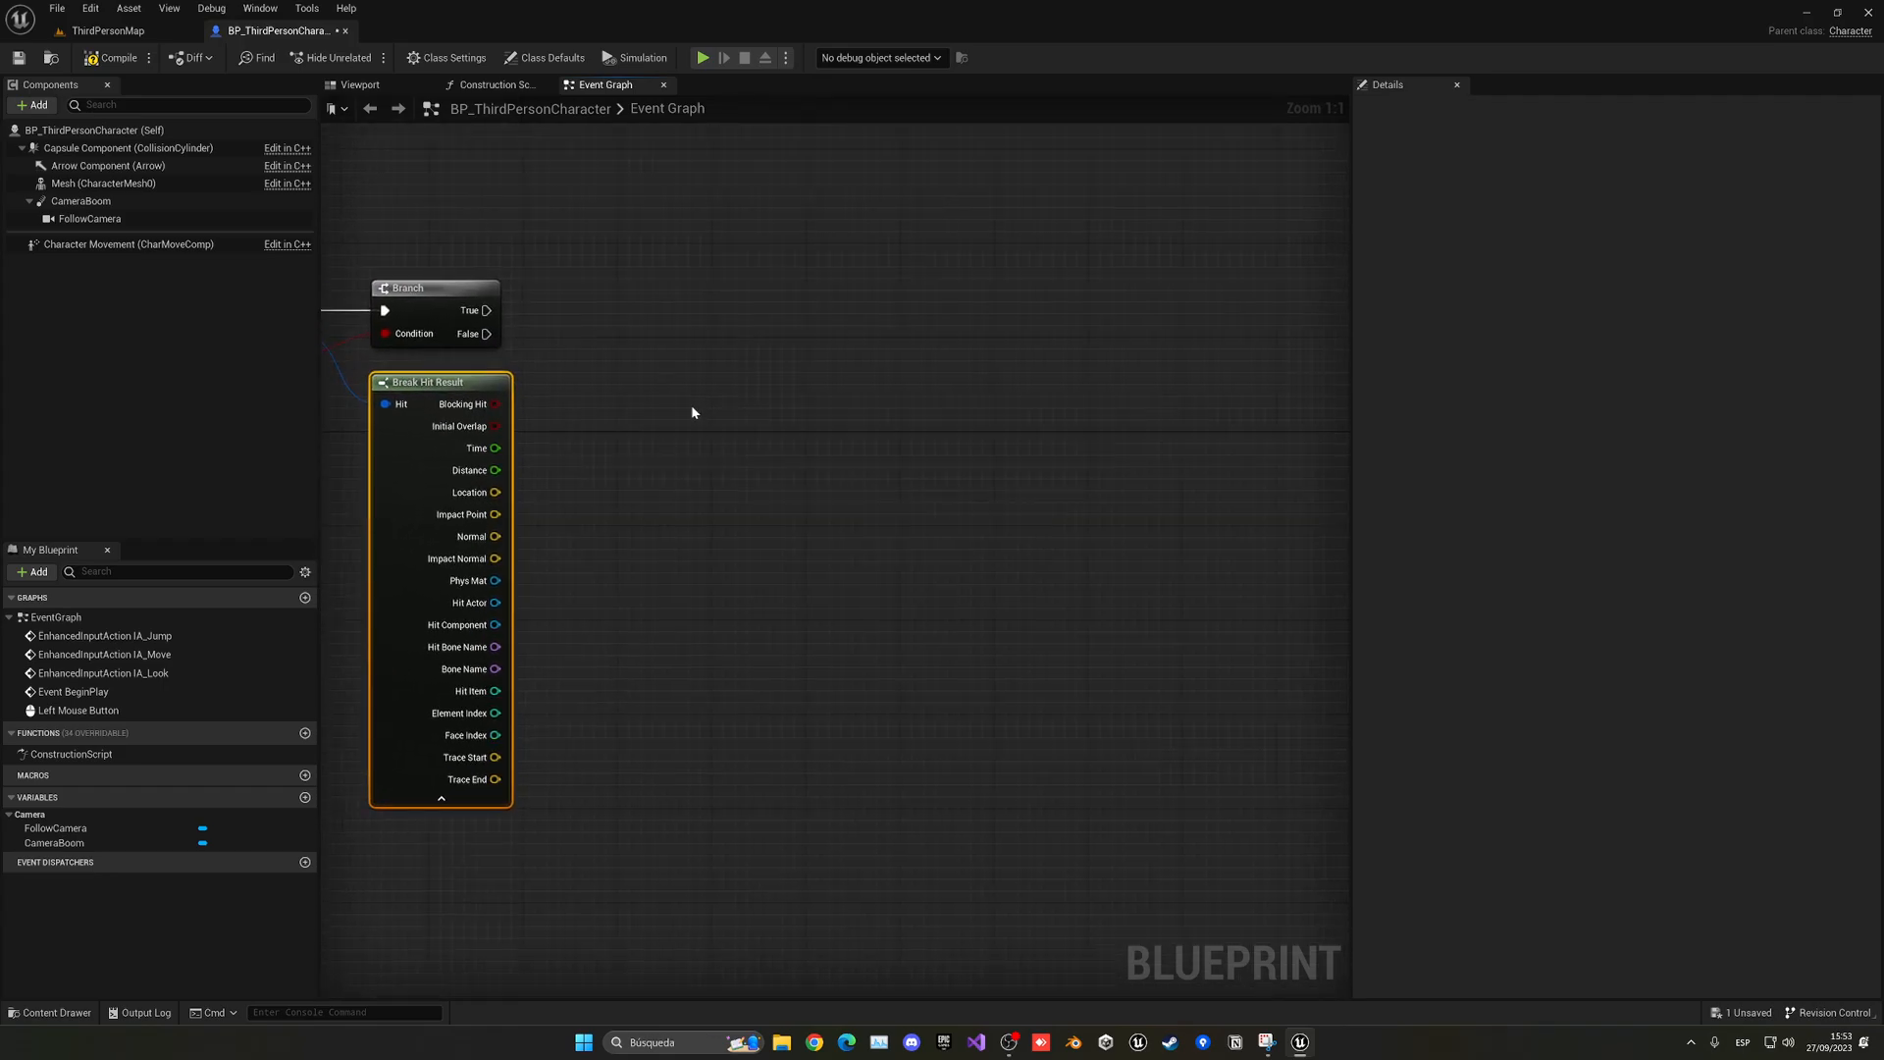
mouse_move(469, 603)
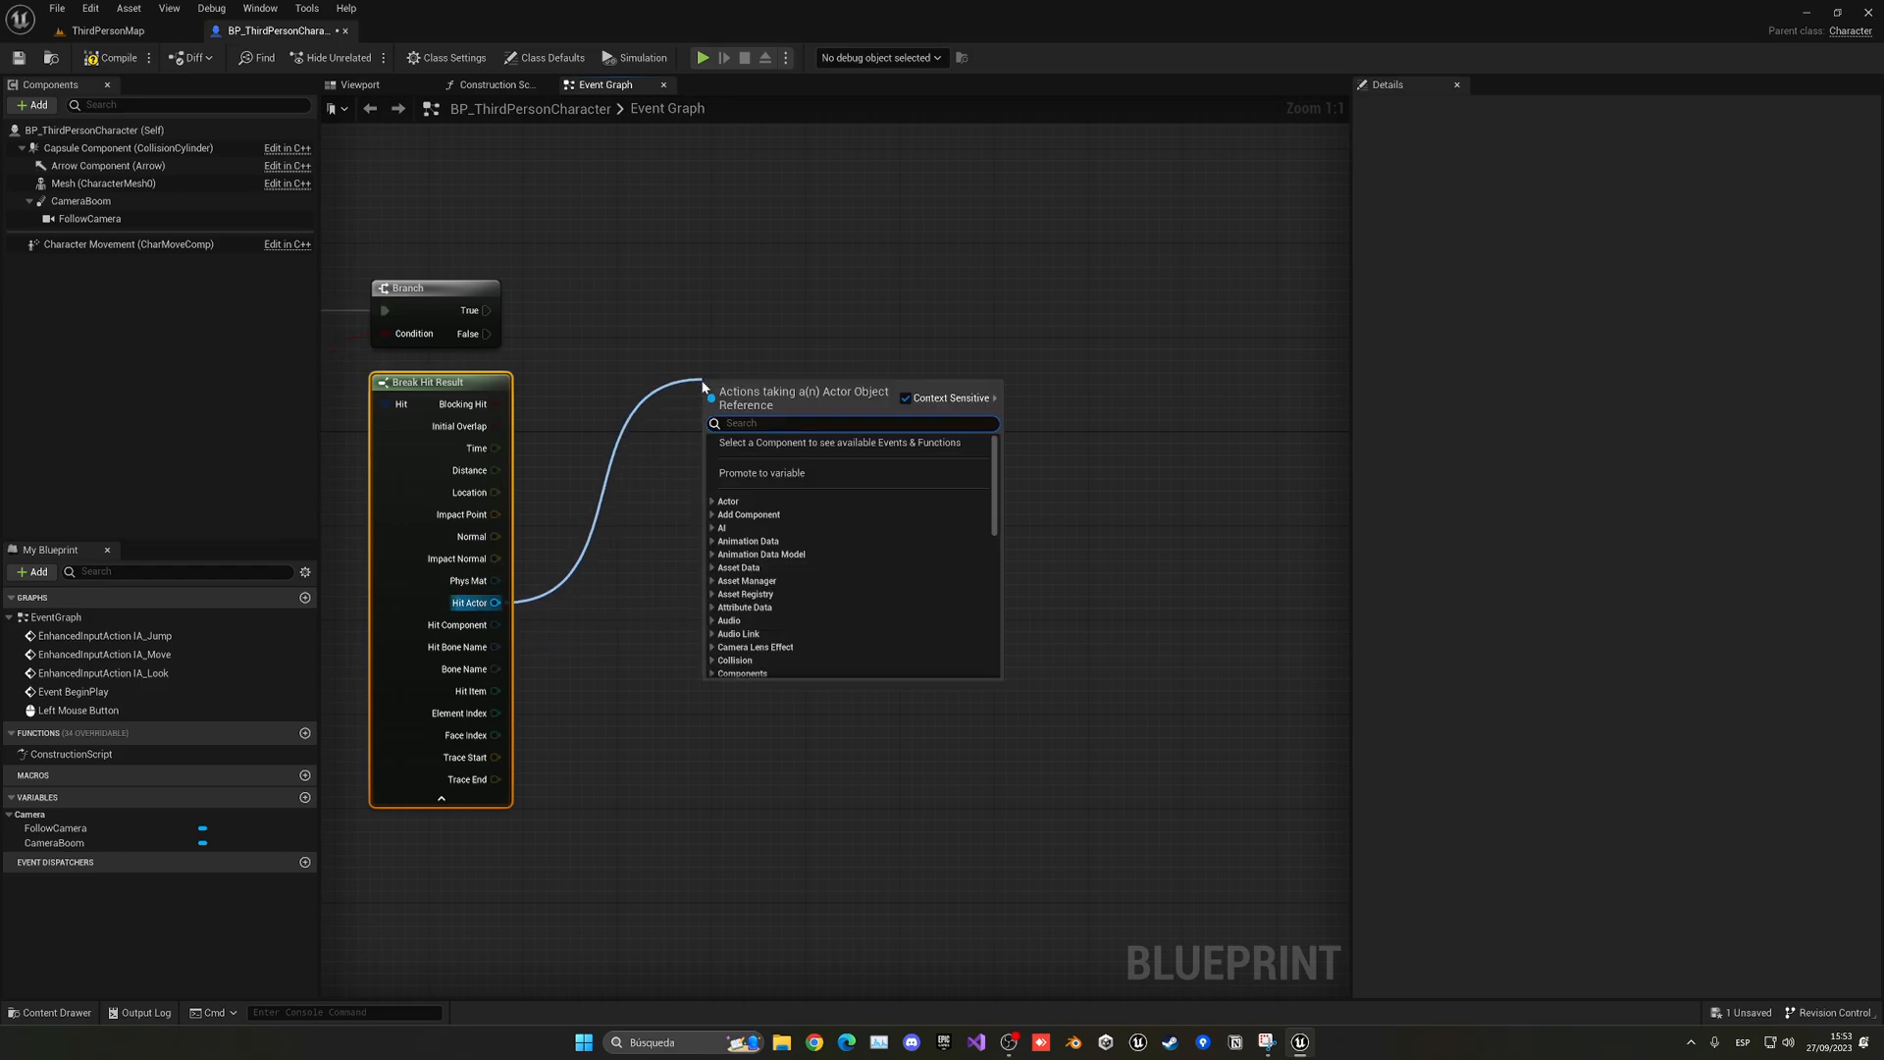
type("add for")
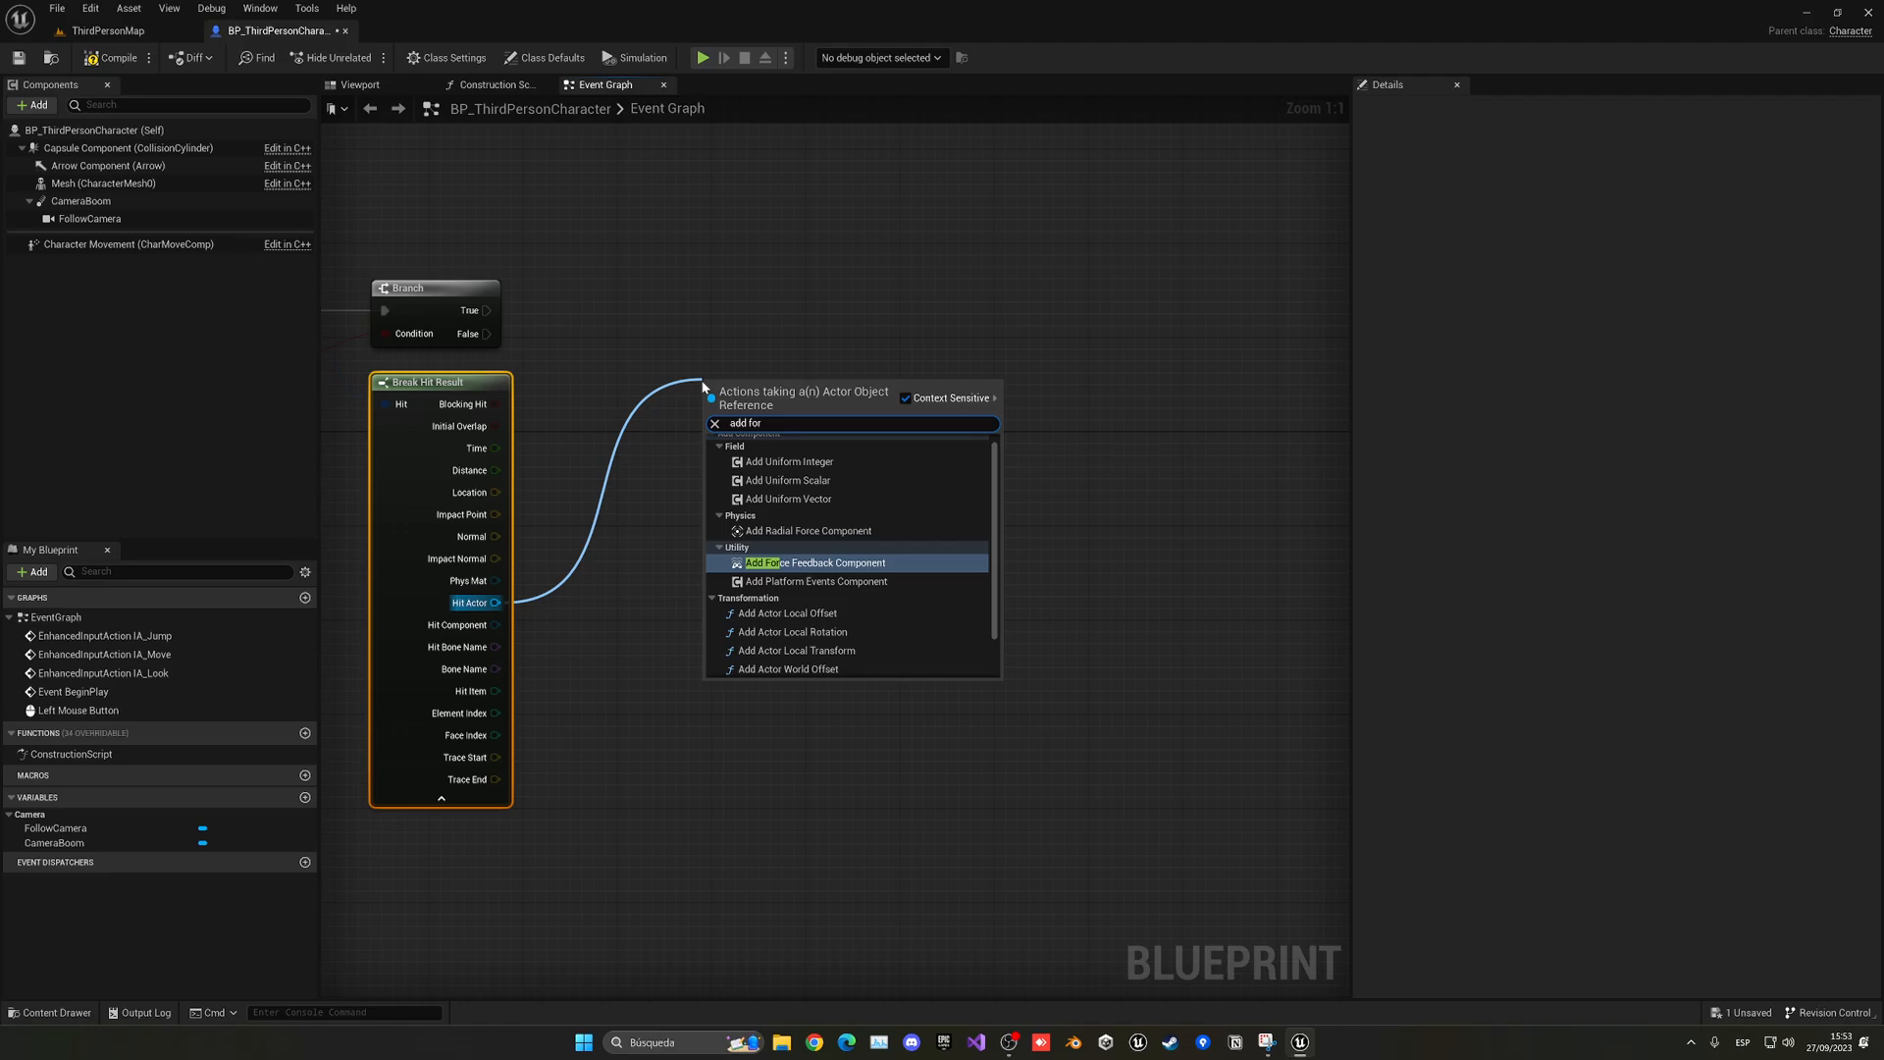
type("ce")
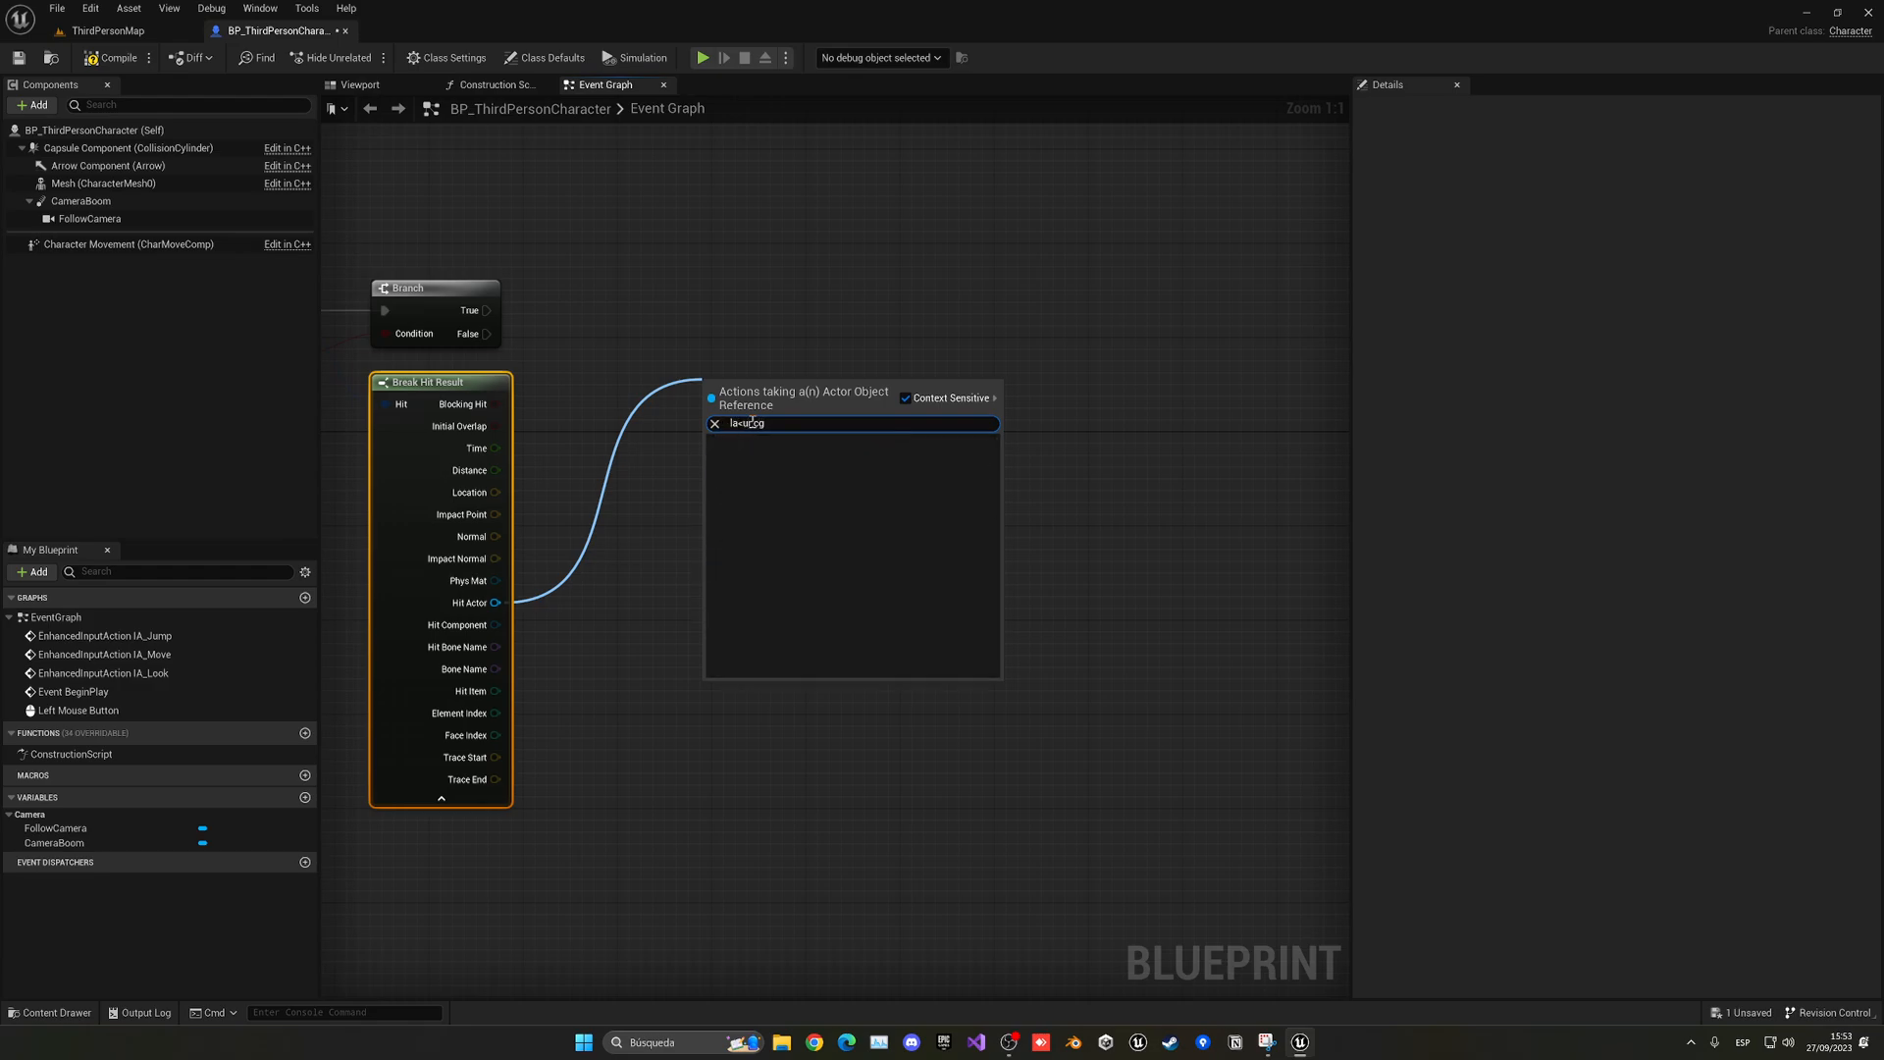
type("launch")
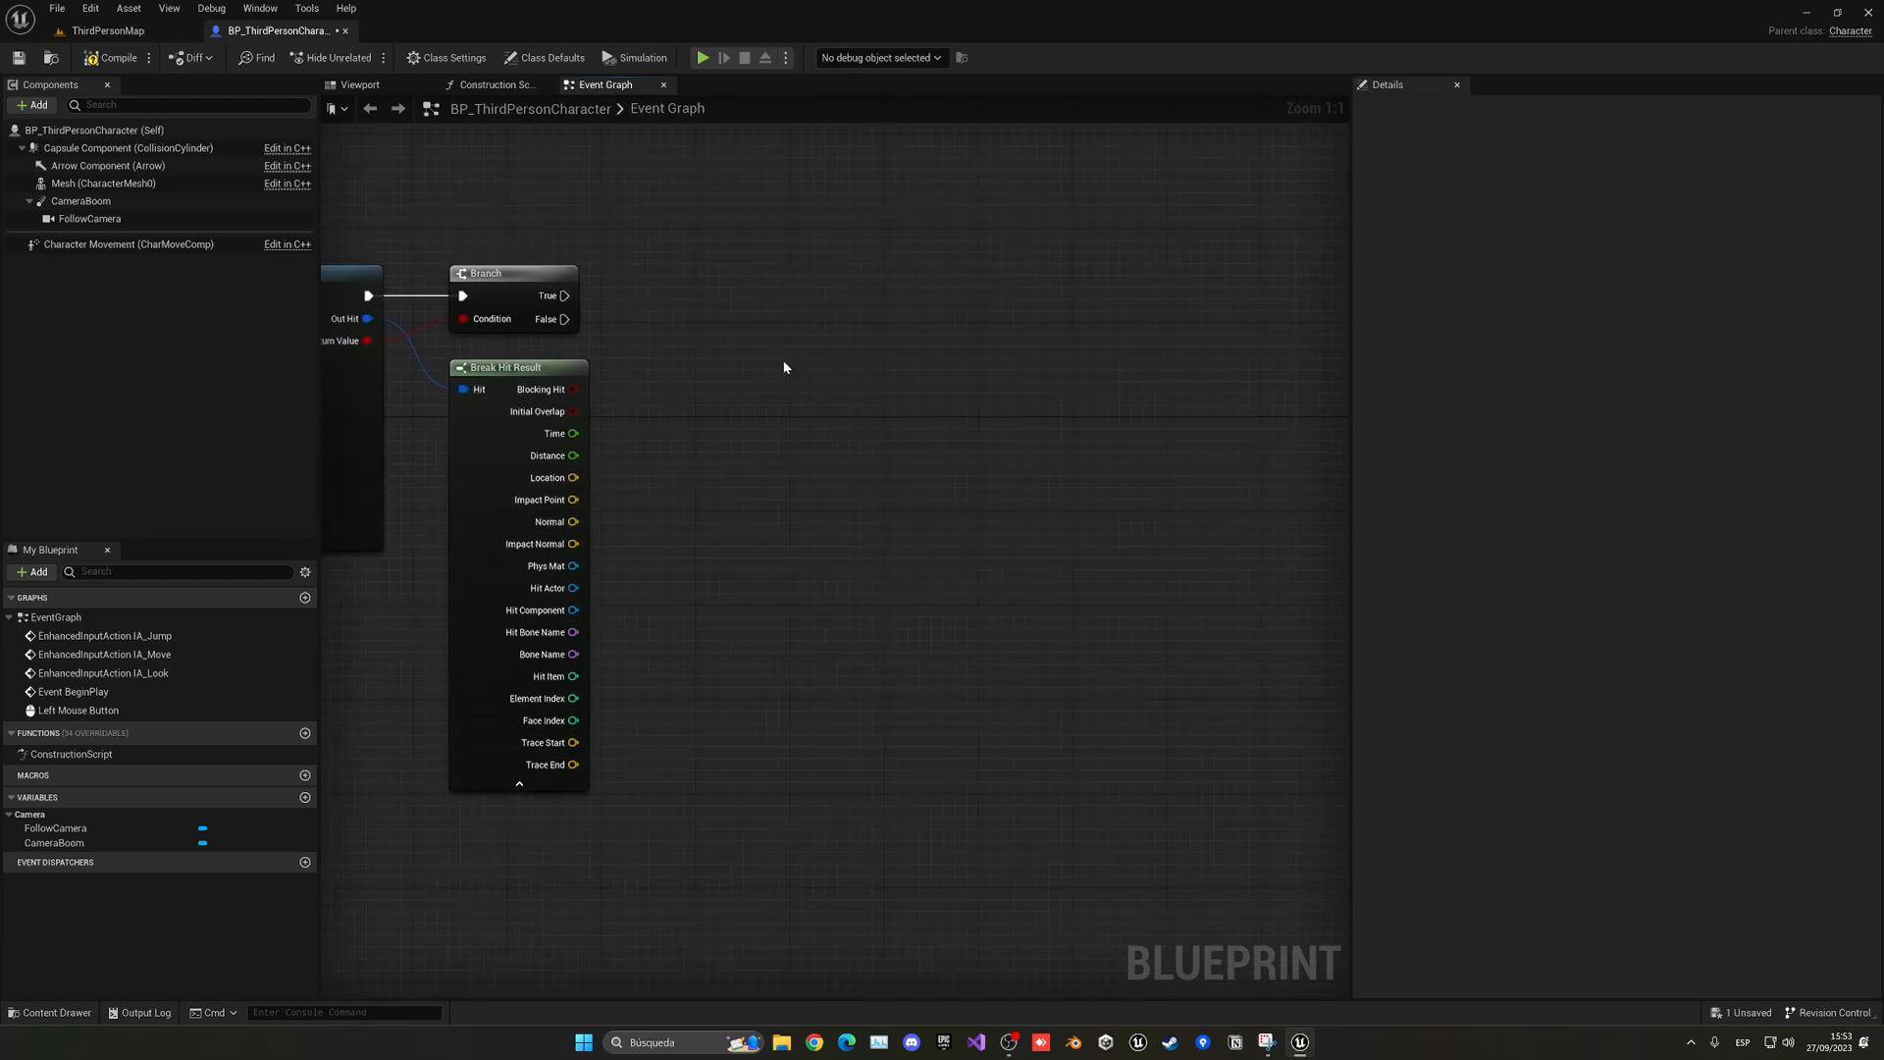
mouse_move(412, 247)
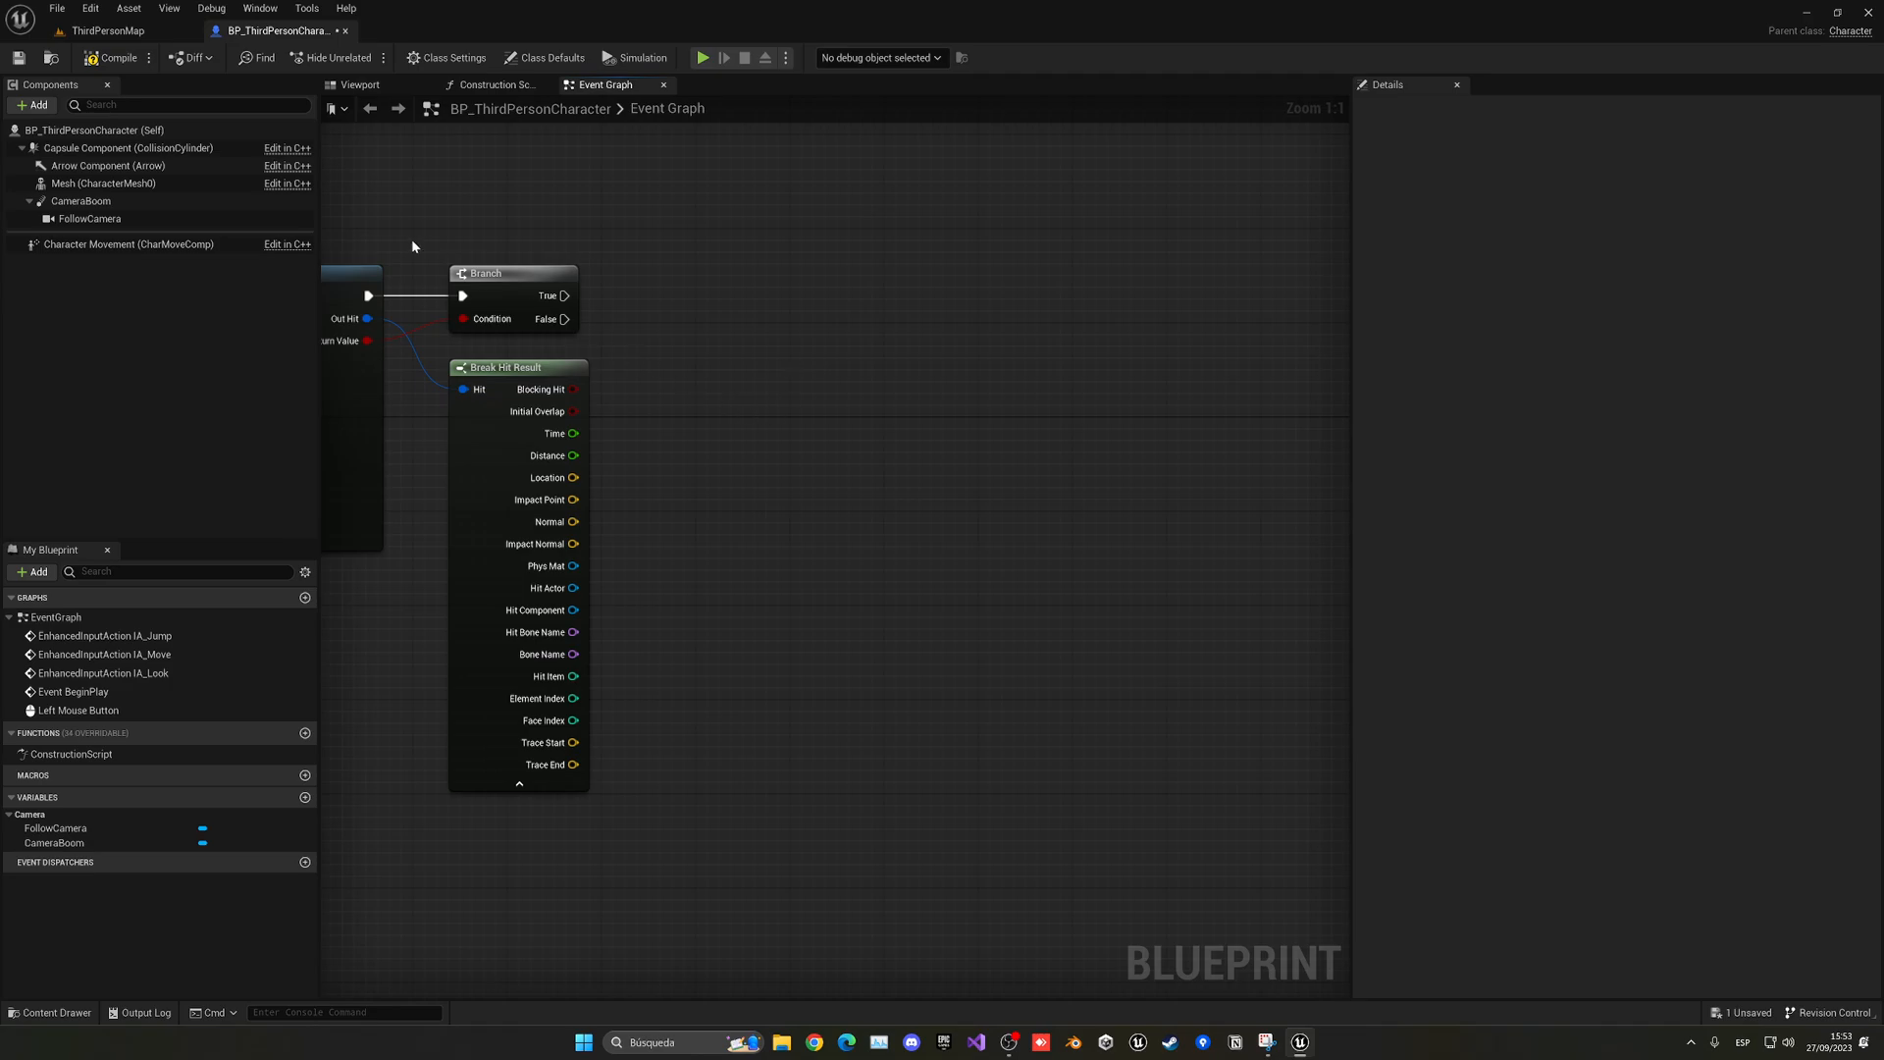
mouse_move(710, 477)
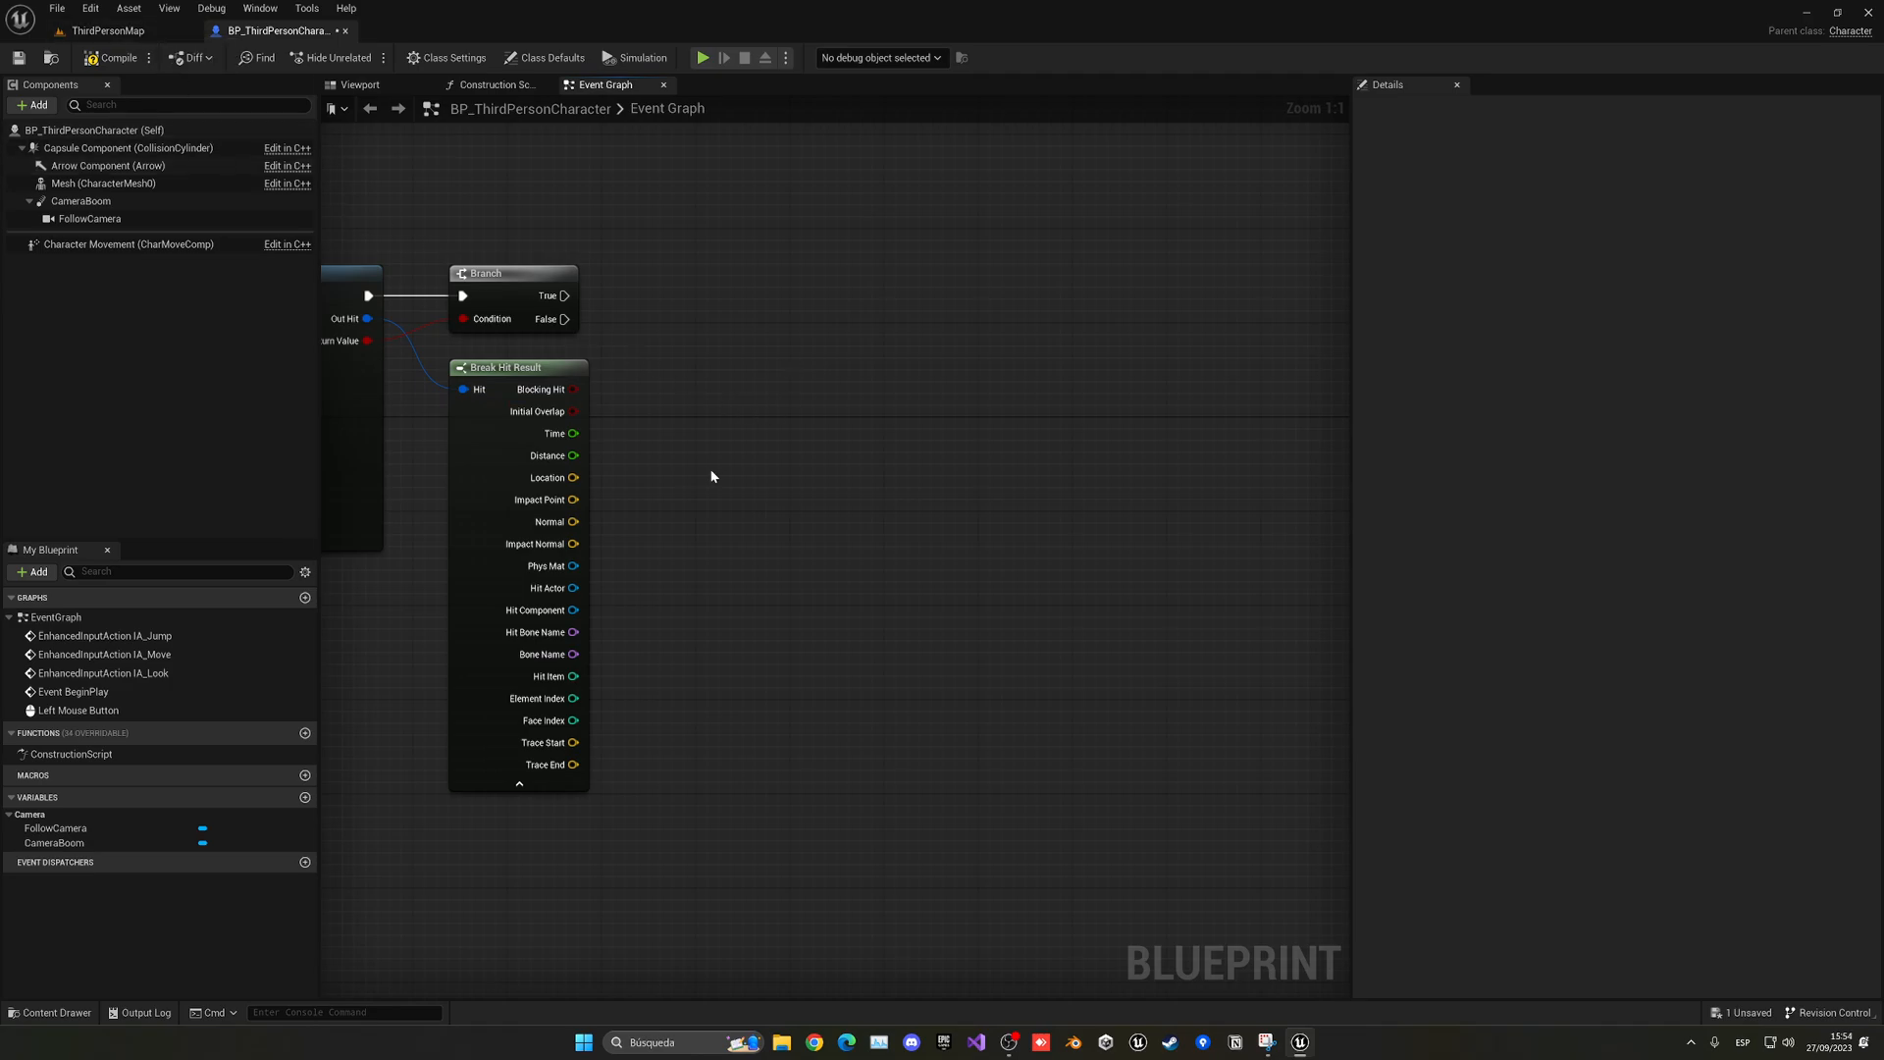
left_click(108, 29)
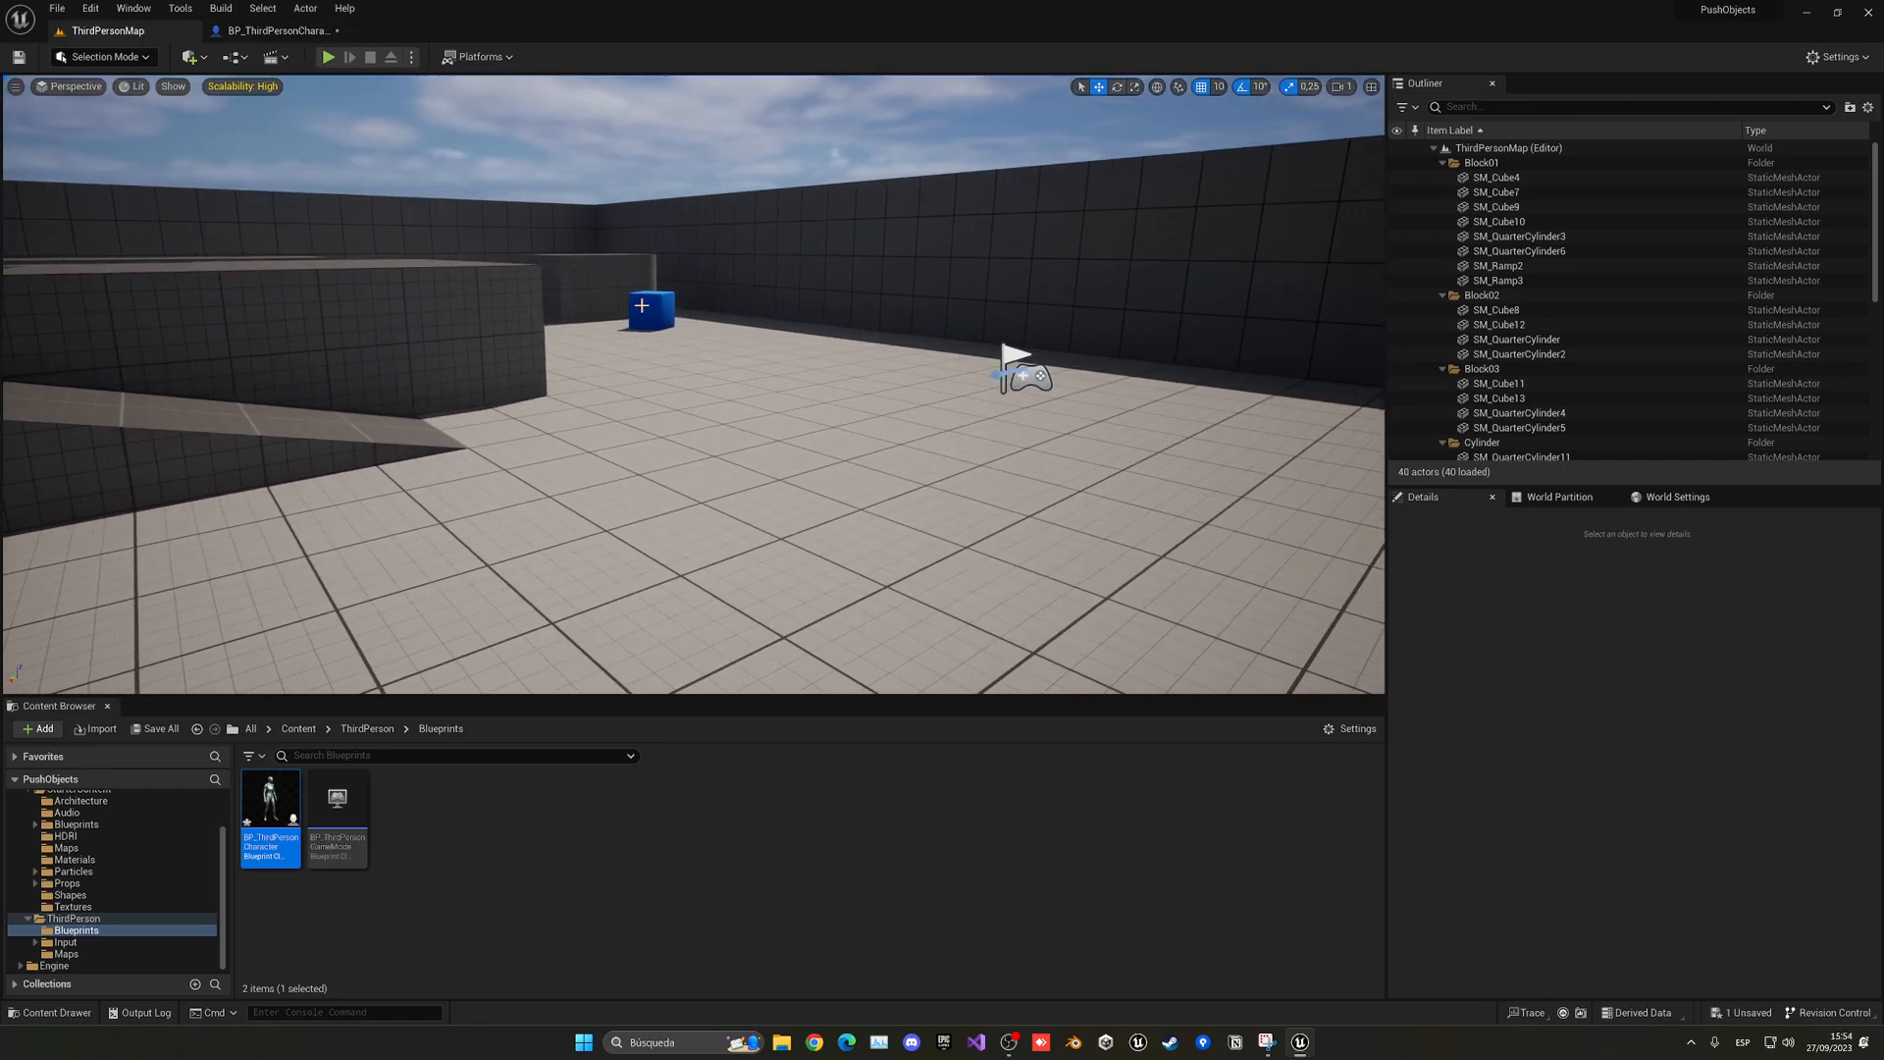
Step: Convert the selected blue chamfer cube into a new blueprint named BP_Cubes and select its static mesh component
left_click(1184, 481)
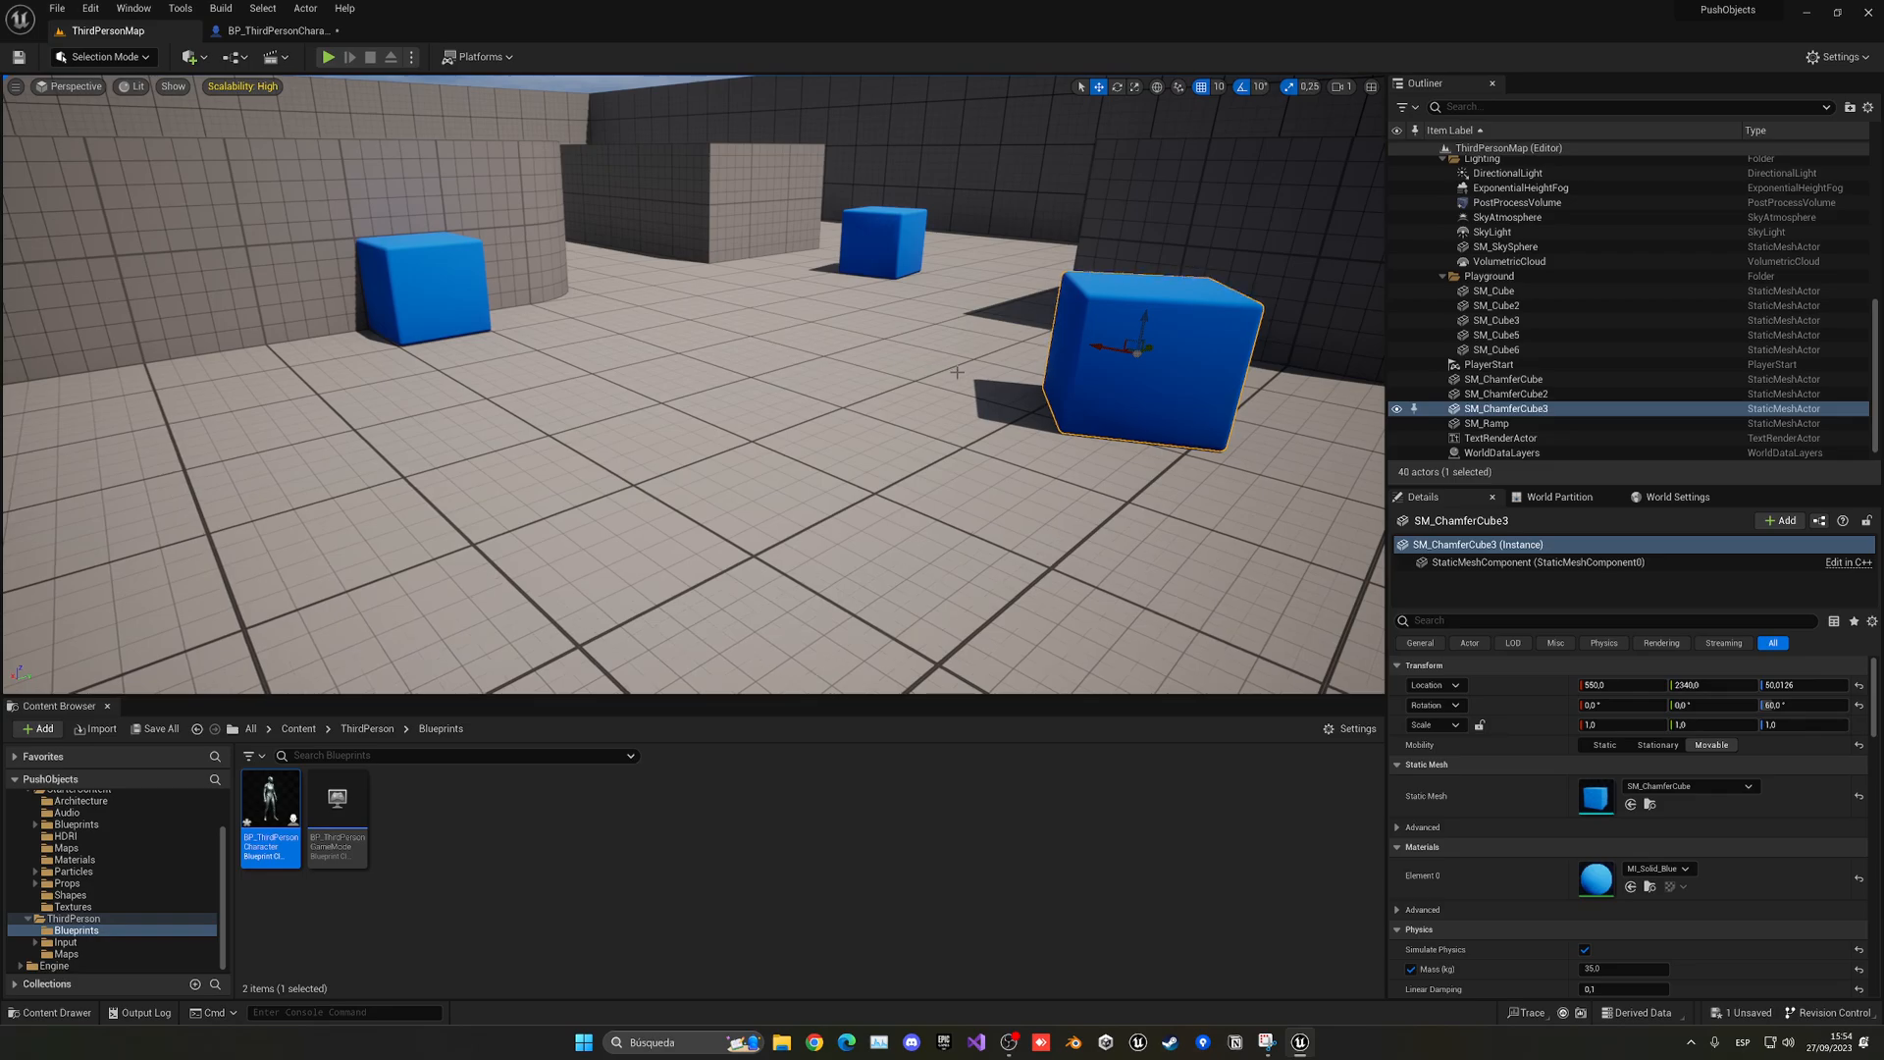
left_click(1821, 522)
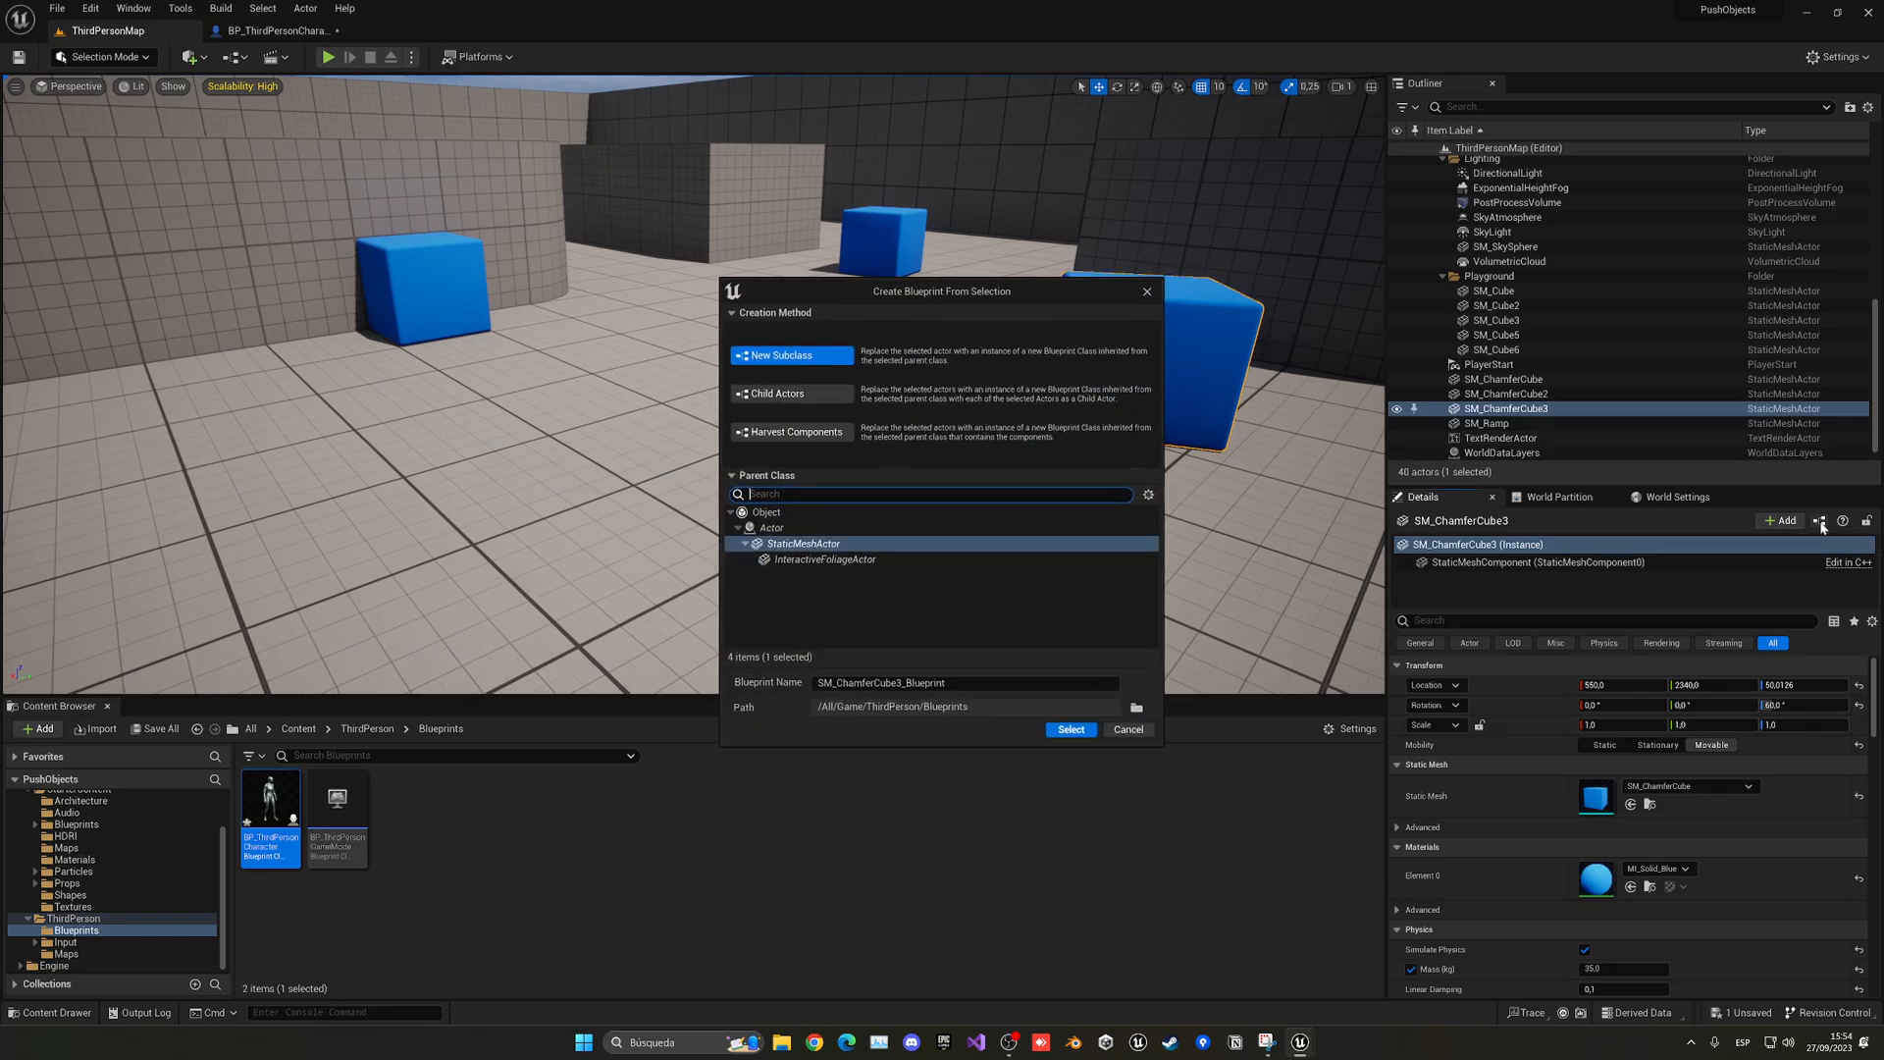
mouse_move(1321, 453)
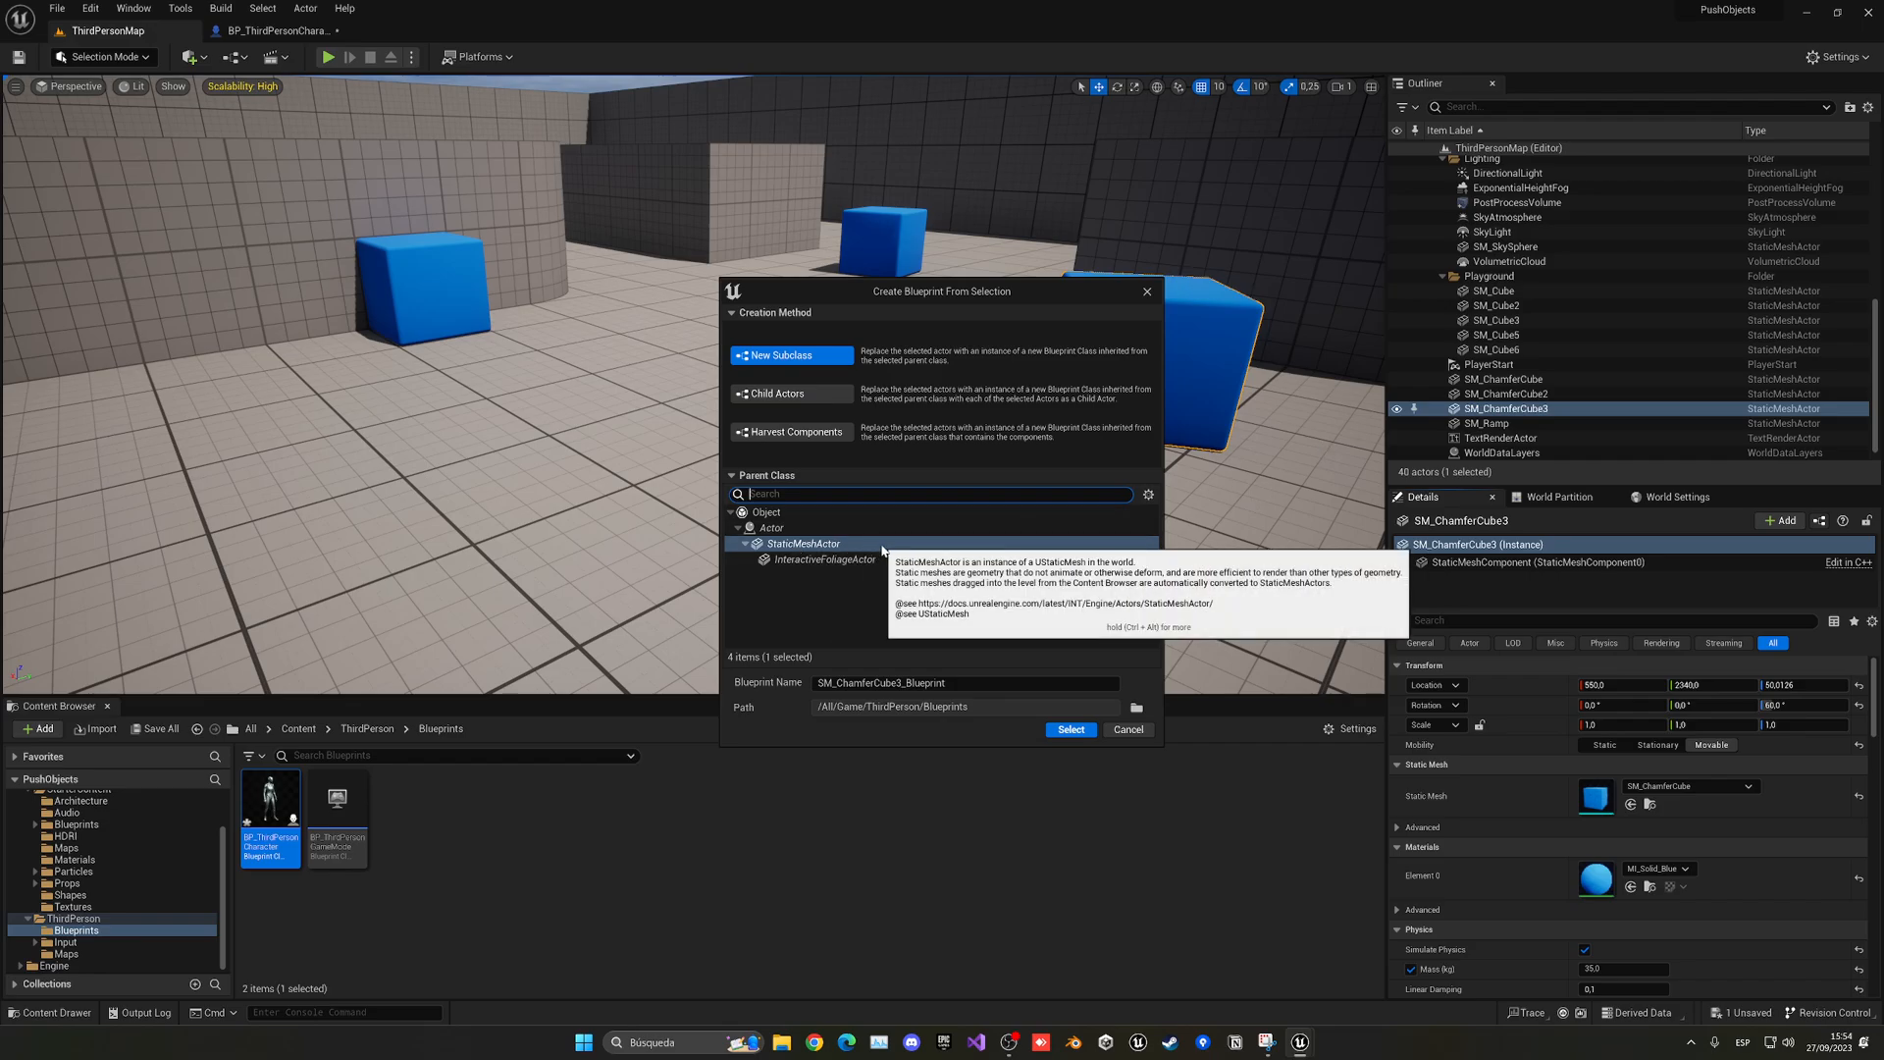
left_click(961, 683)
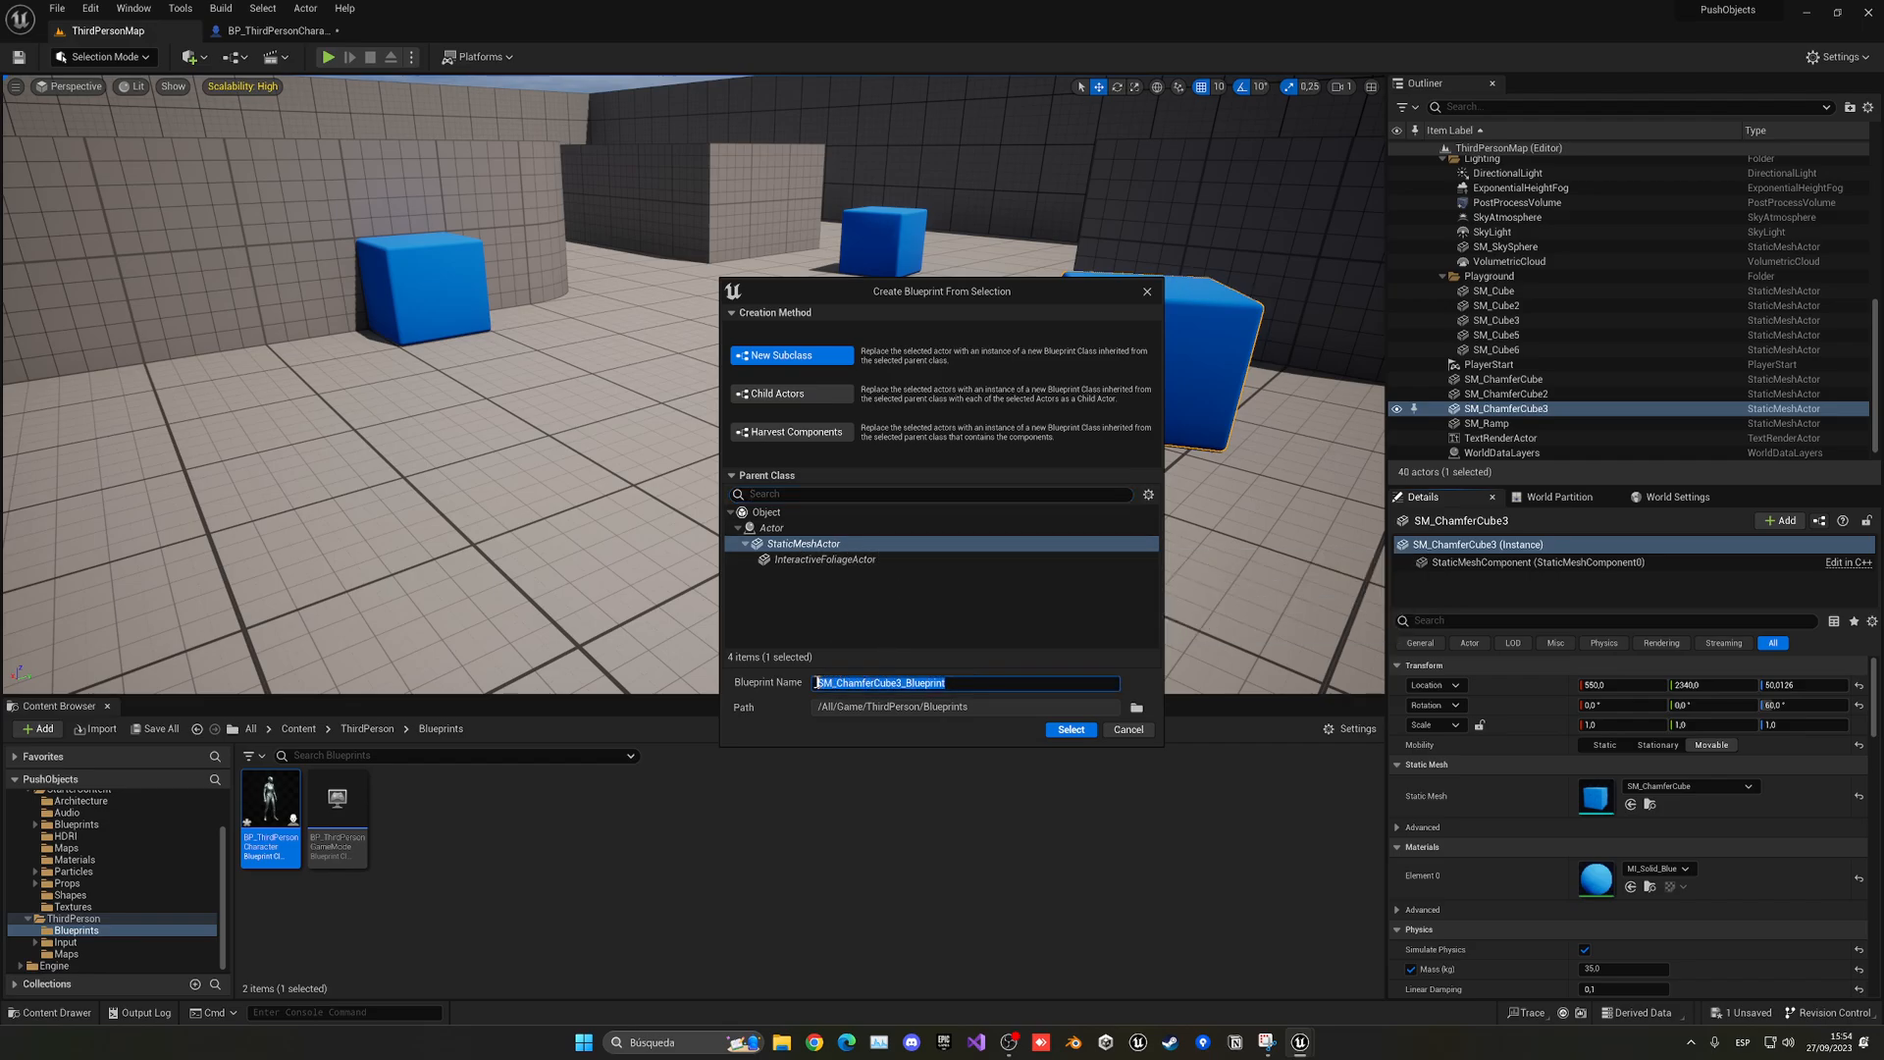
type("BP_Cubes")
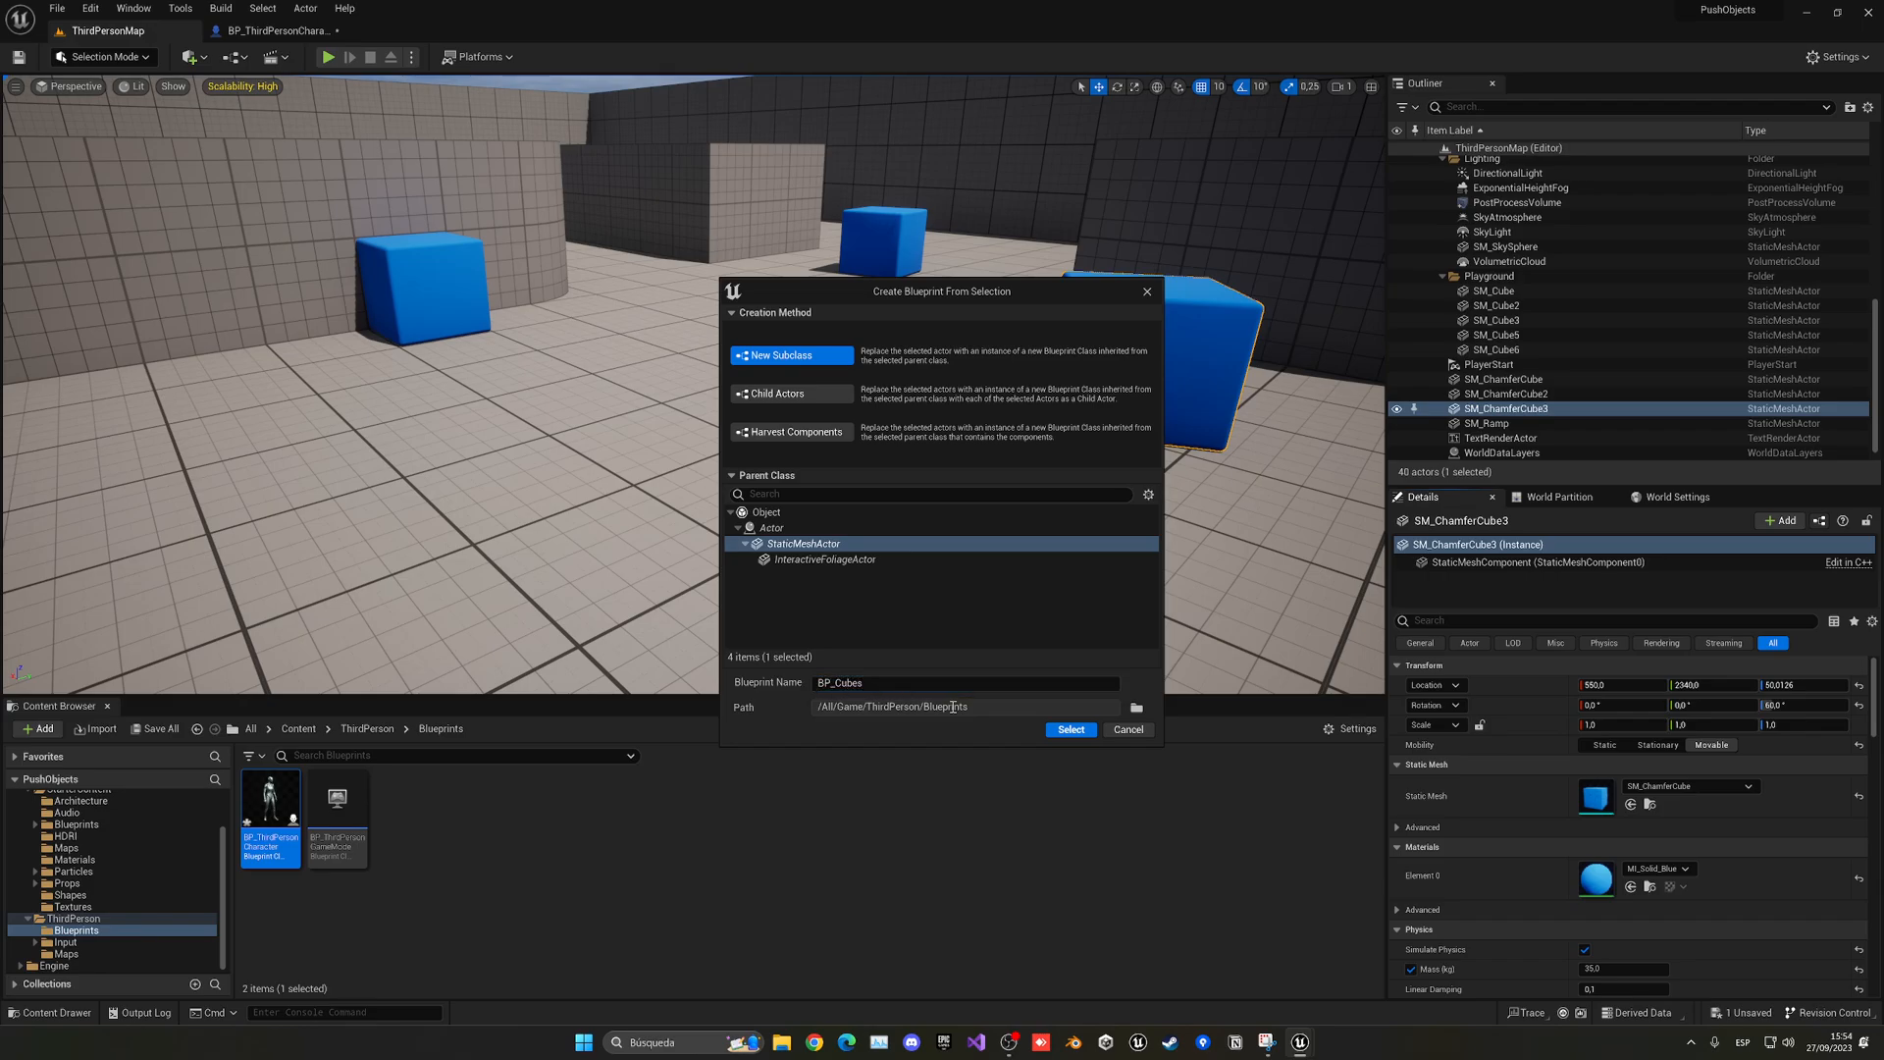
left_click(1067, 730)
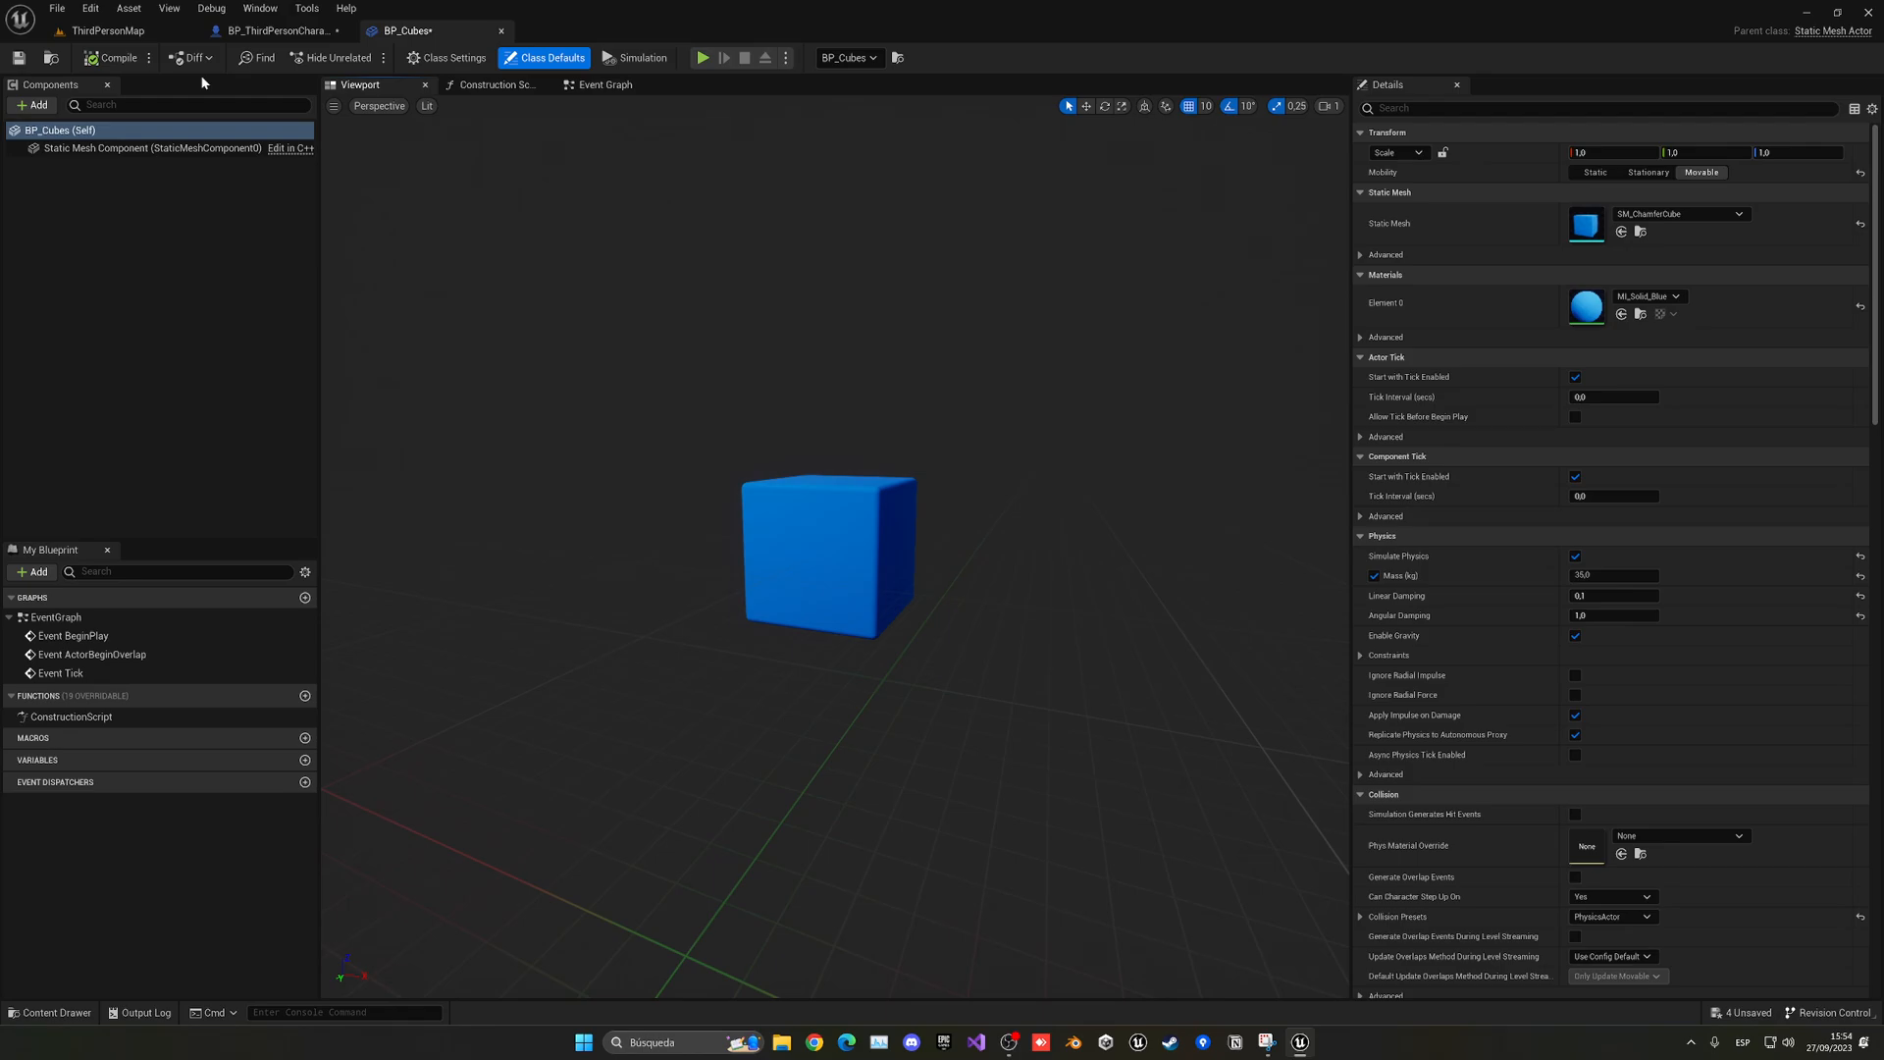
left_click(153, 147)
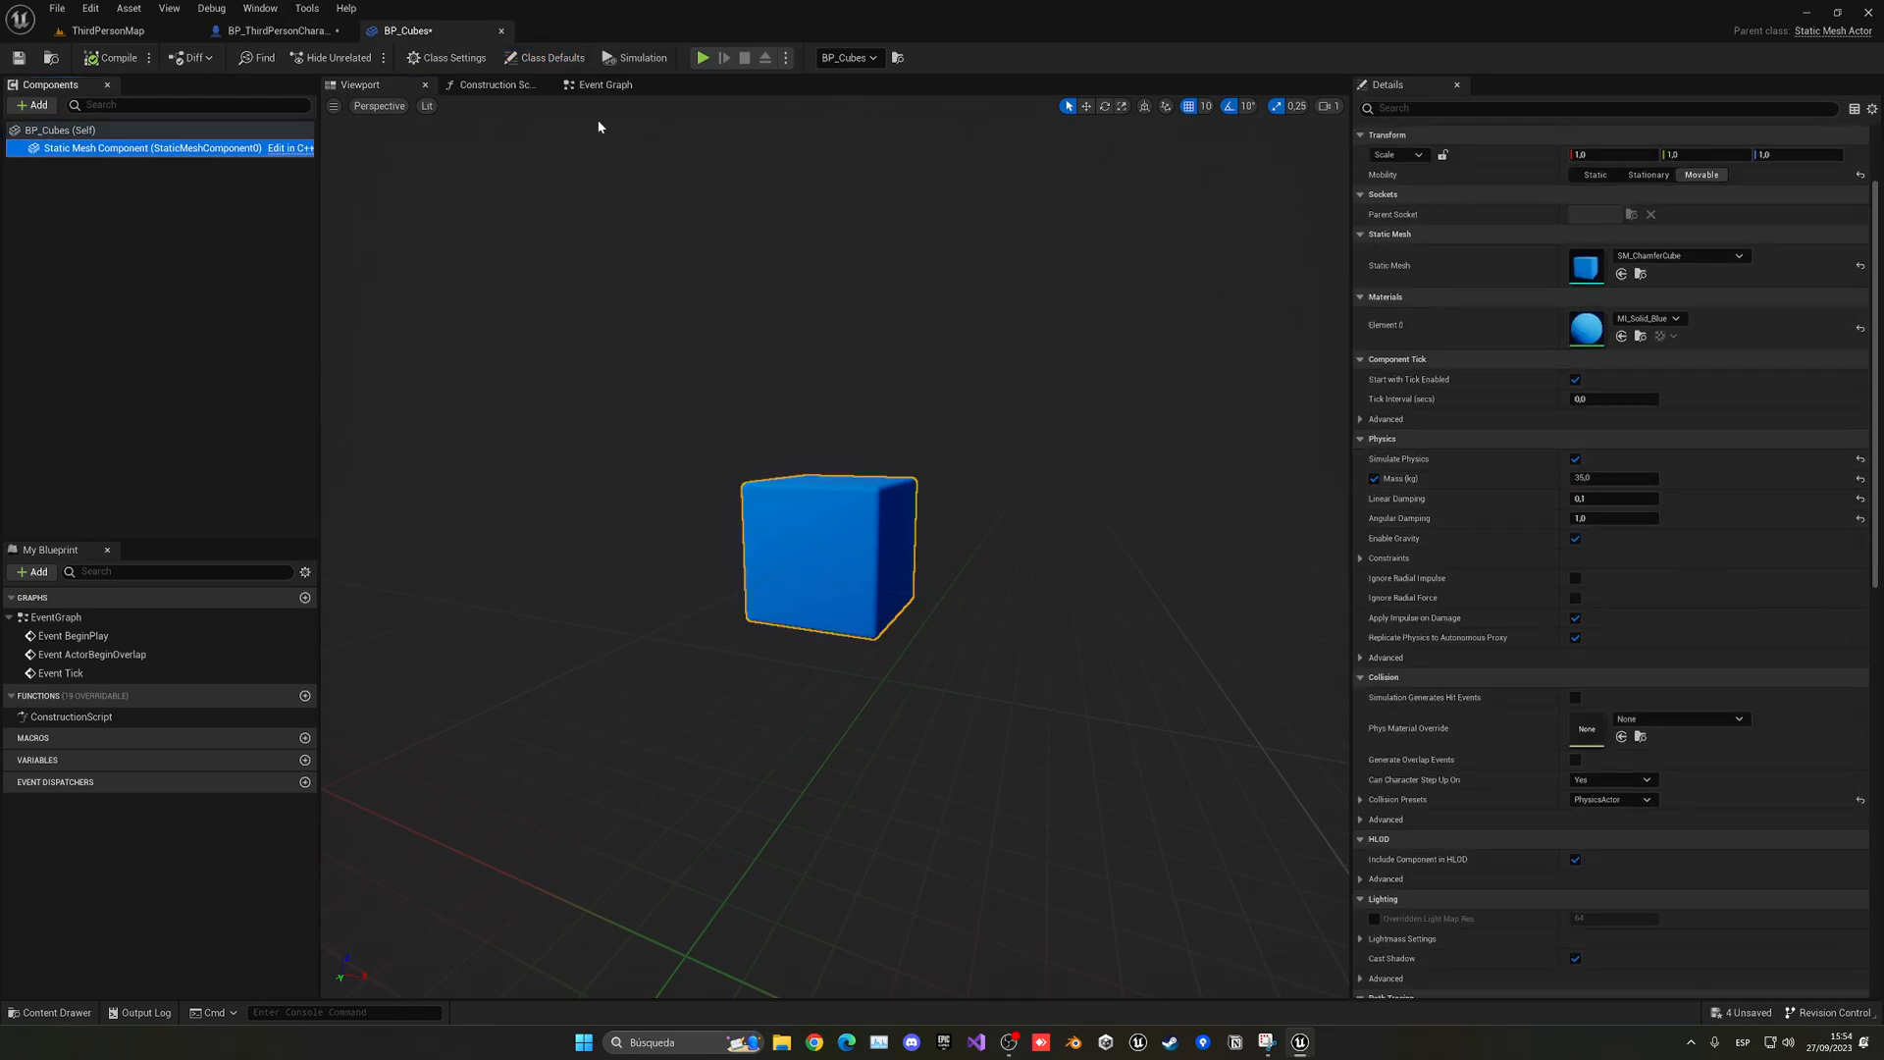
mouse_move(282, 30)
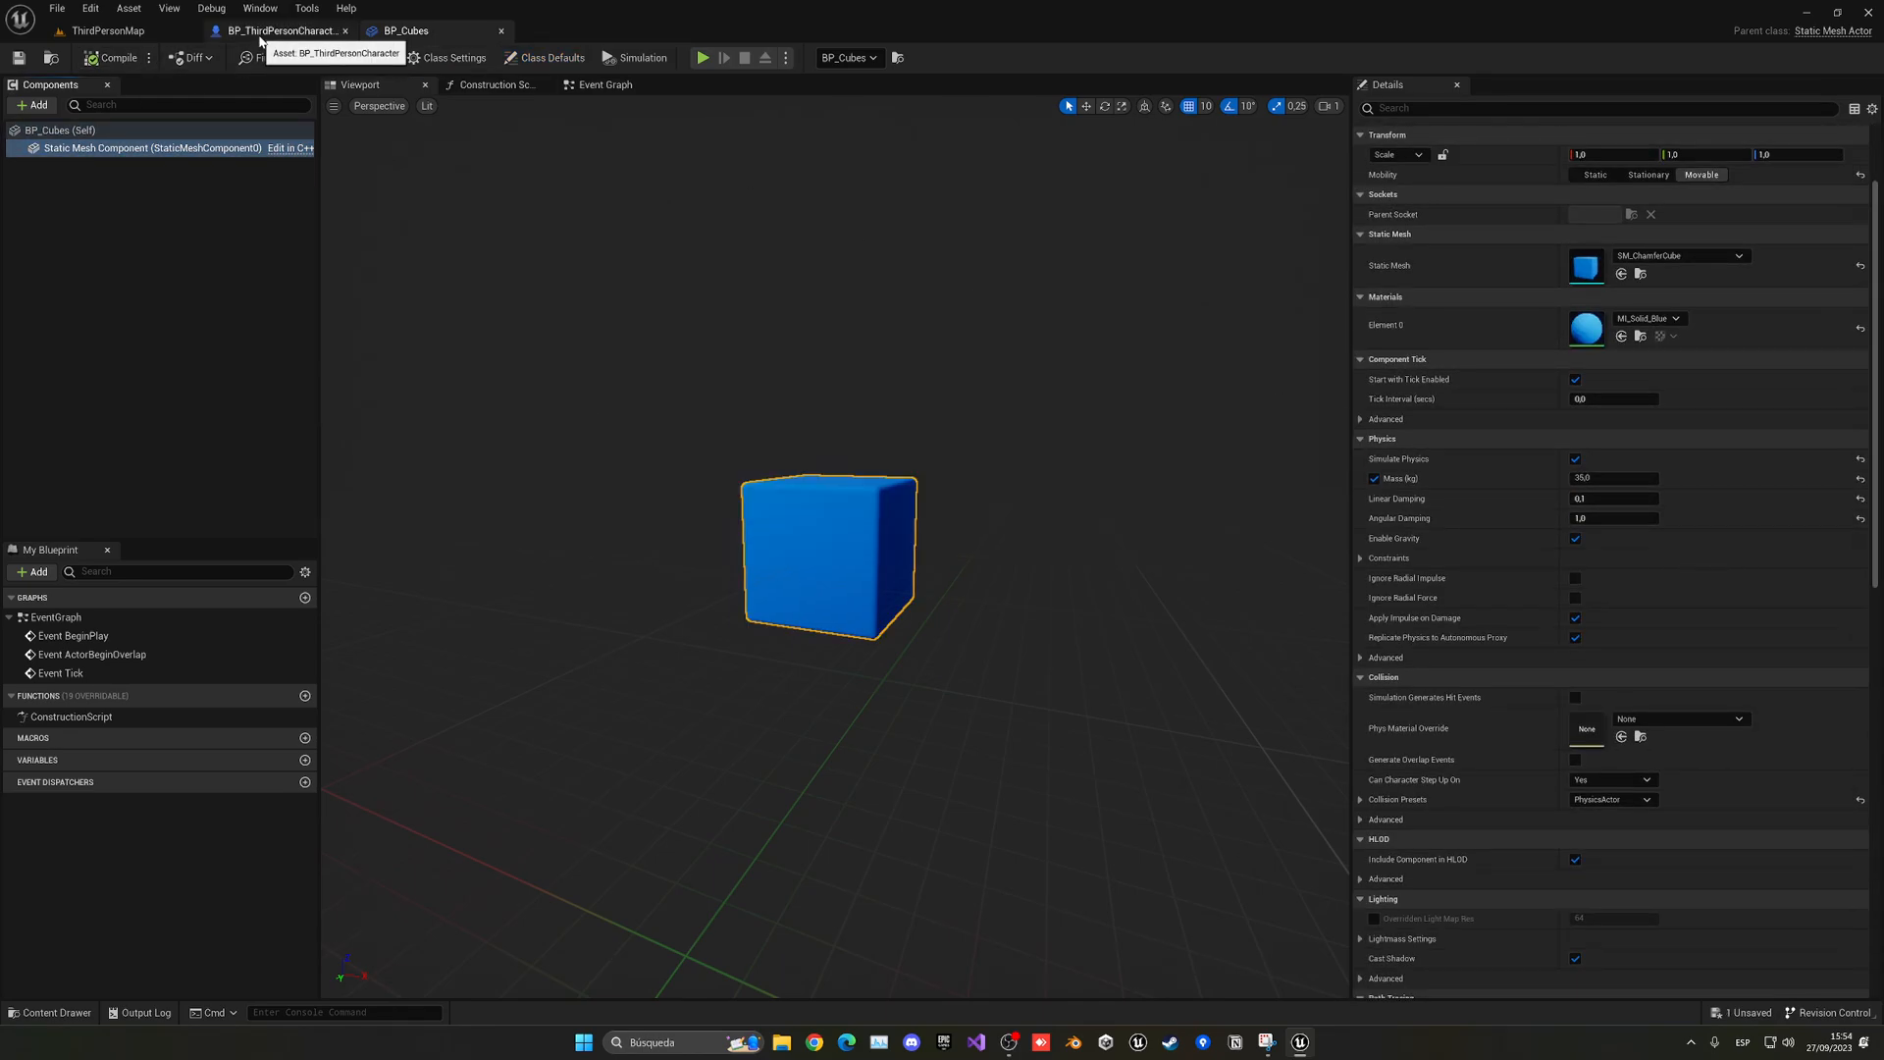
Step: In BP_ThirdPersonCharacter, cast the hit actor to BP_Cubes and add an Add Force node on its static mesh
left_click(283, 29)
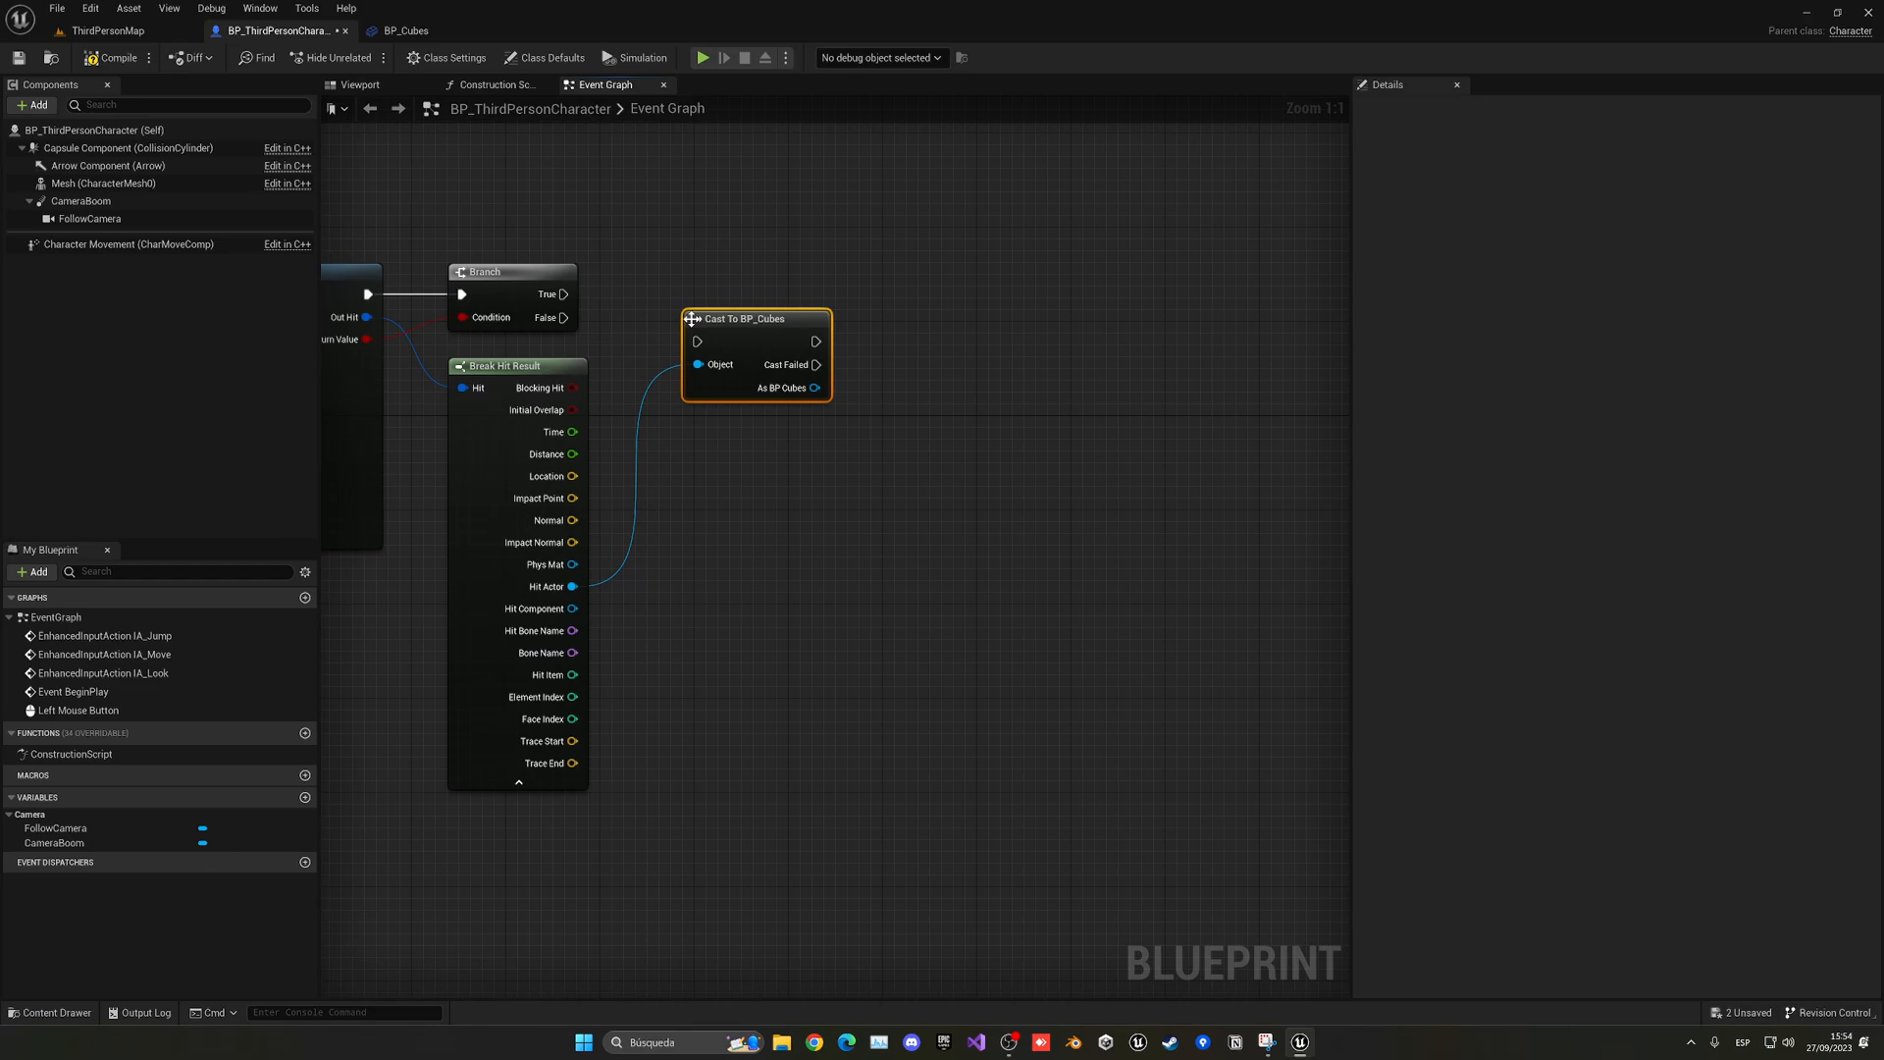
left_click_drag(753, 318, 779, 283)
type("add force")
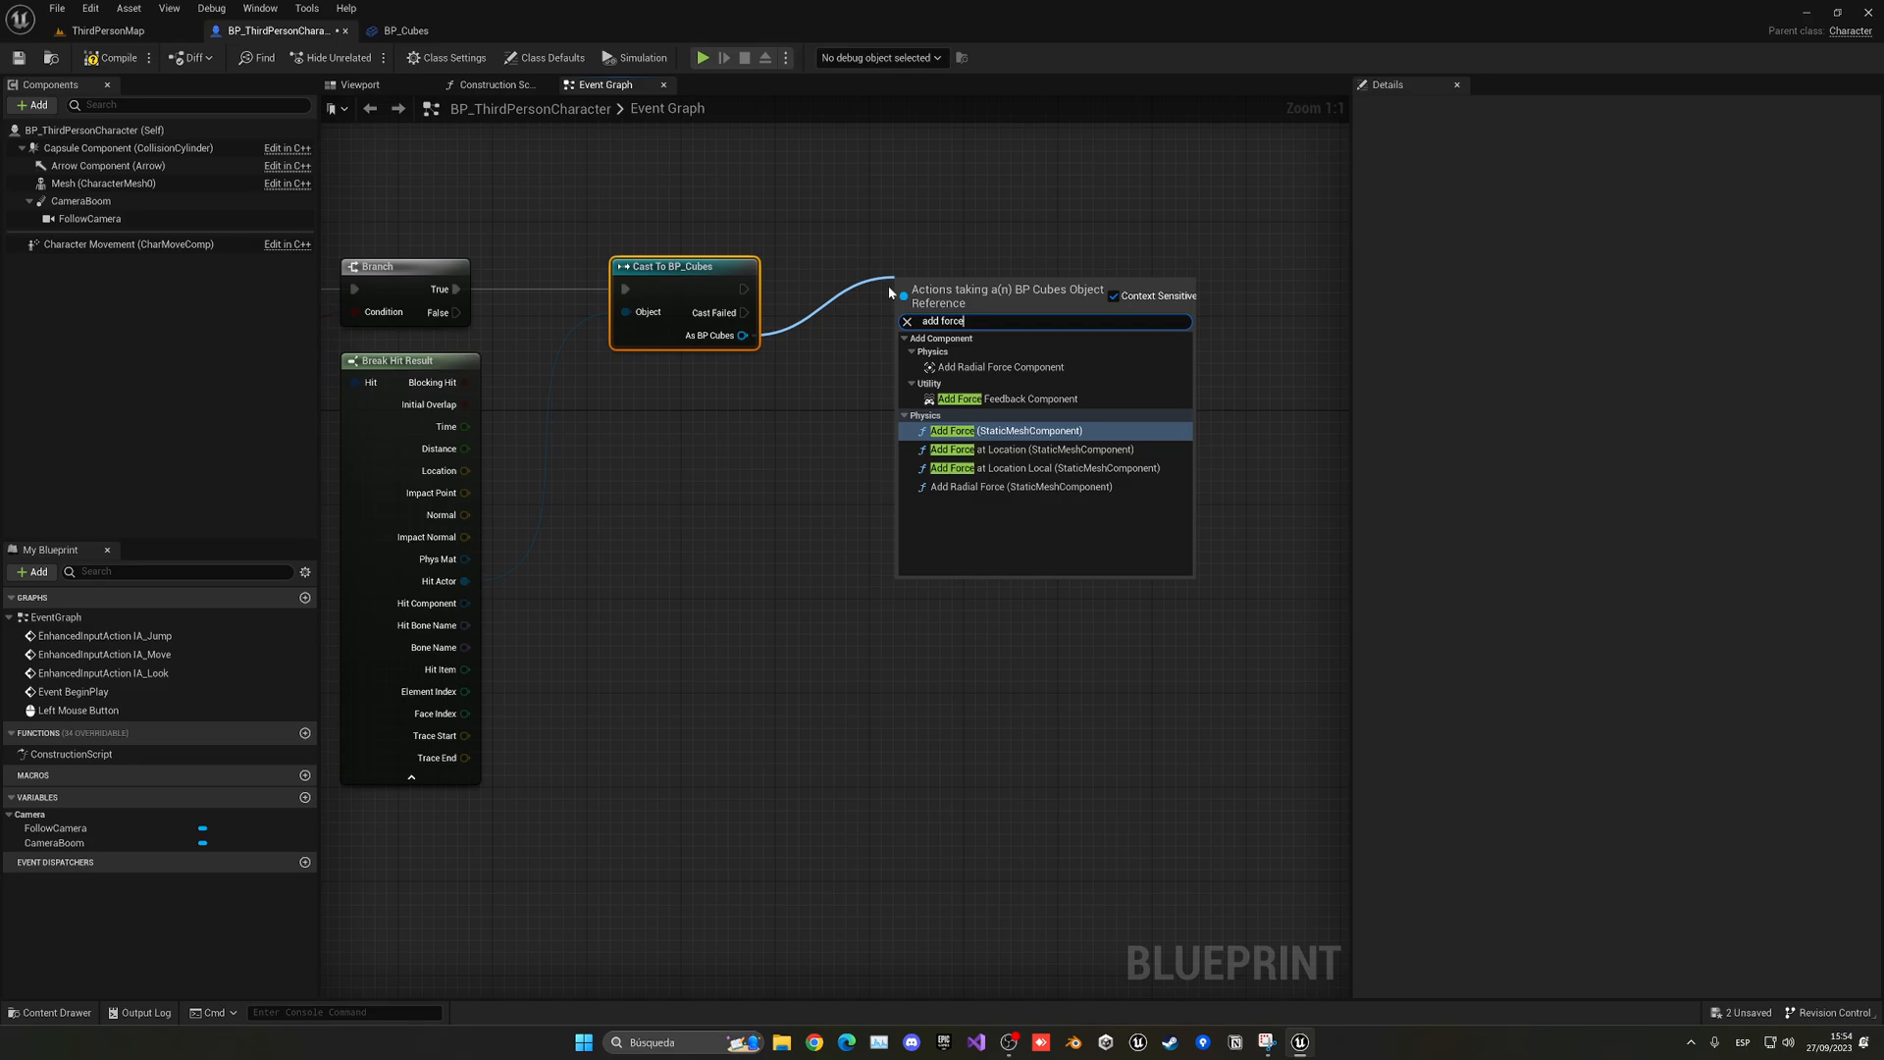
mouse_move(828, 447)
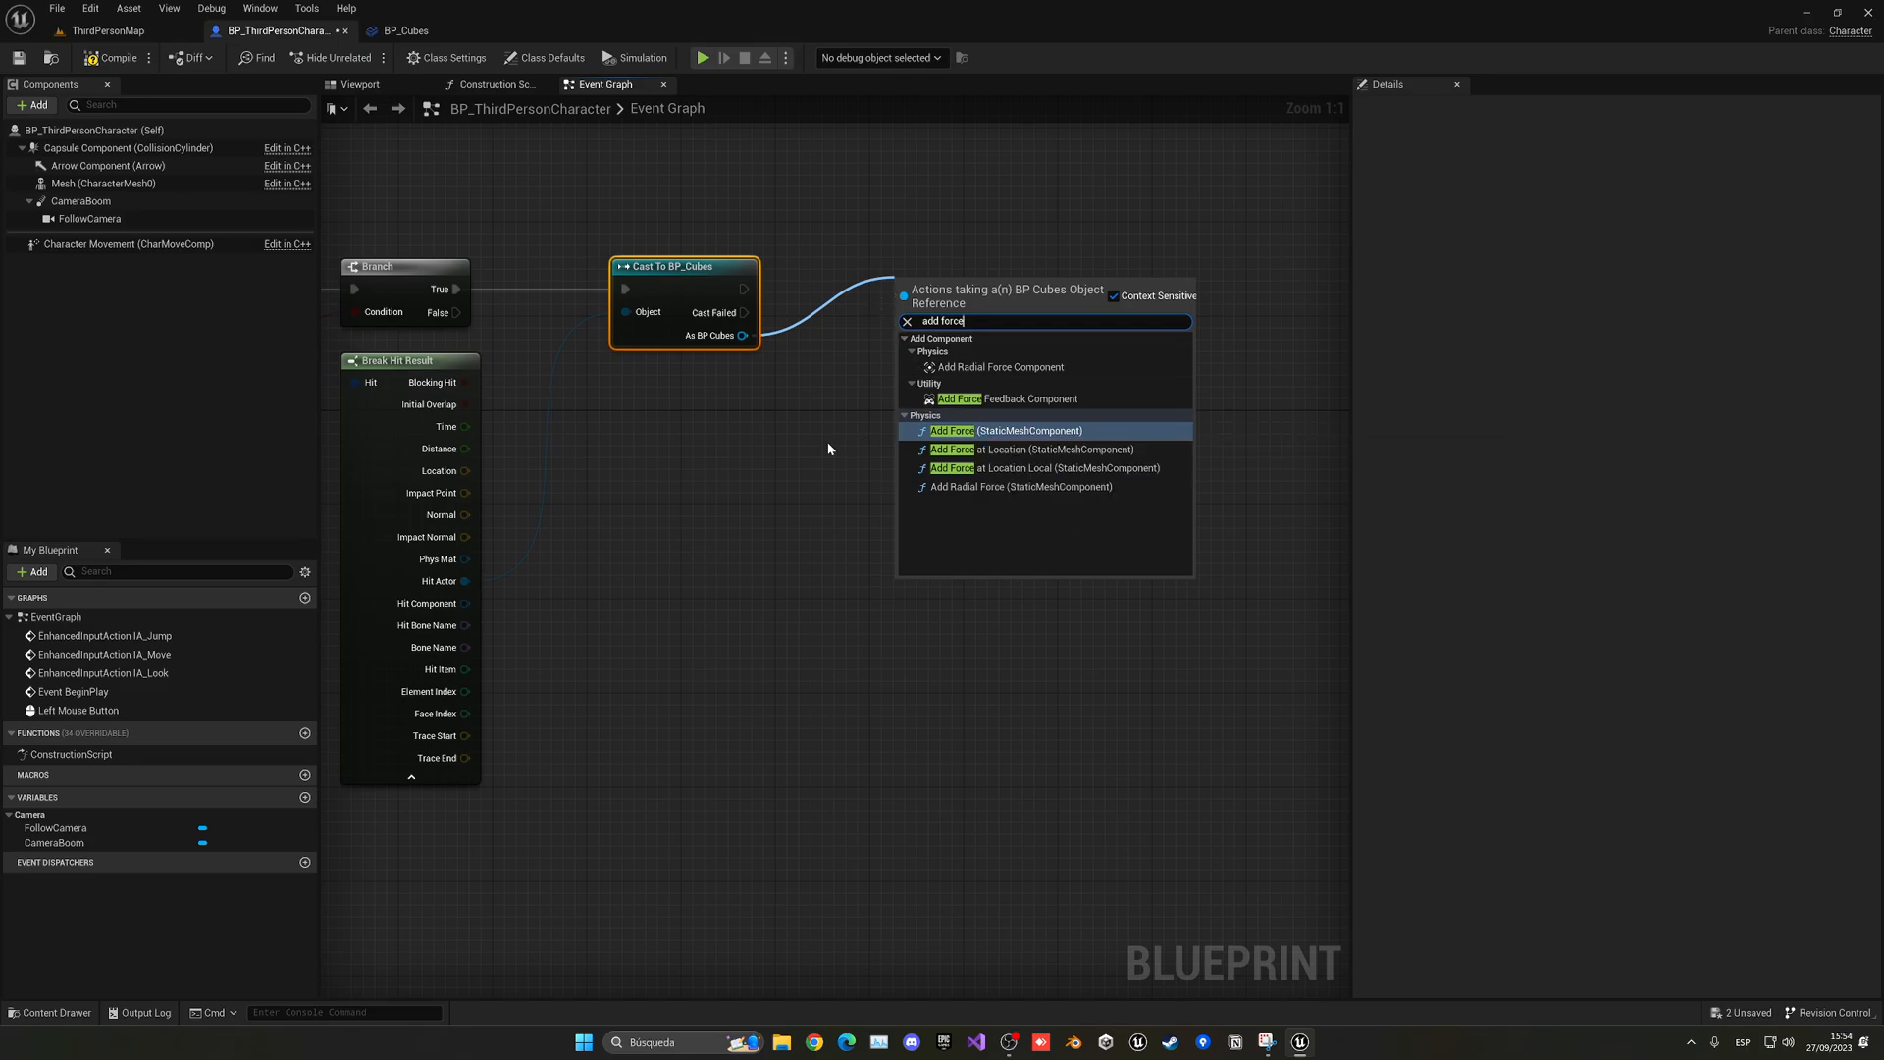
left_click(1005, 430)
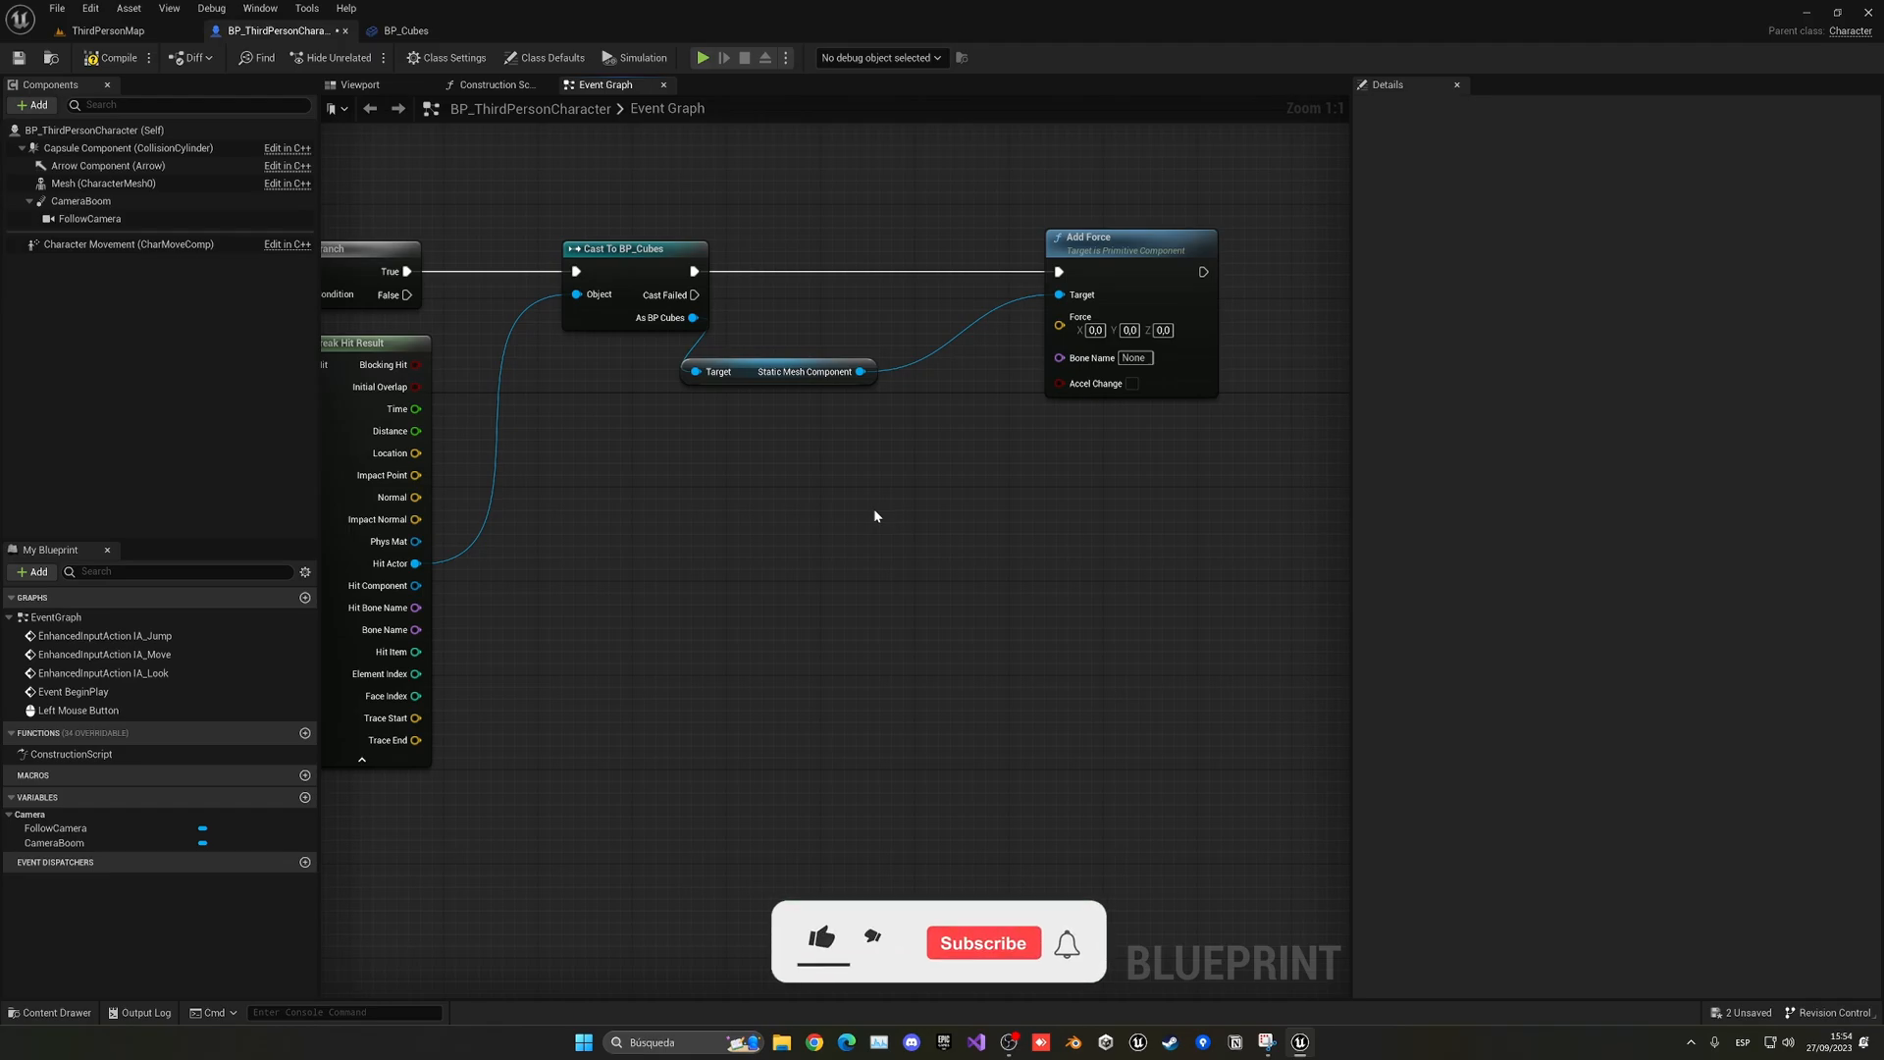
left_click(821, 940)
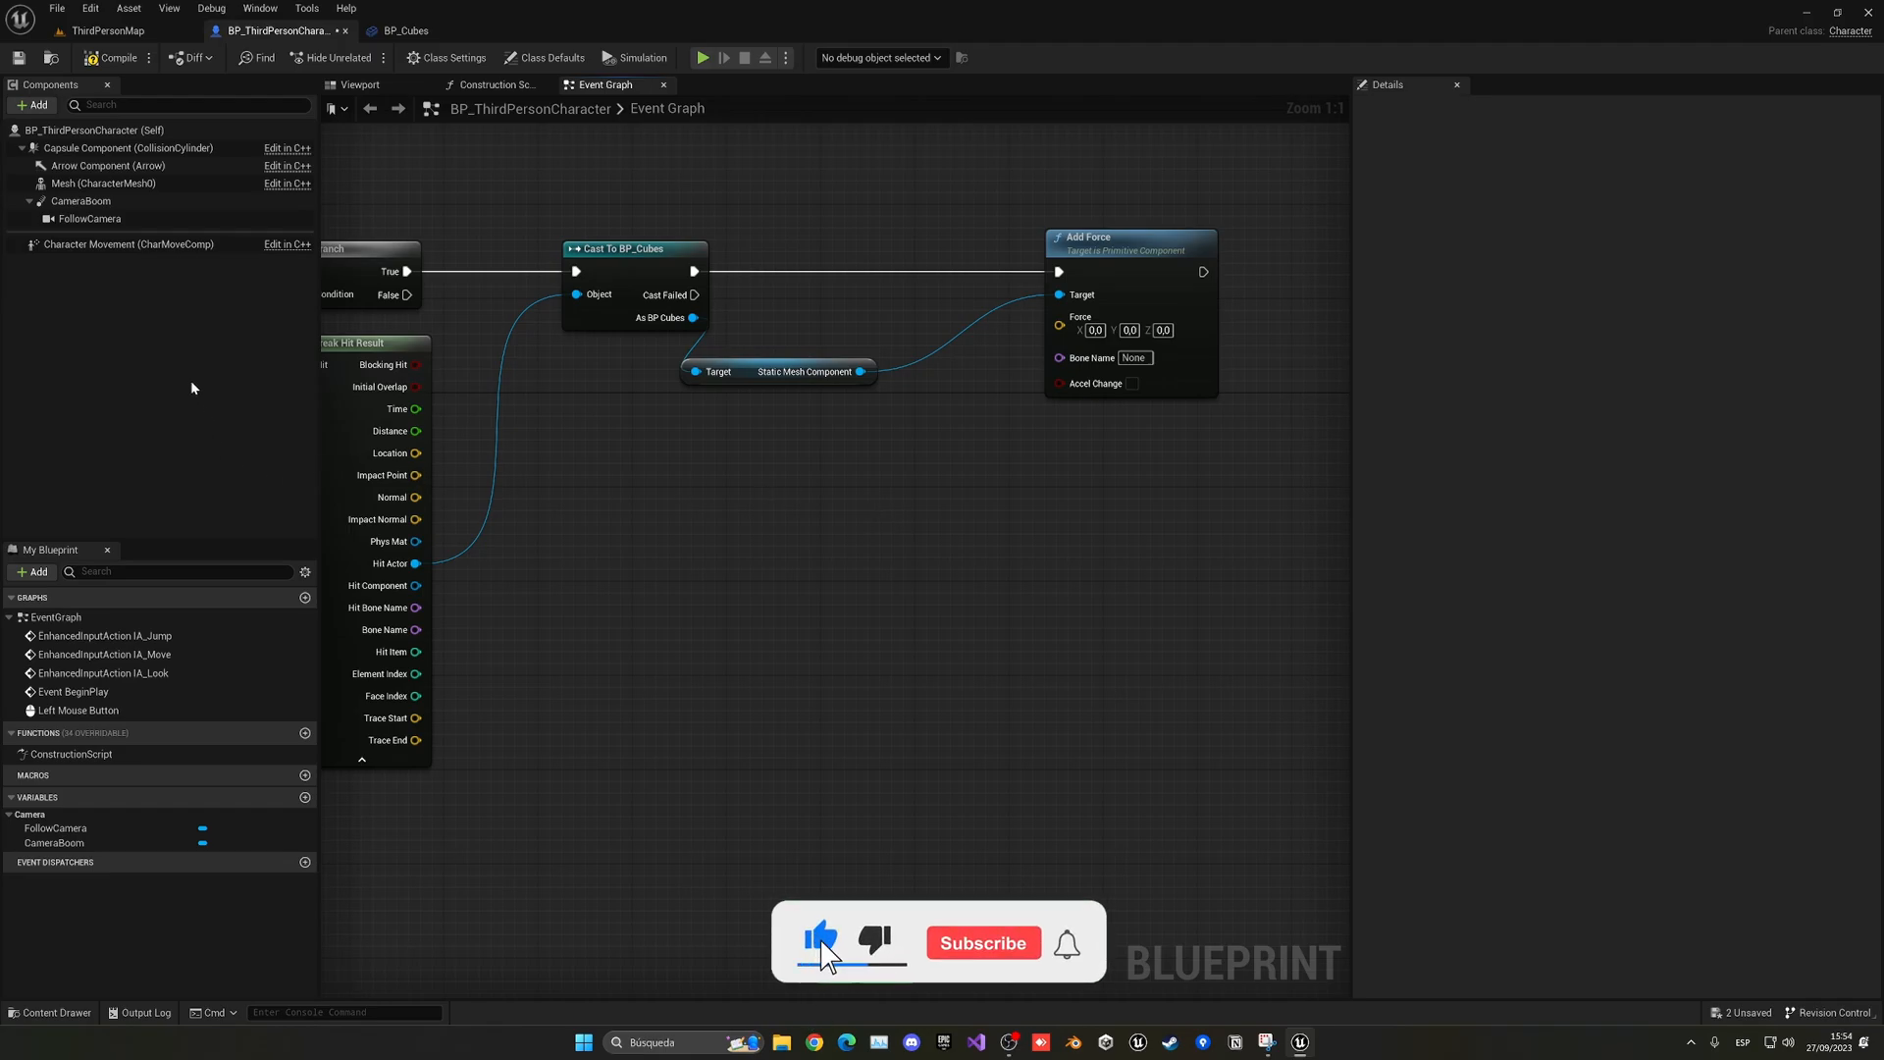
left_click(83, 200)
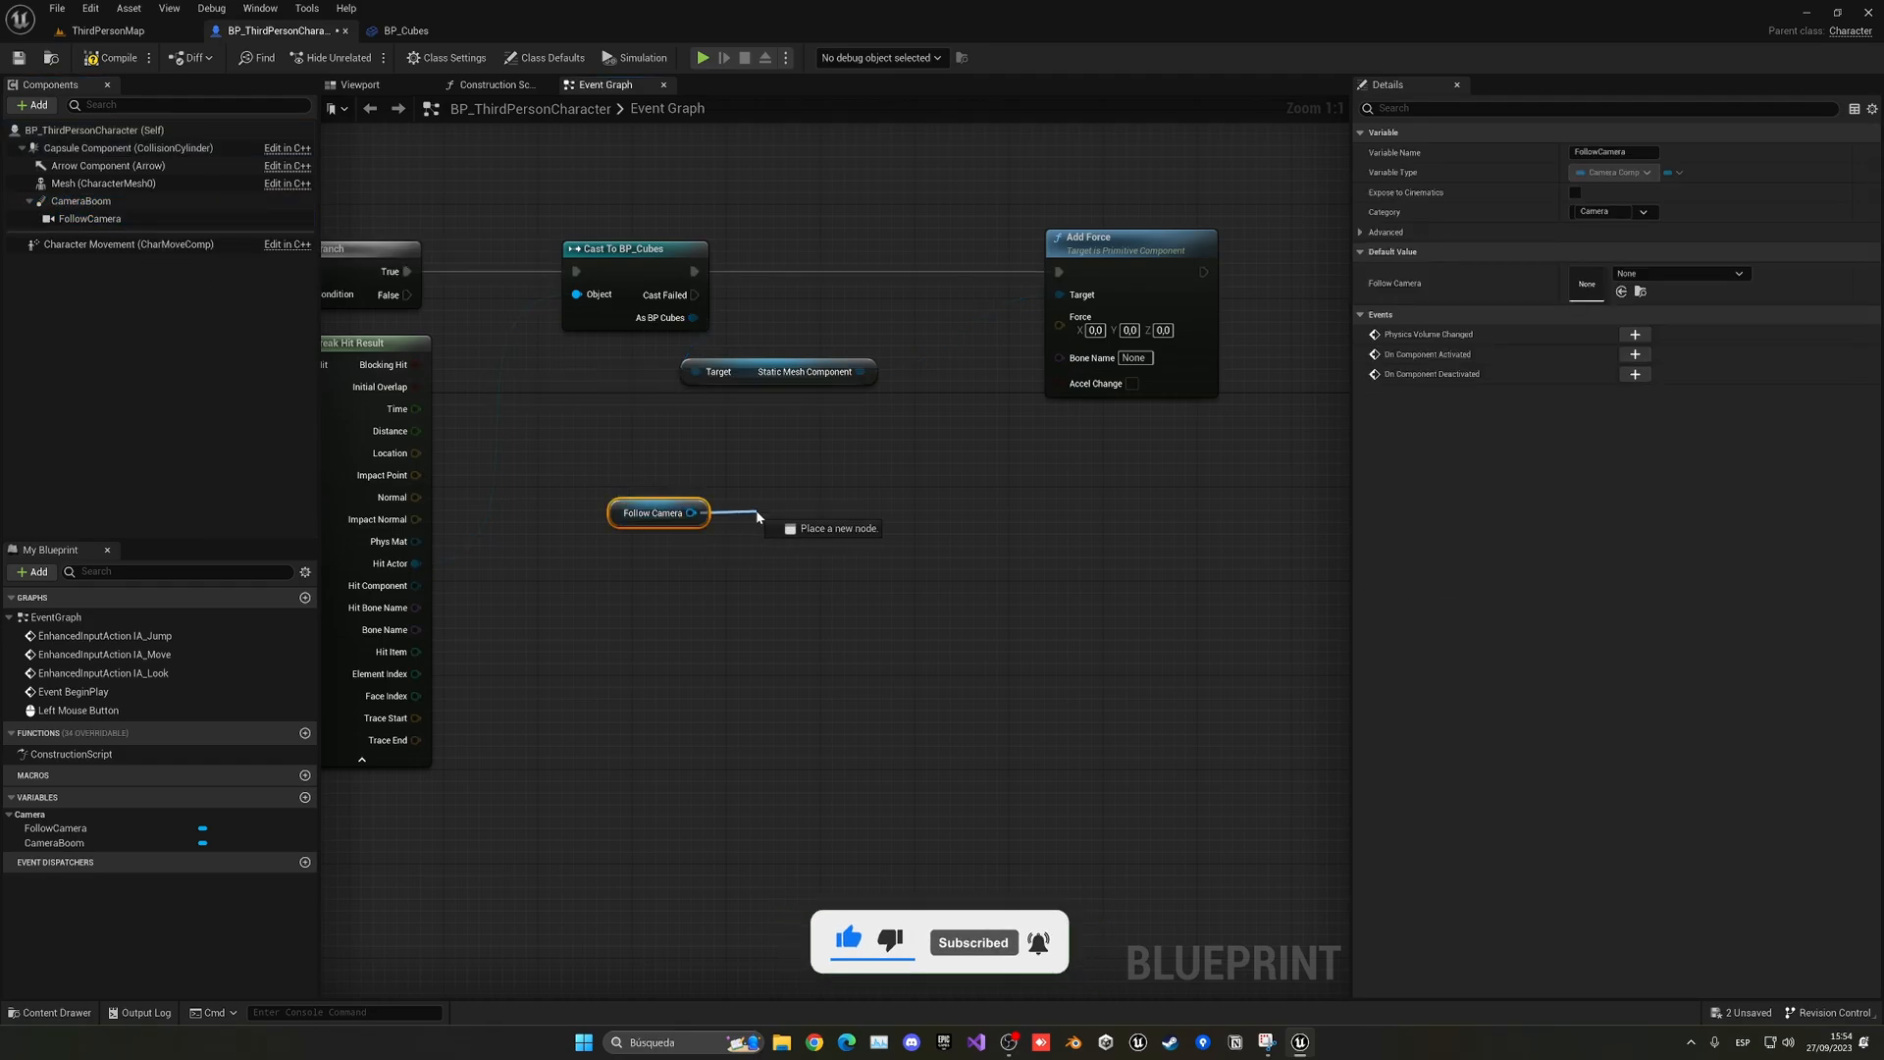
Step: Turn the follow camera's world rotation into a forward vector, multiplied by 100000 into Add Force's Force pin
type("get world ro")
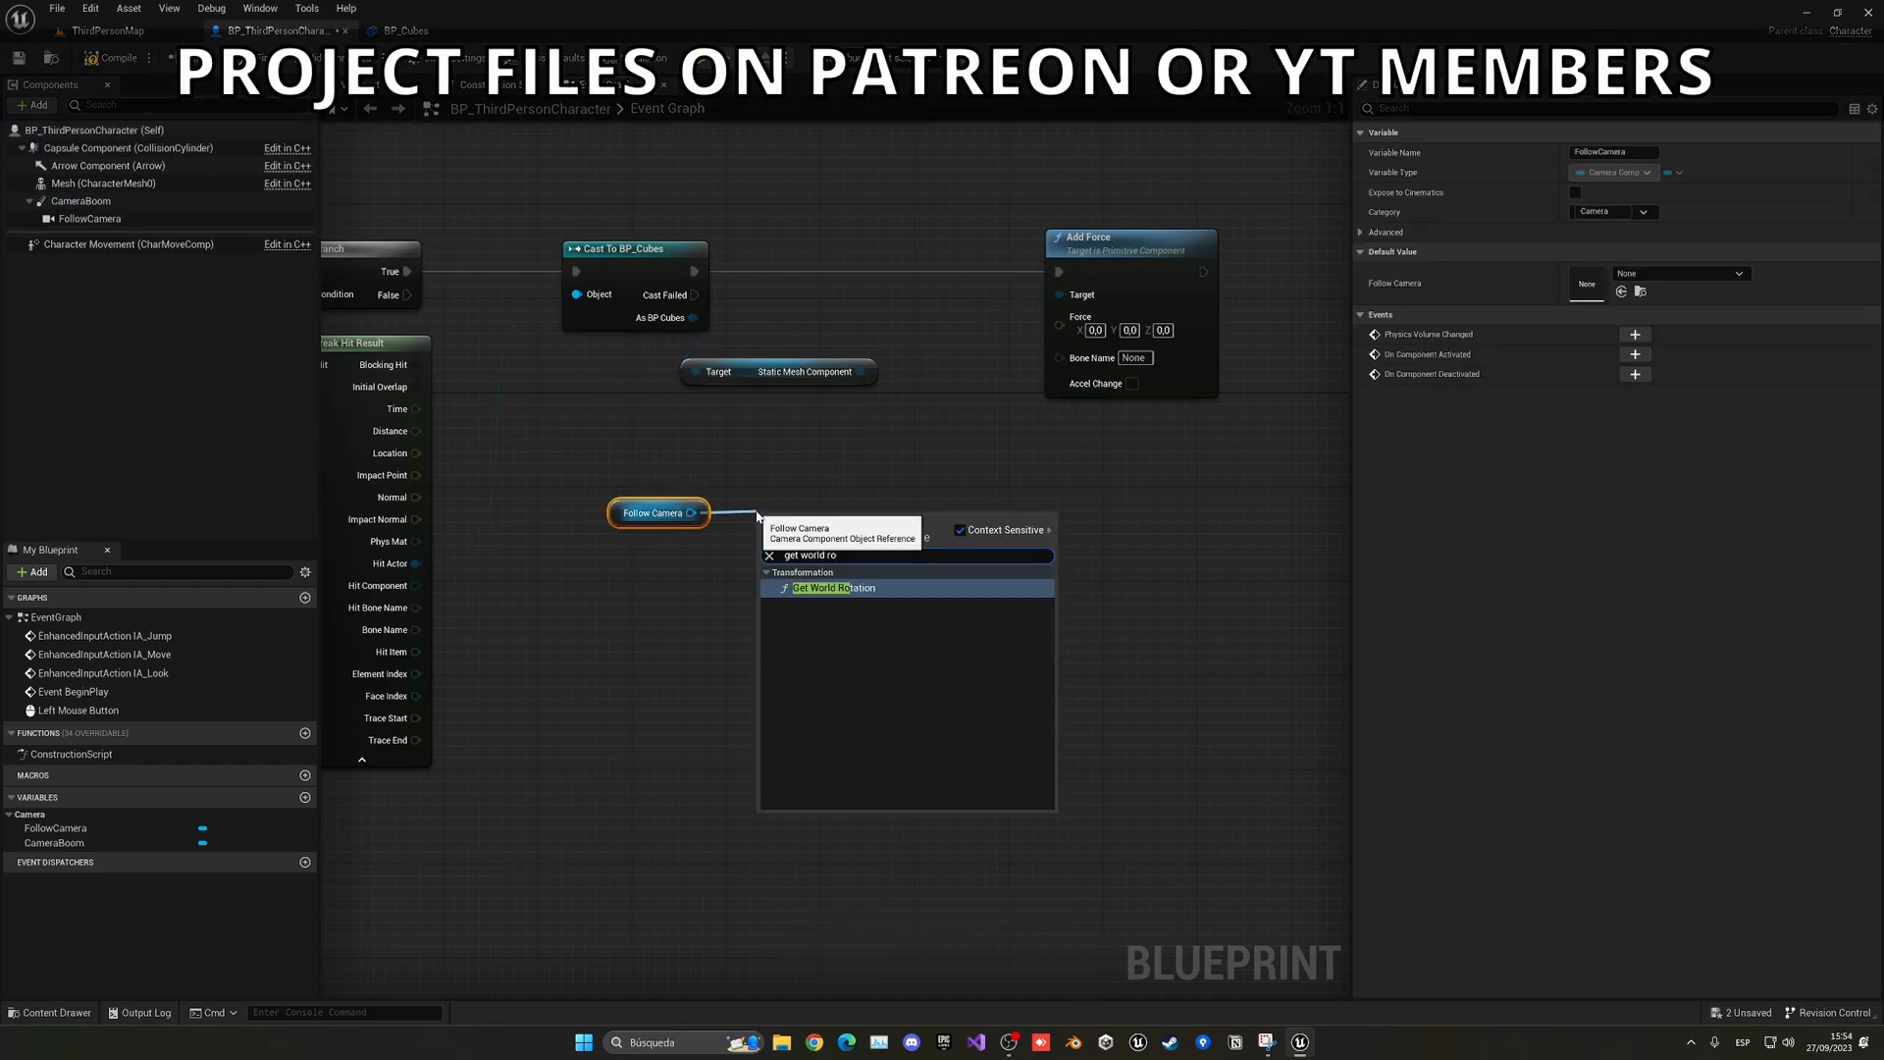
left_click(828, 587)
type("get forwa")
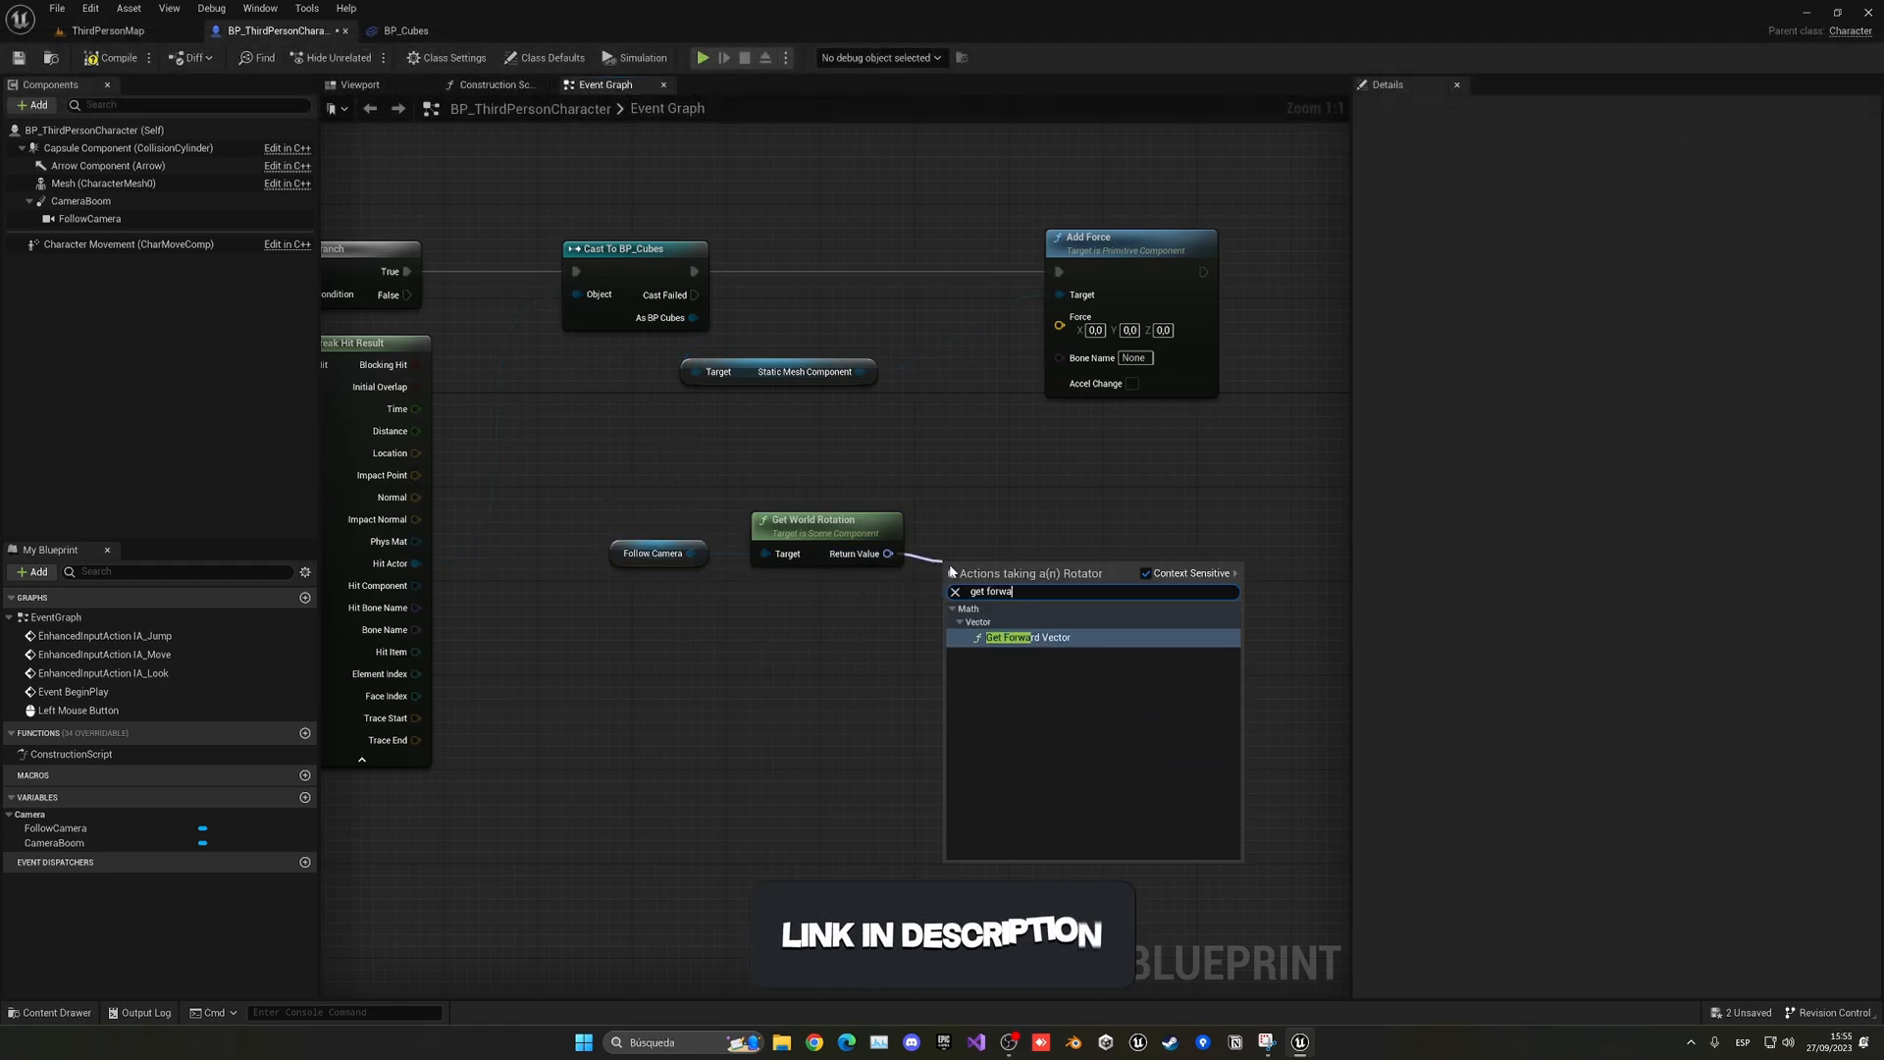
left_click(1026, 636)
type("100000")
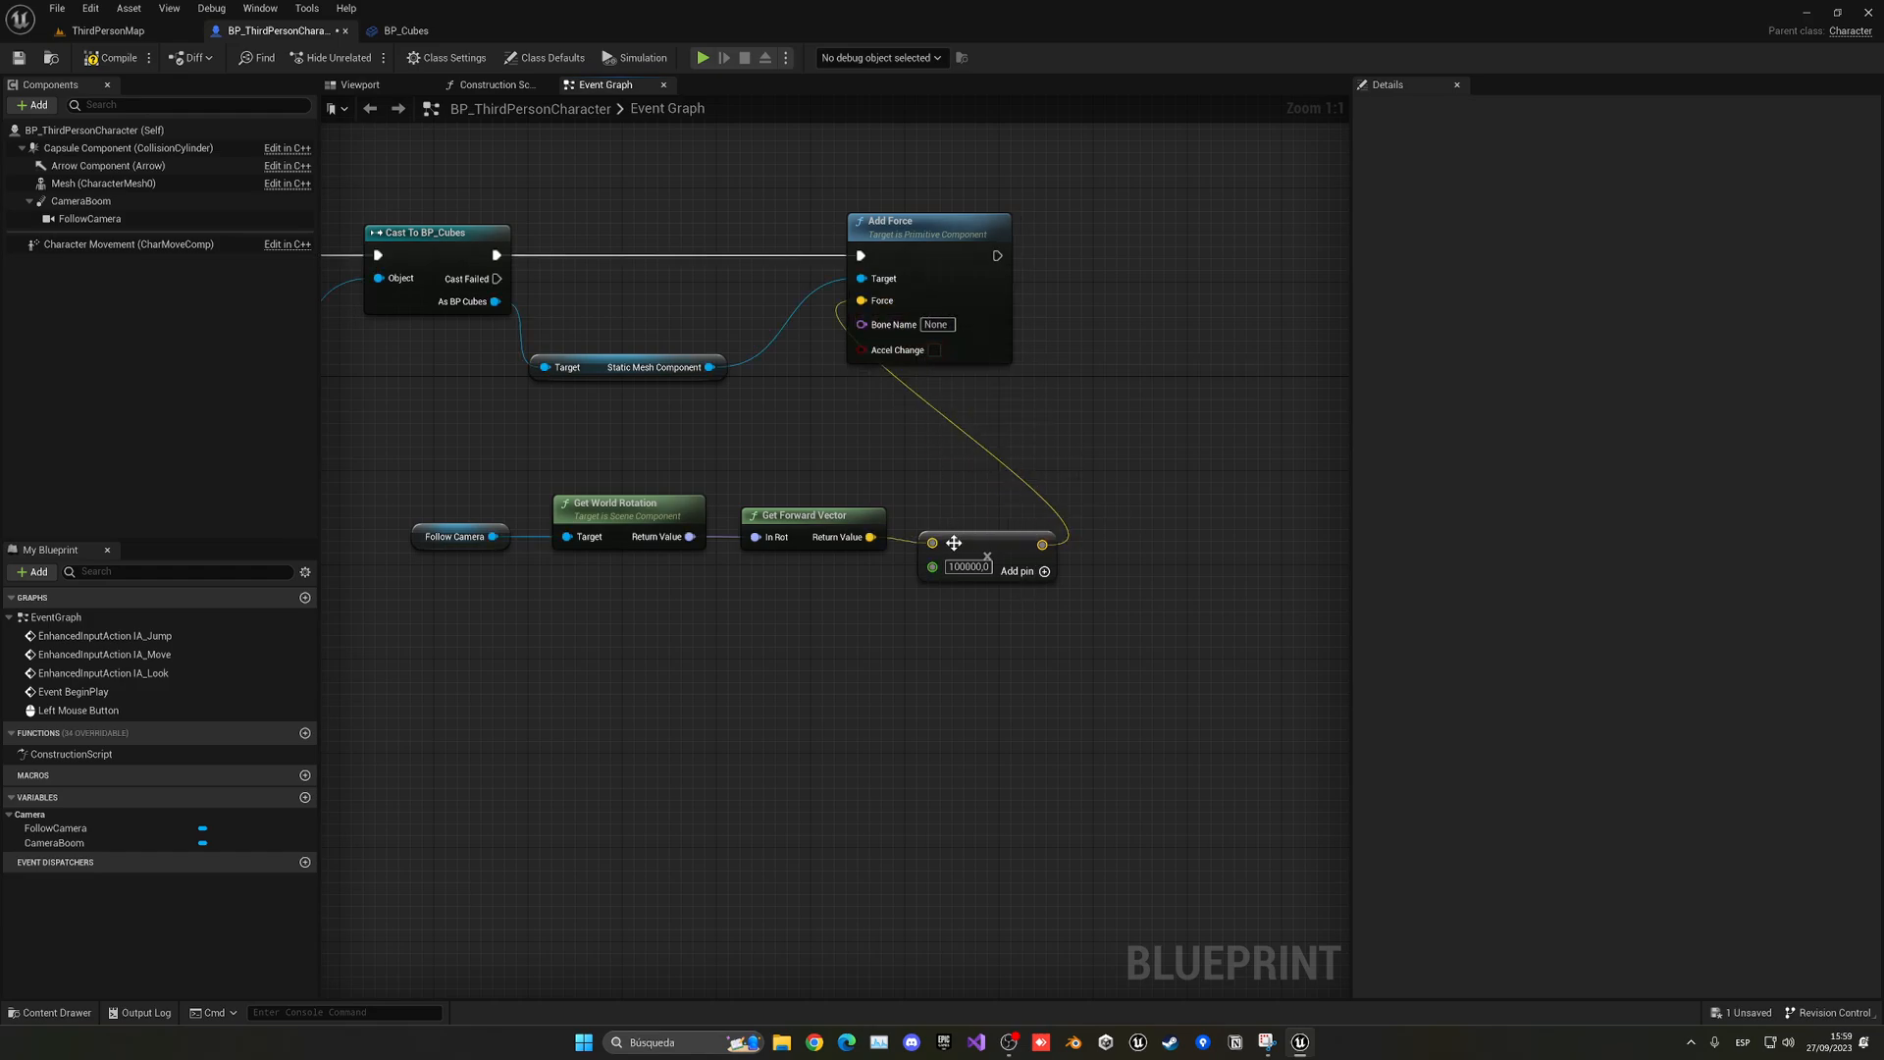
mouse_move(934, 565)
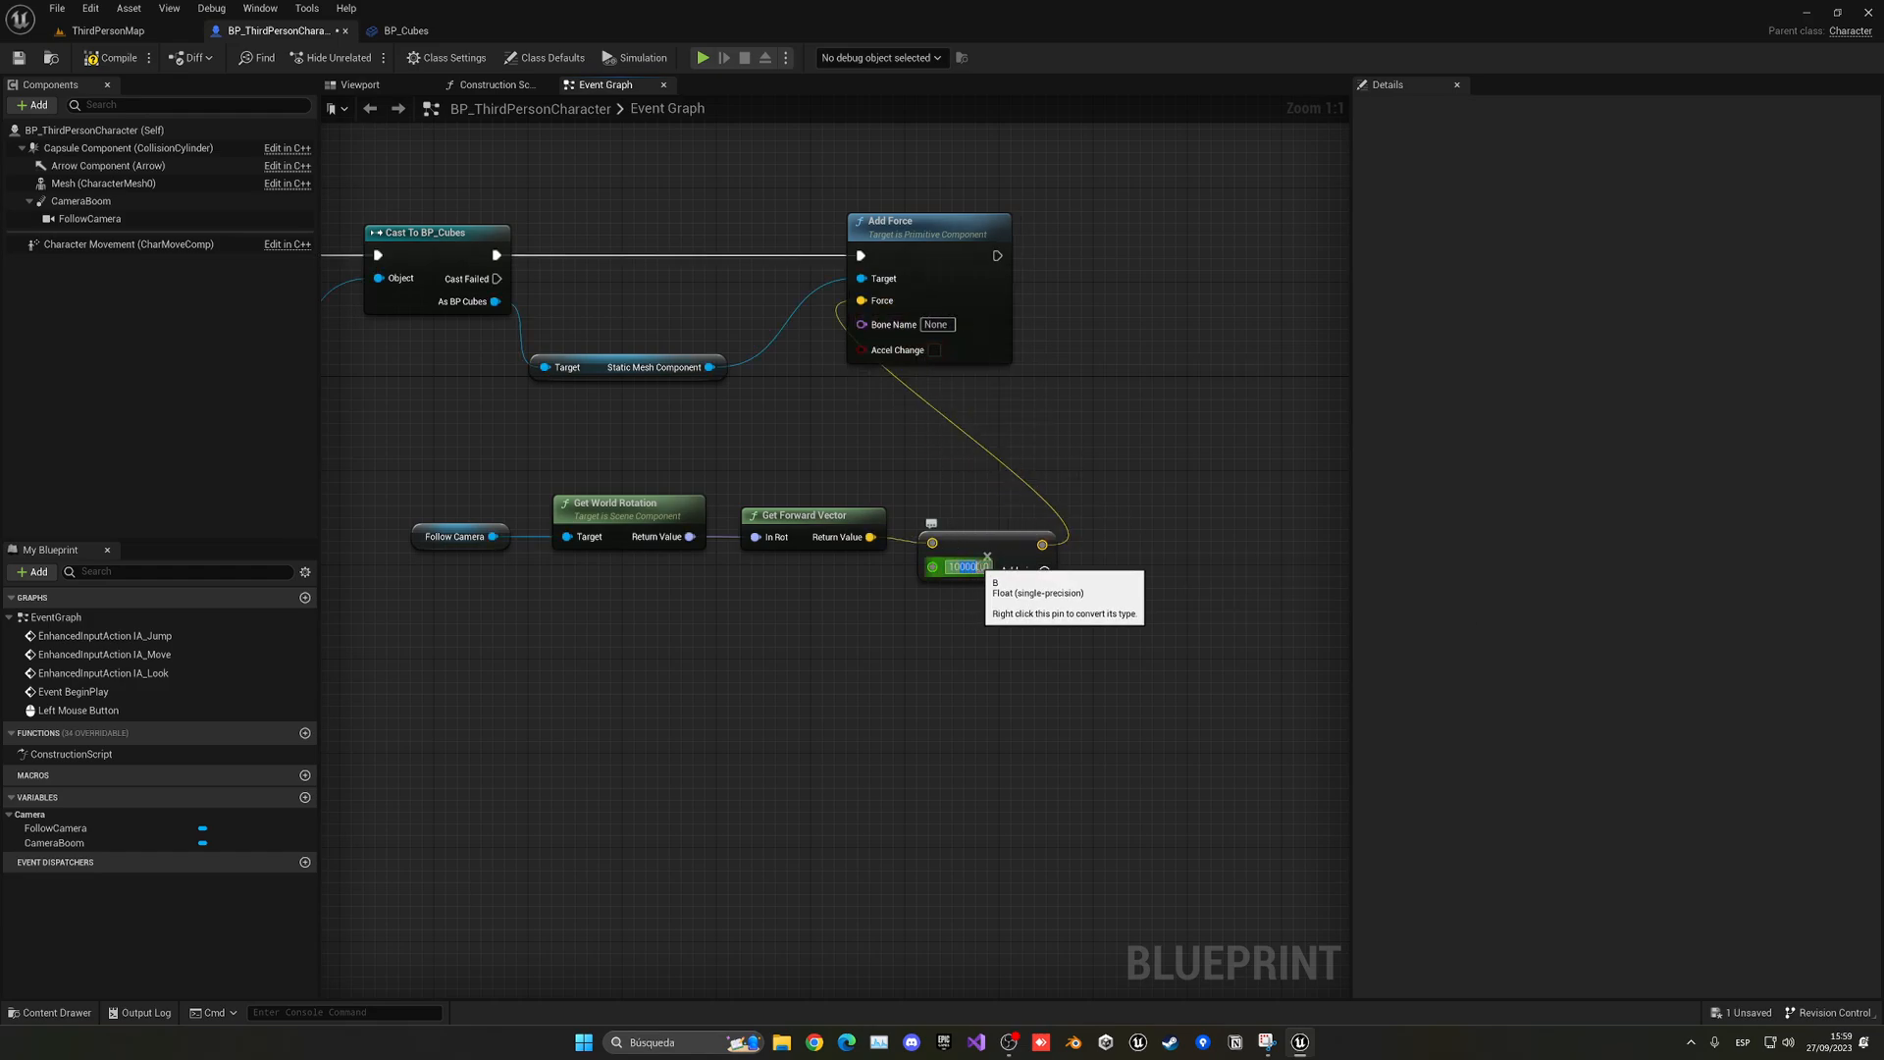